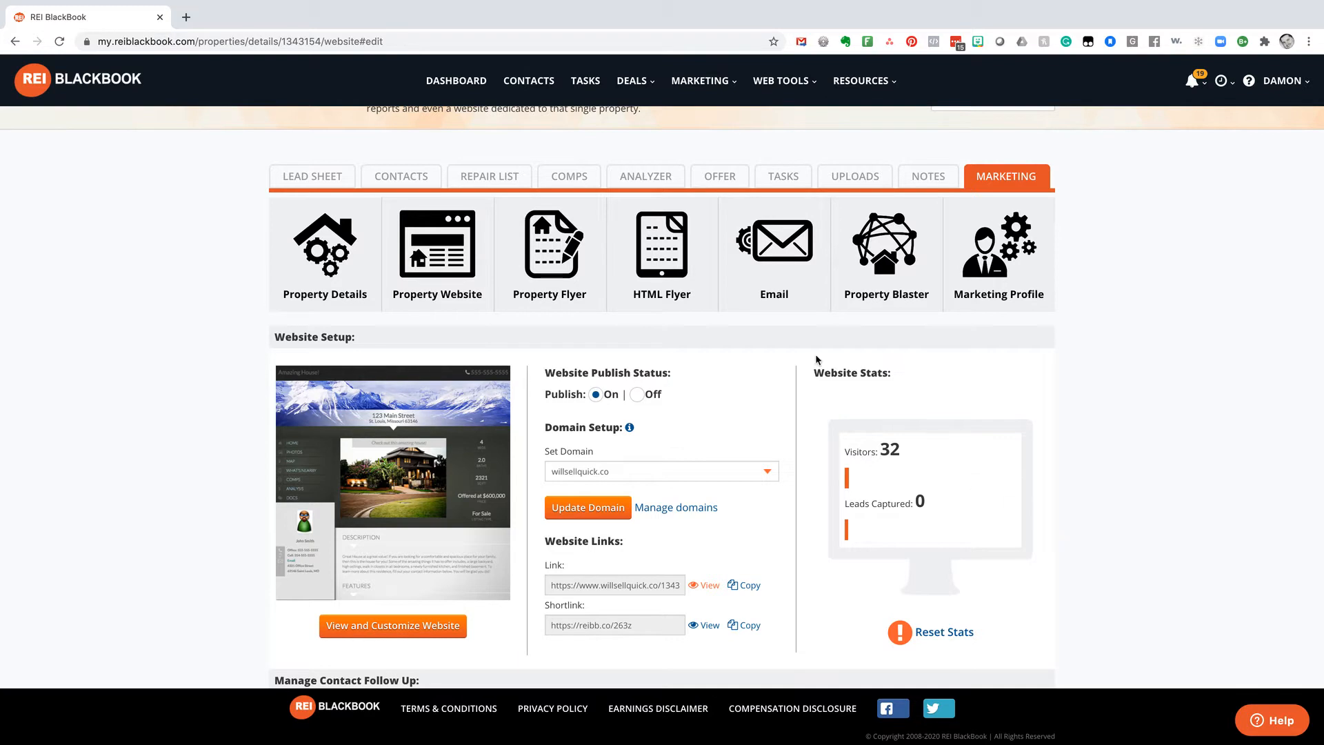
{"action": "left_click", "coordinate": [632, 80]}
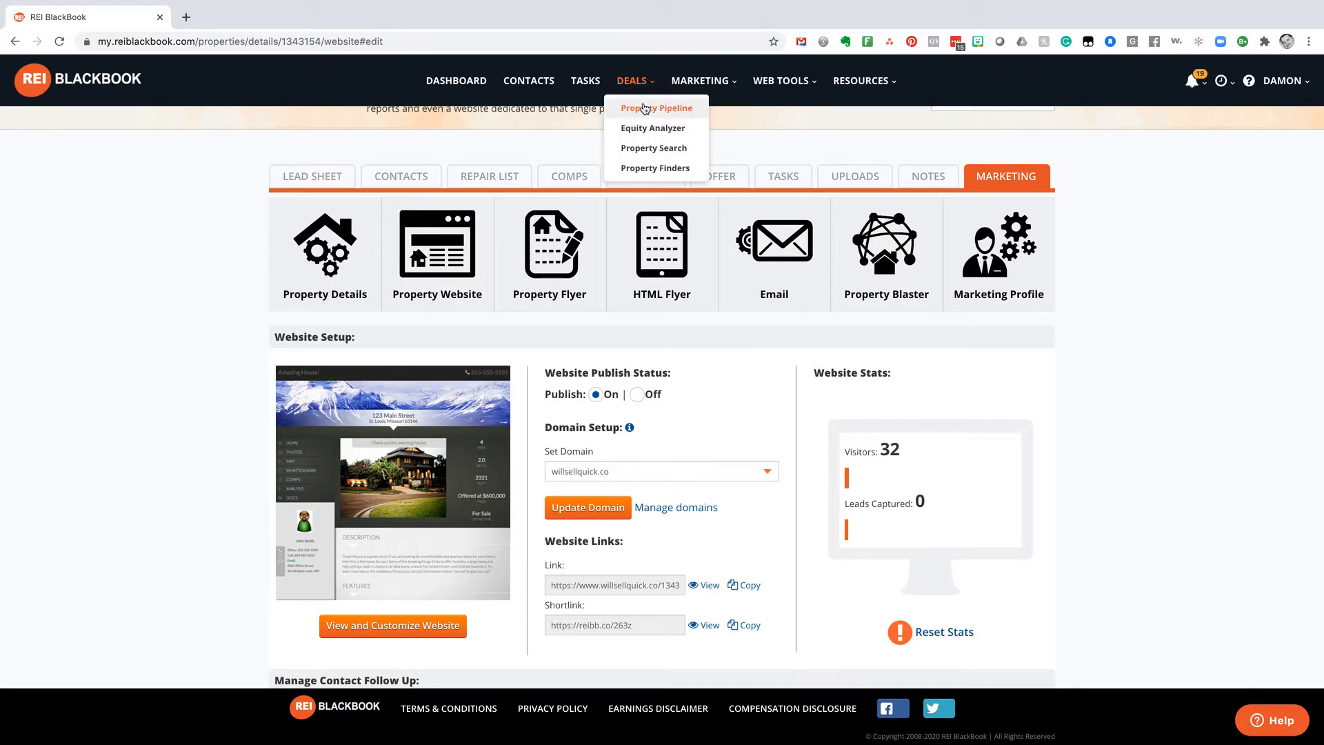
{"action": "left_click", "coordinate": [656, 108]}
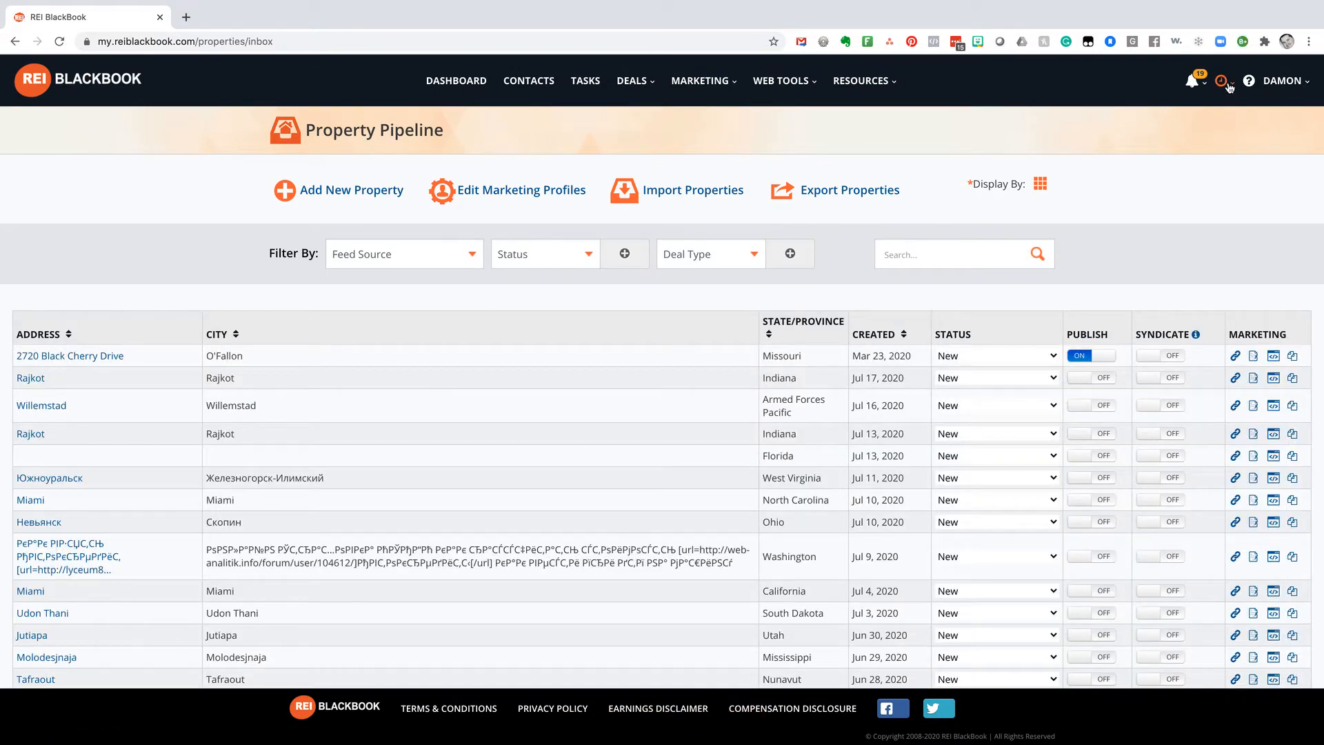
{"action": "left_click", "coordinate": [1220, 80]}
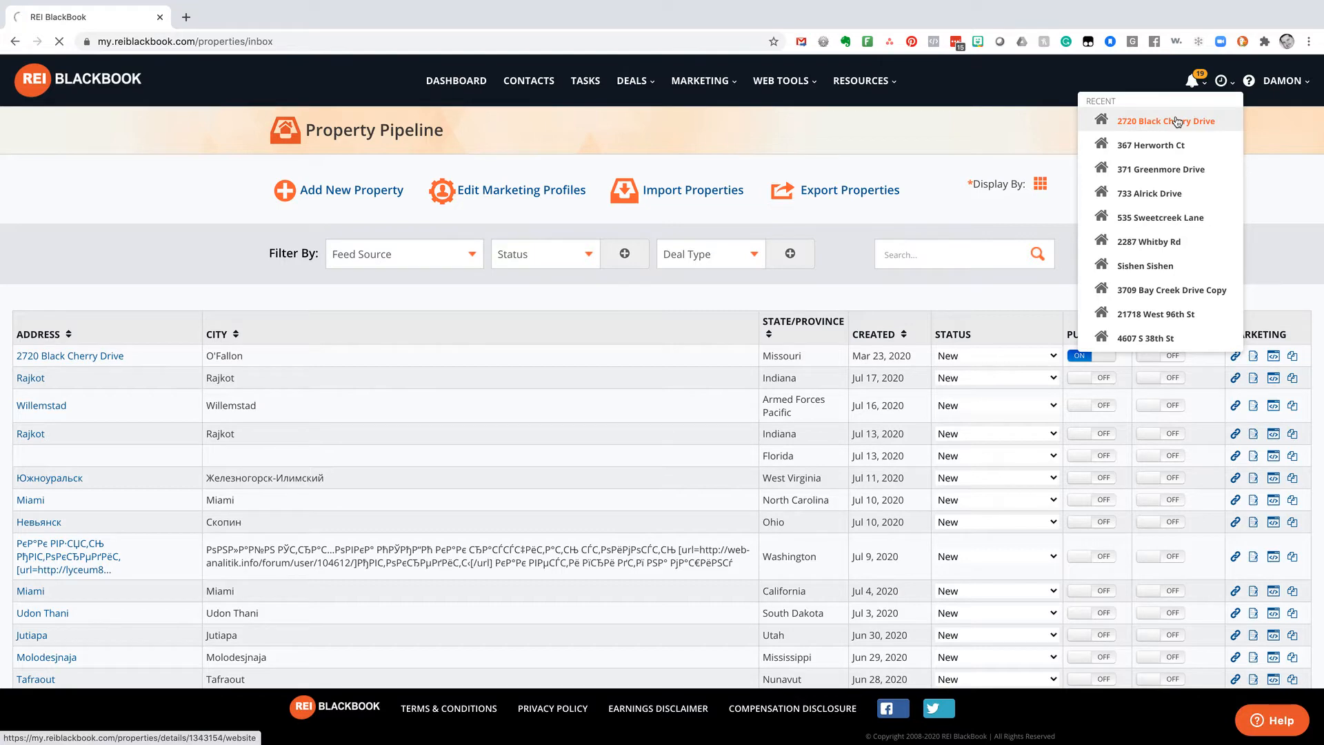
{"action": "left_click", "coordinate": [1162, 121]}
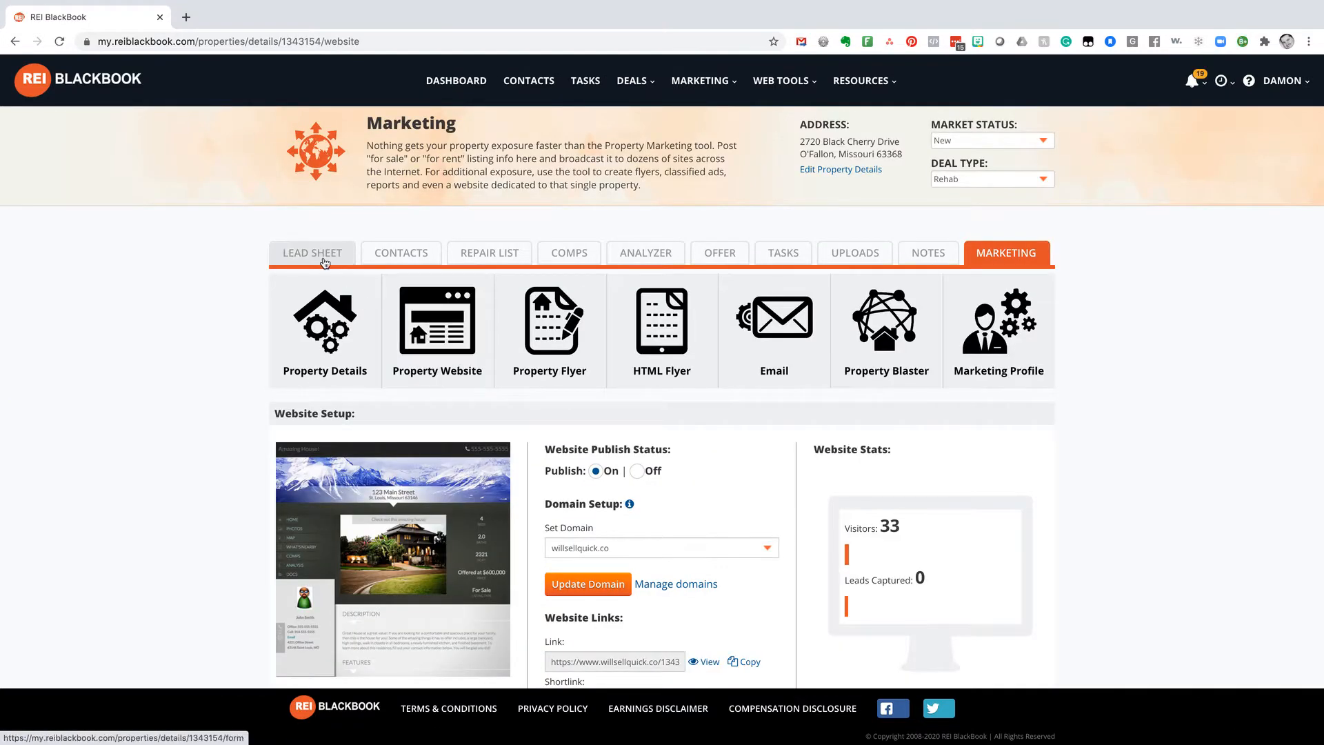
Review the Lead Sheet, Contacts, Repair List and Comps, then scroll the Analyzer results
{"action": "left_click", "coordinate": [311, 253]}
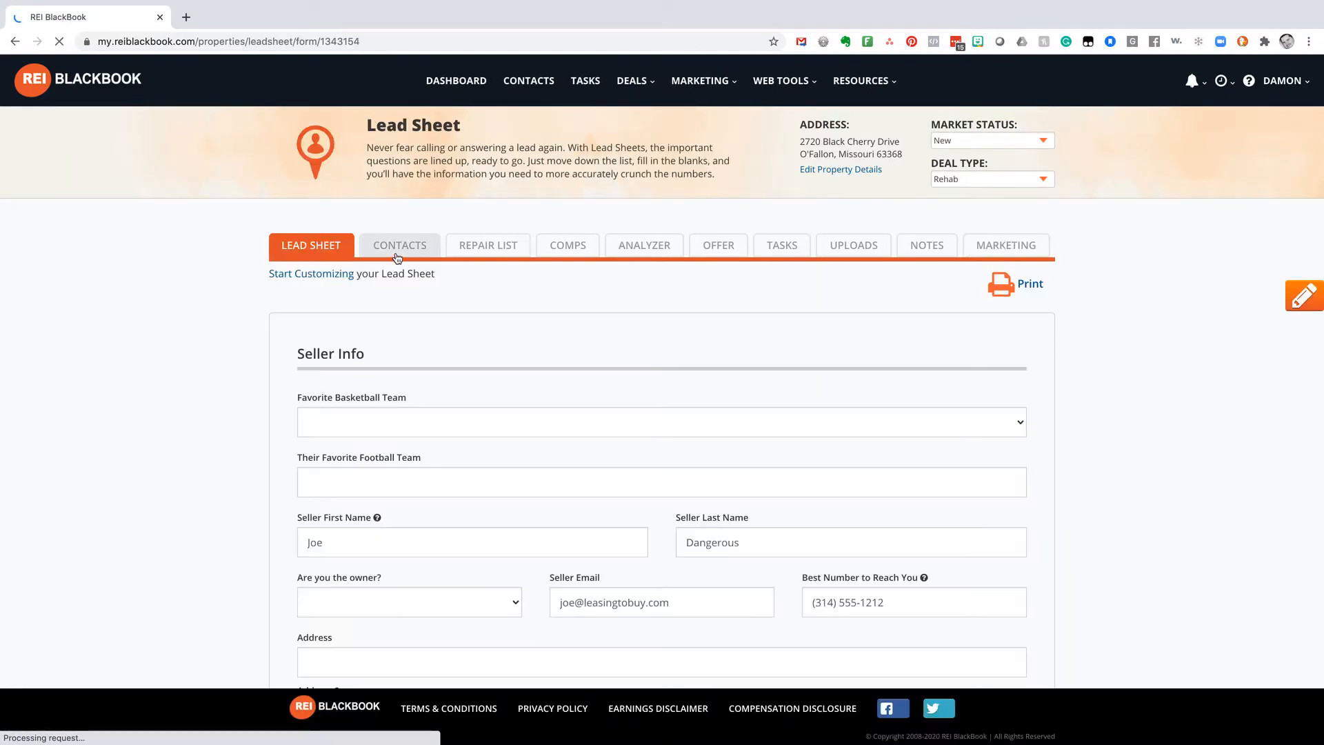
{"action": "left_click", "coordinate": [400, 245]}
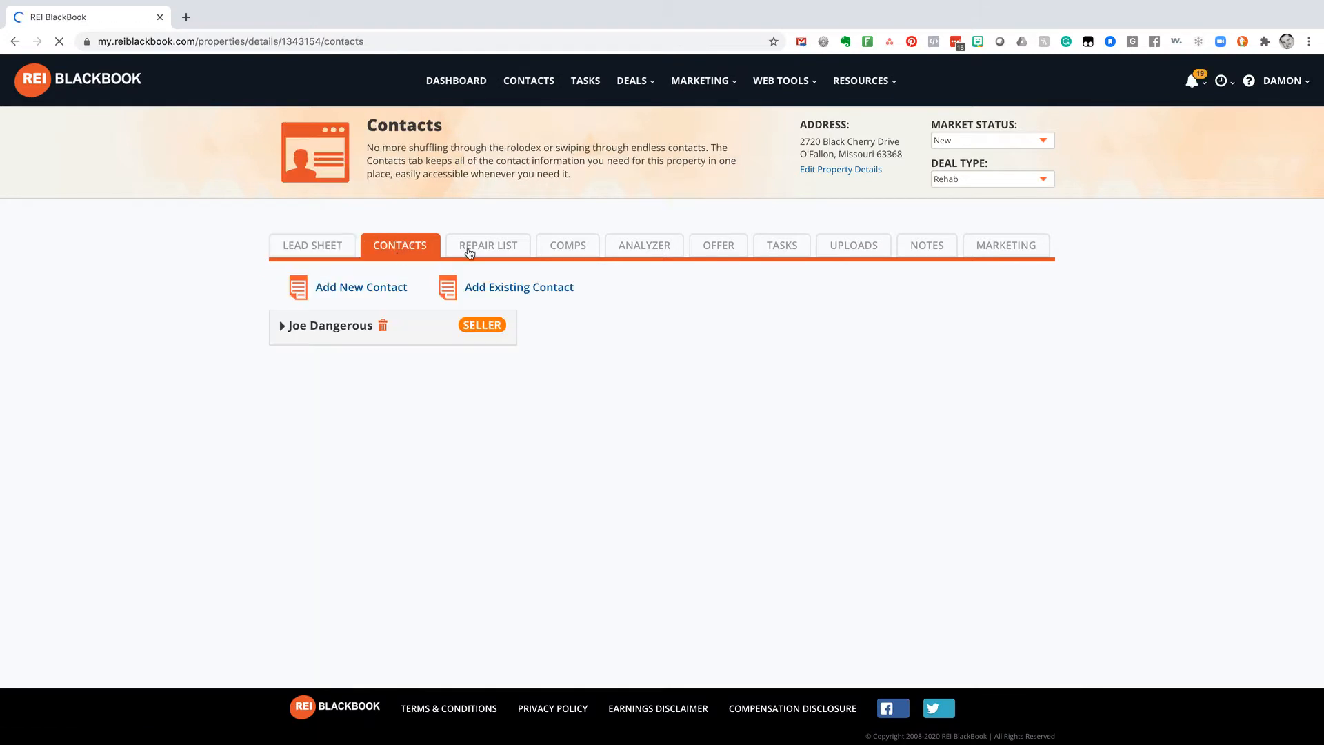
{"action": "left_click", "coordinate": [488, 245]}
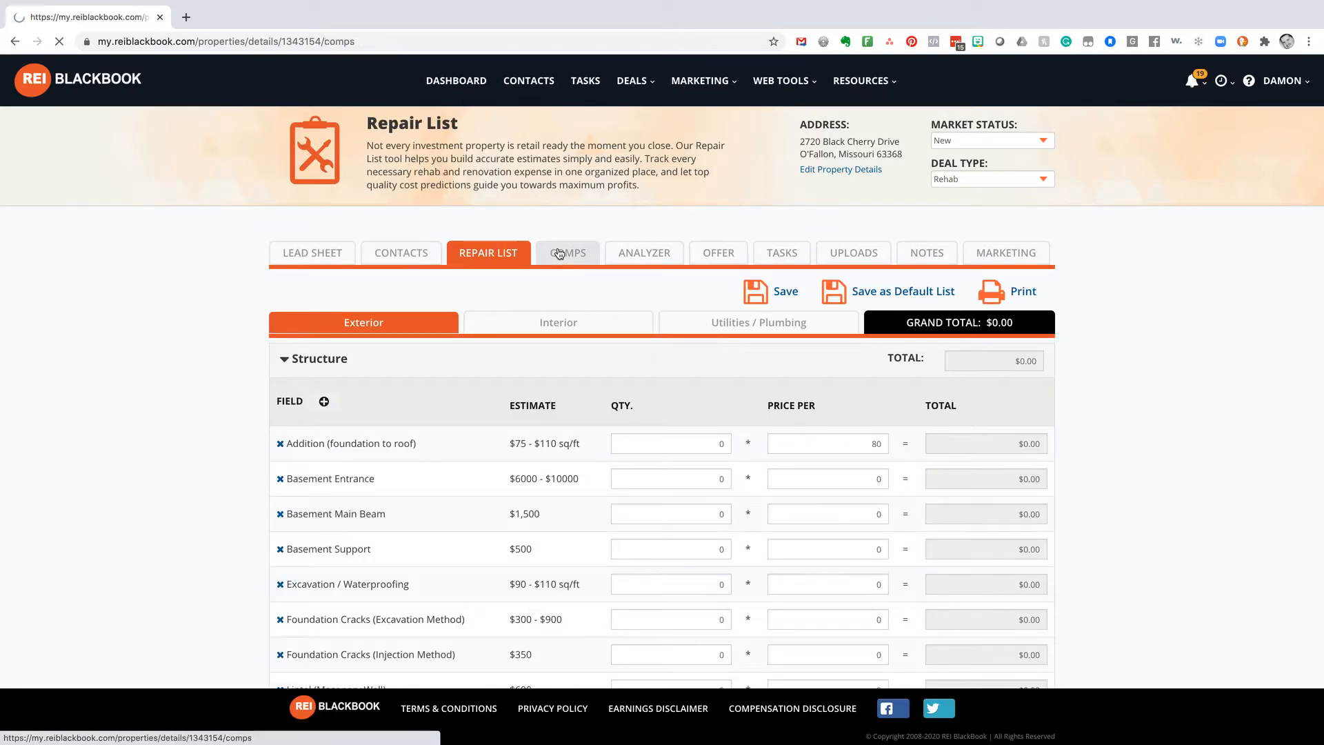
{"action": "left_click", "coordinate": [568, 253]}
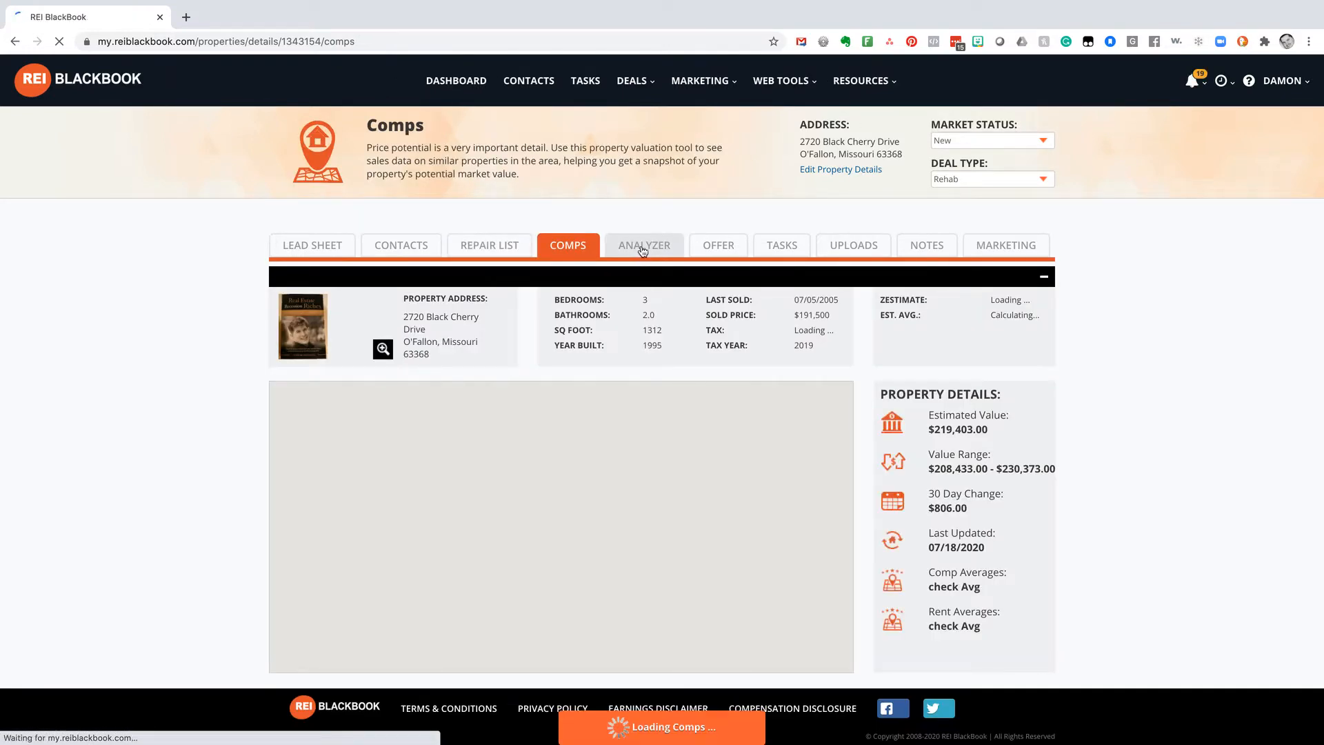
{"action": "left_click", "coordinate": [644, 245]}
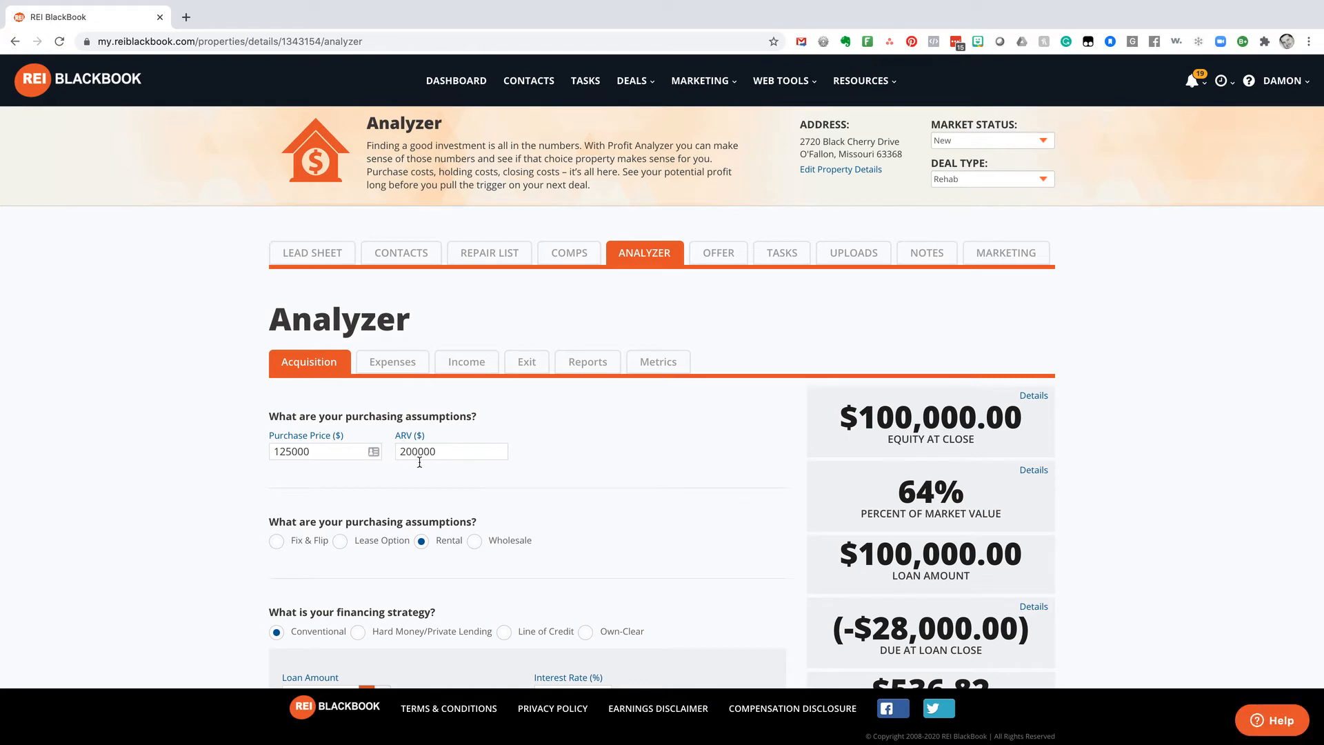
{"action": "scroll", "scroll_direction": "down", "scroll_amount": 3}
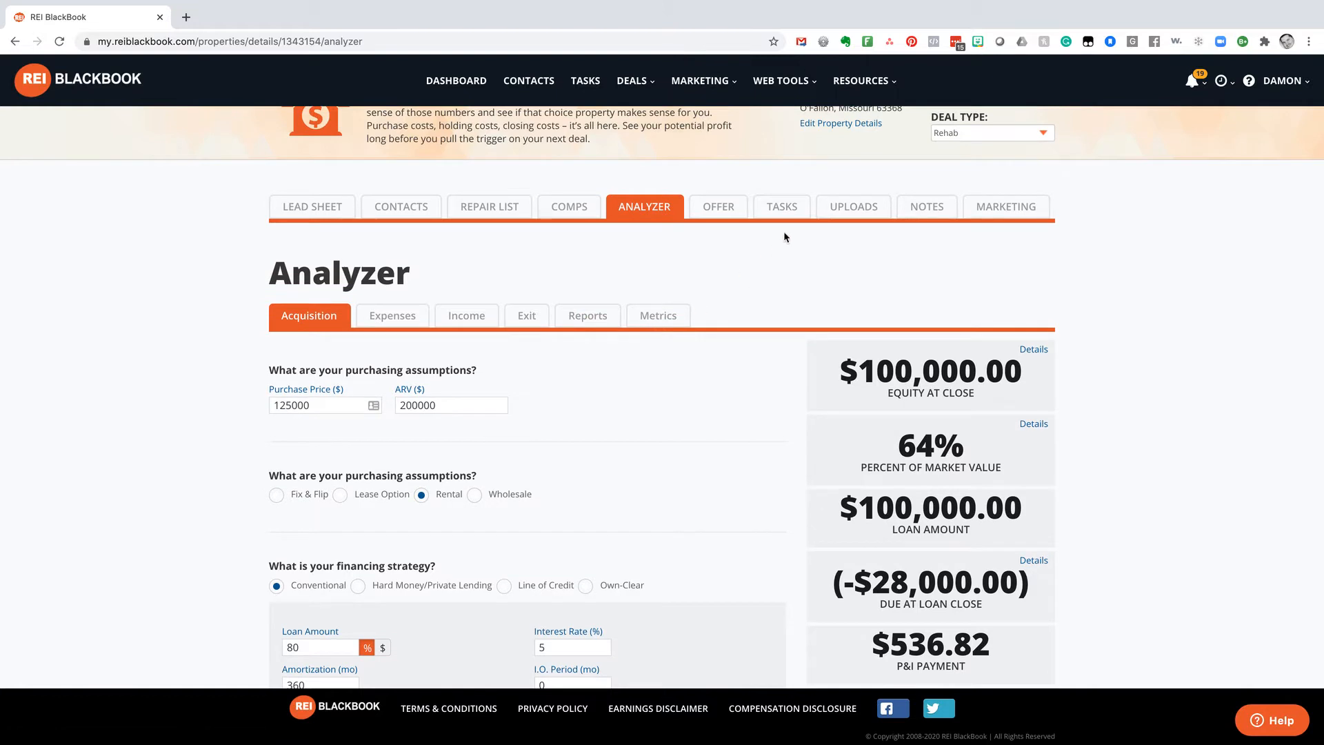
Start uploading boatright.jpg to the property's files, then cancel the upload window
{"action": "left_click", "coordinate": [852, 206]}
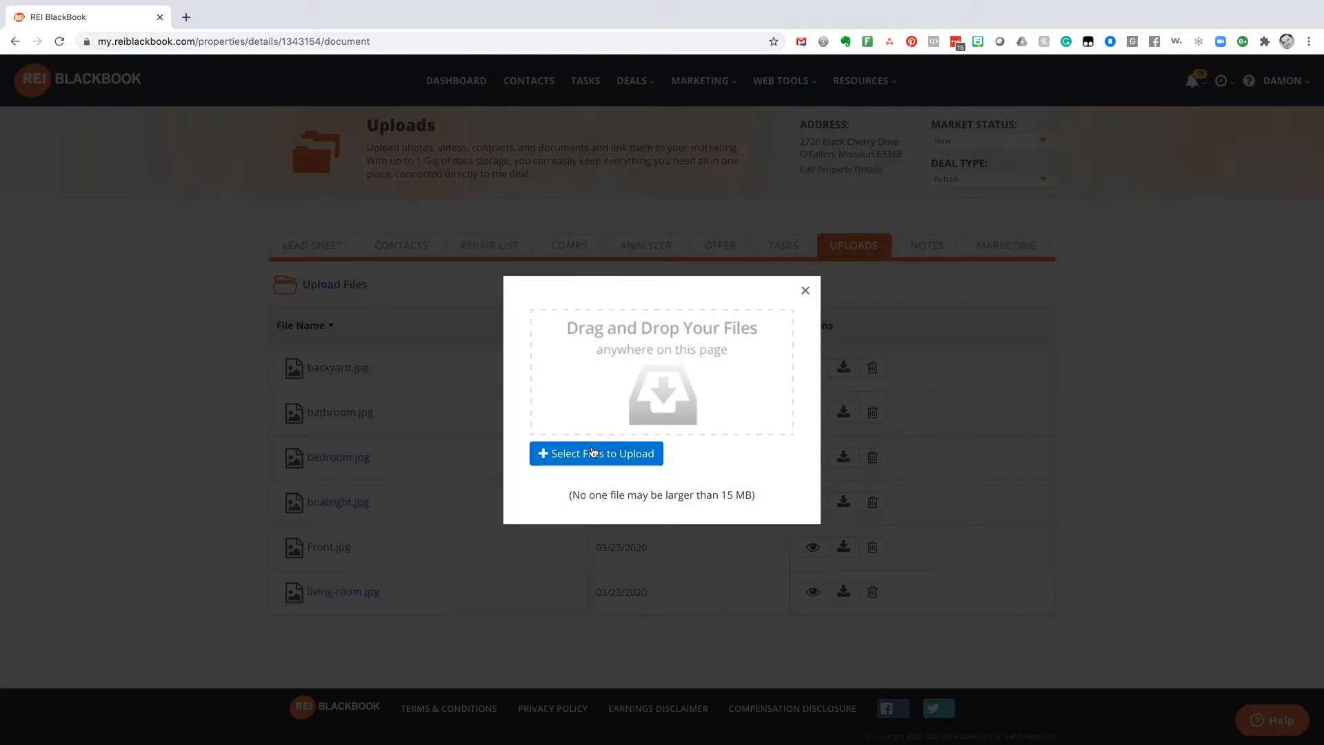
{"action": "left_click", "coordinate": [595, 454]}
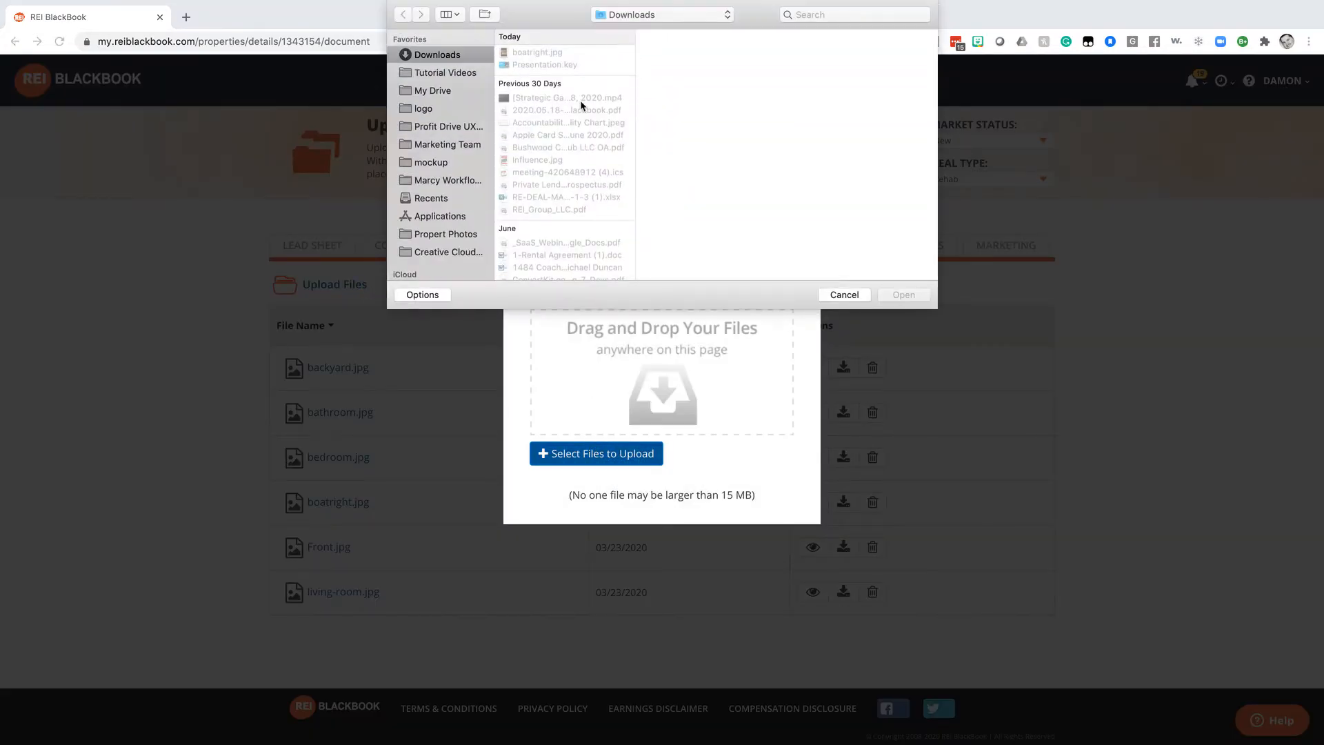
{"action": "left_click", "coordinate": [537, 52]}
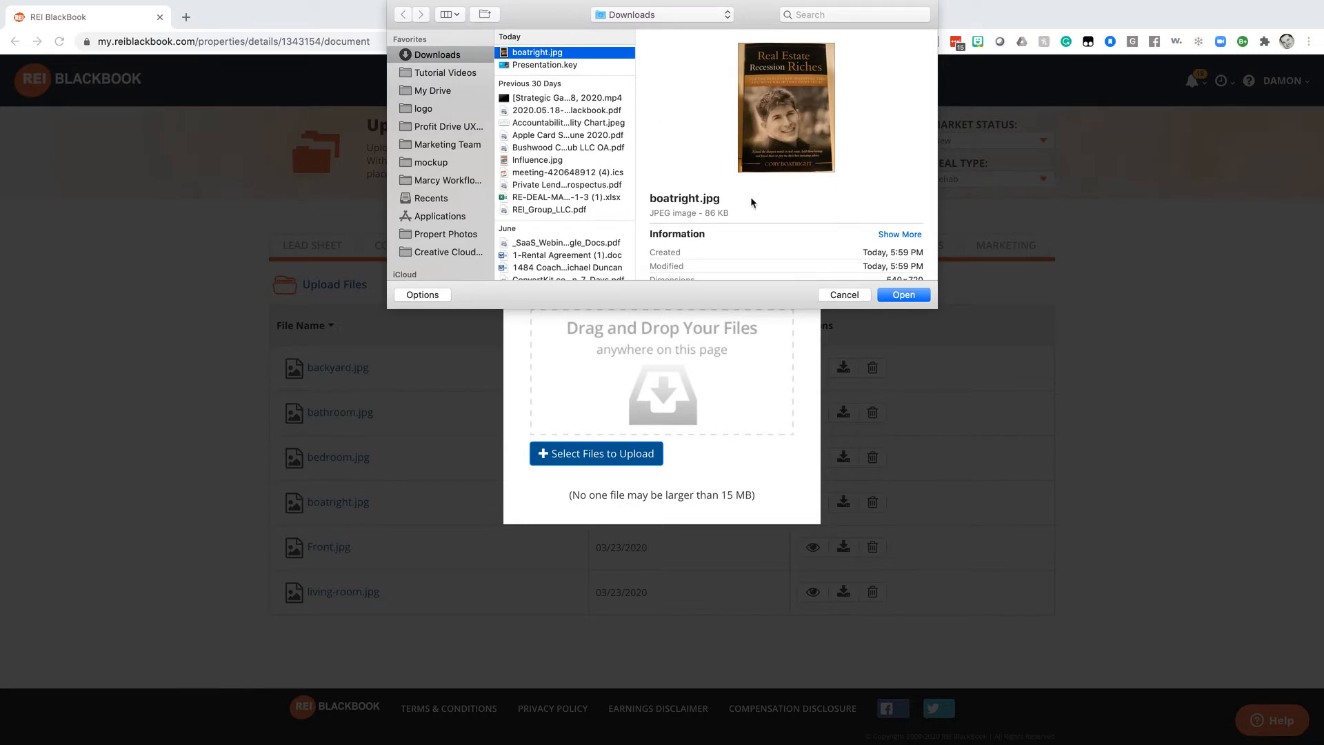
{"action": "mouse_move", "coordinate": [843, 294]}
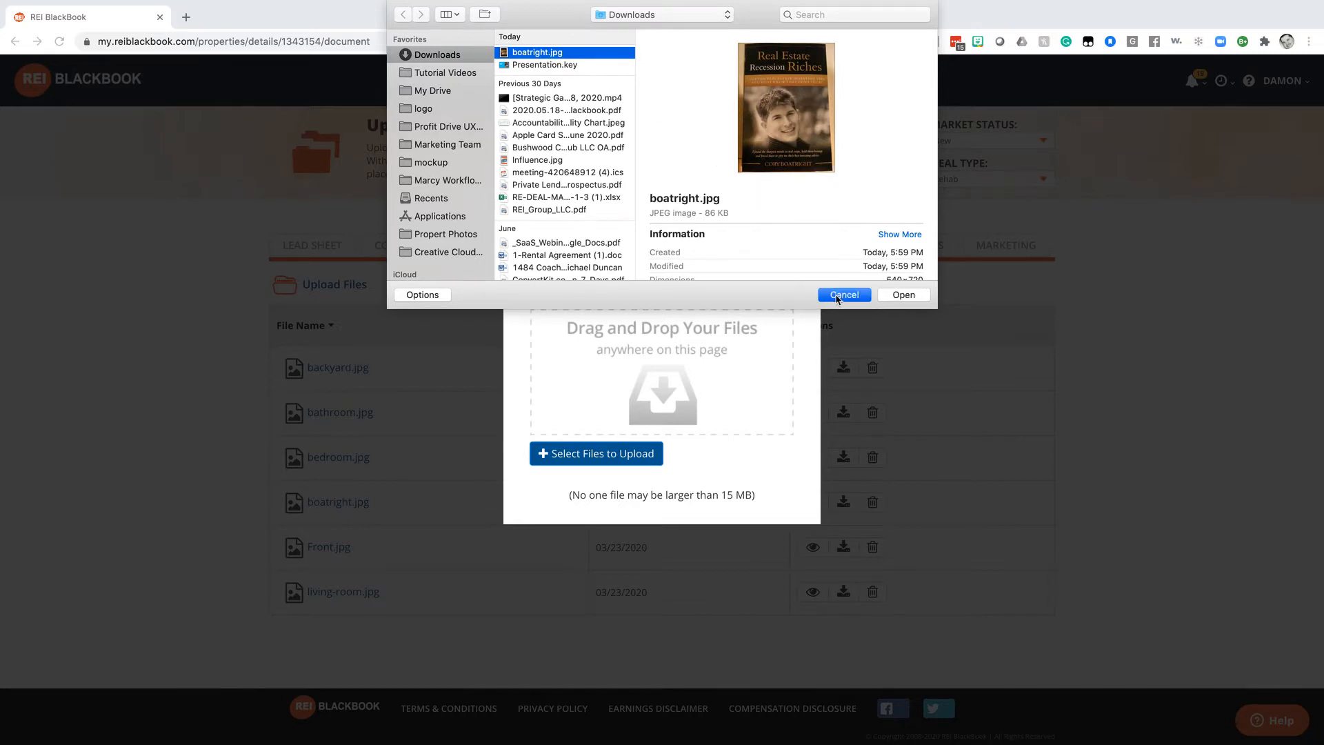
{"action": "left_click", "coordinate": [843, 295]}
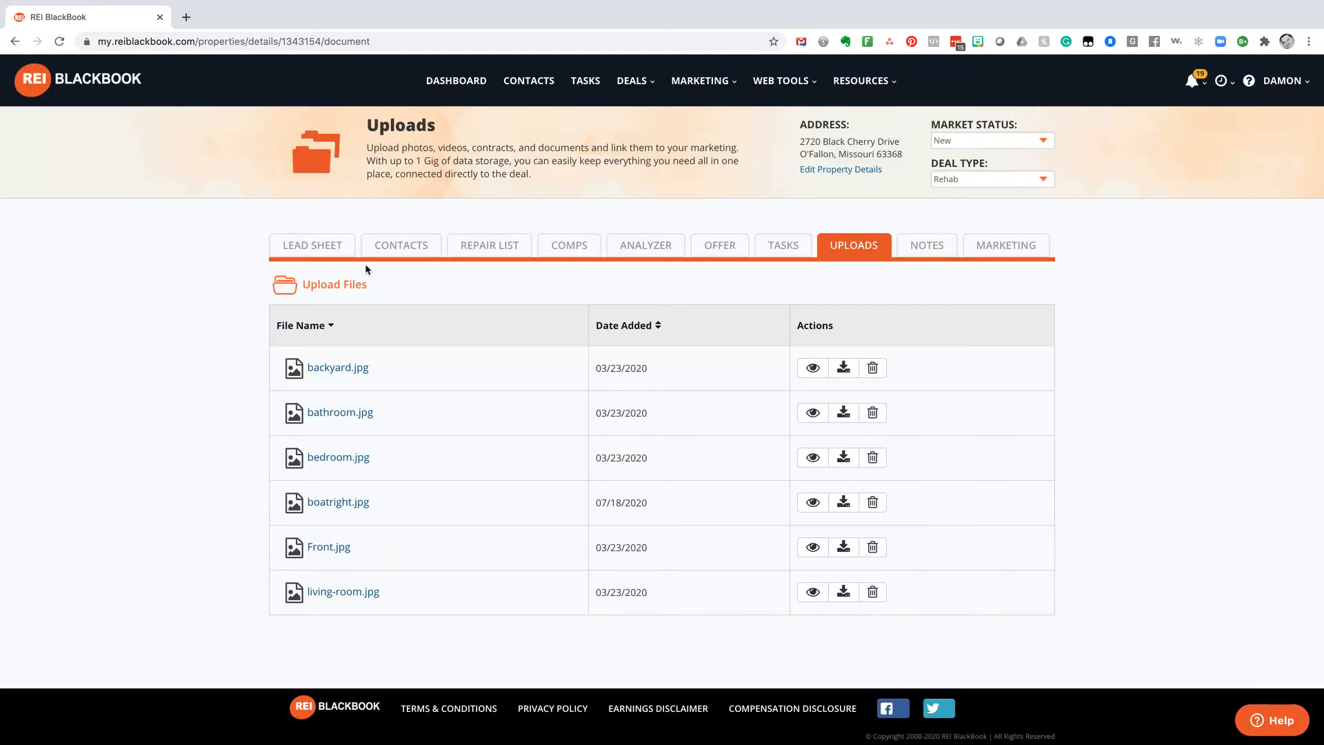
{"action": "mouse_move", "coordinate": [861, 297]}
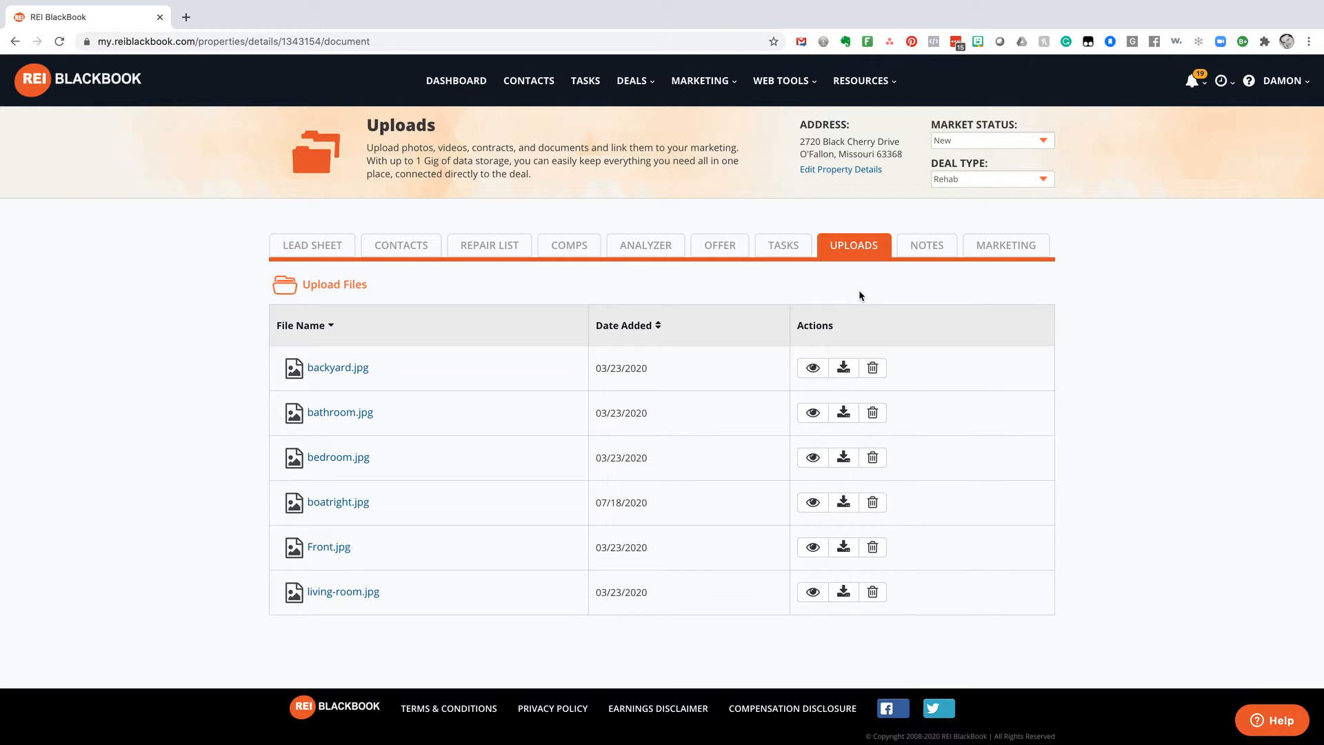
Open the Marketing section and check the Website and Featured Website Status options
{"action": "left_click", "coordinate": [1006, 245]}
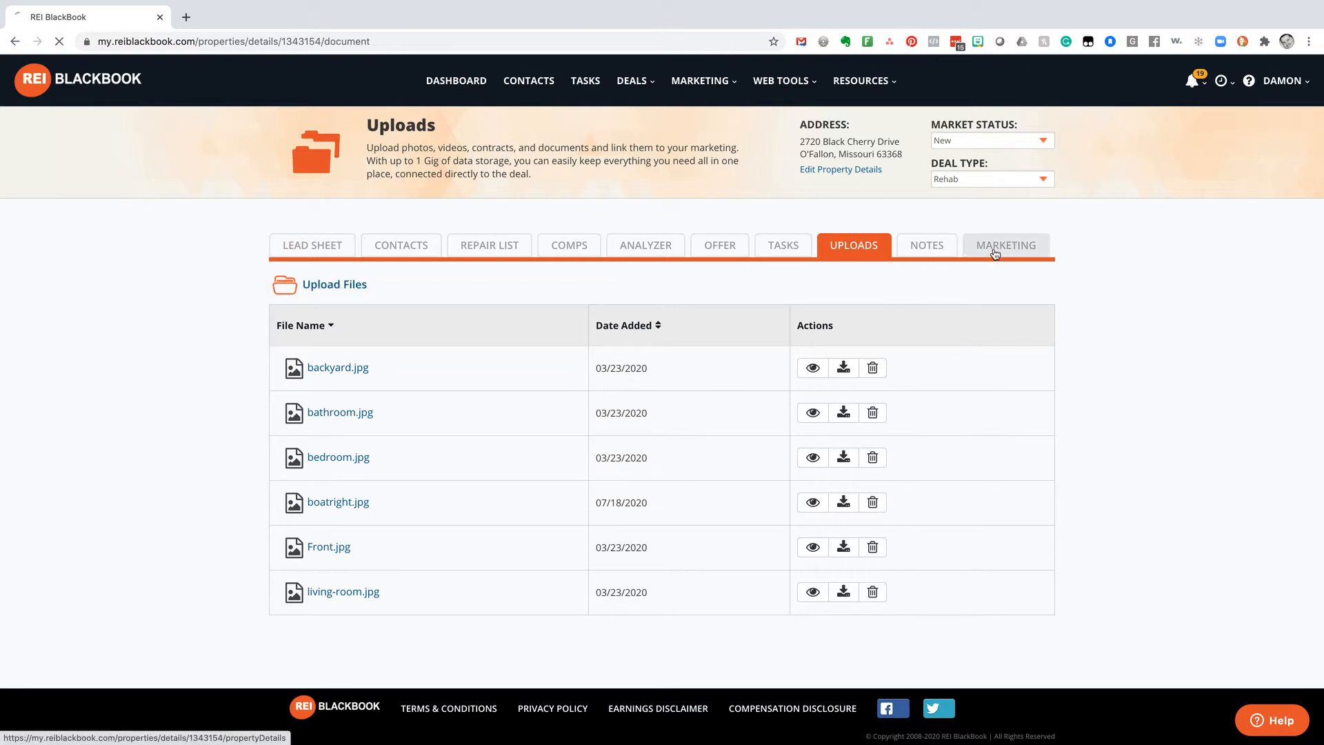
{"action": "left_click", "coordinate": [1005, 245]}
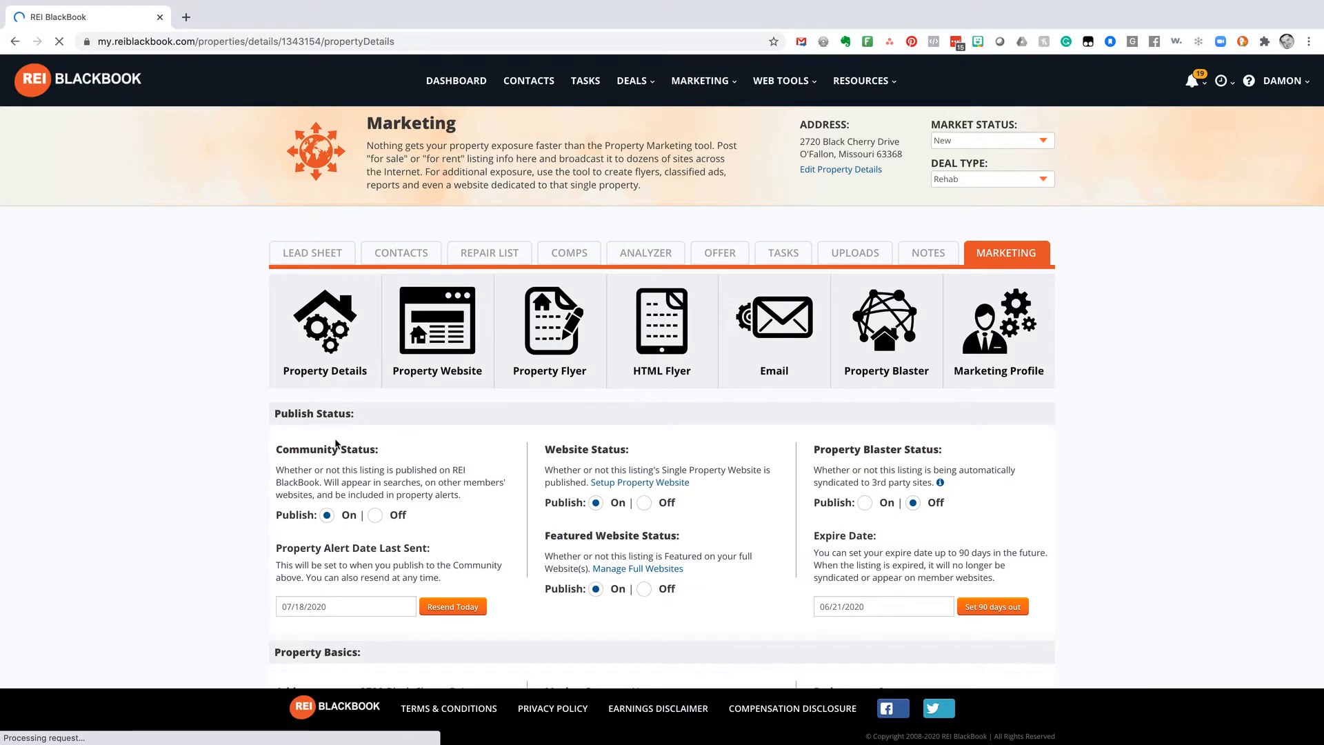
{"action": "scroll", "scroll_direction": "down", "scroll_amount": 3}
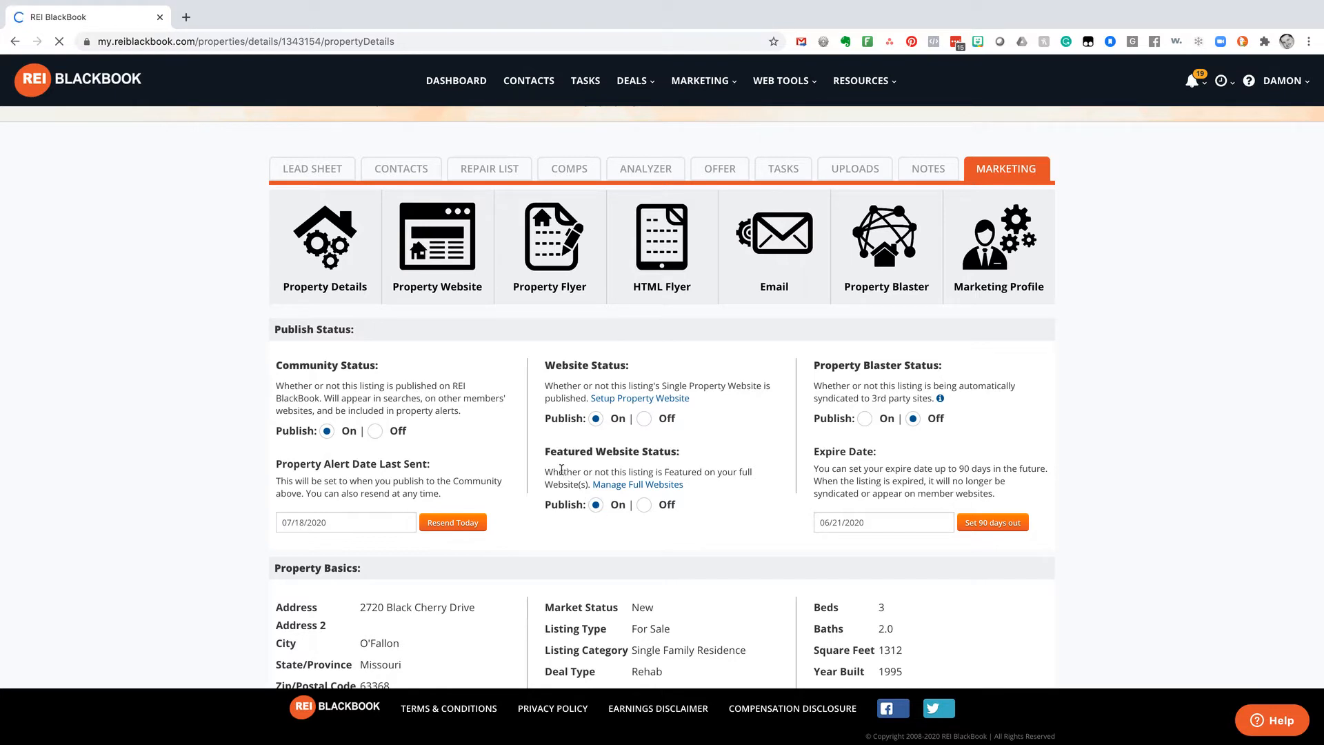
{"action": "mouse_move", "coordinate": [714, 465]}
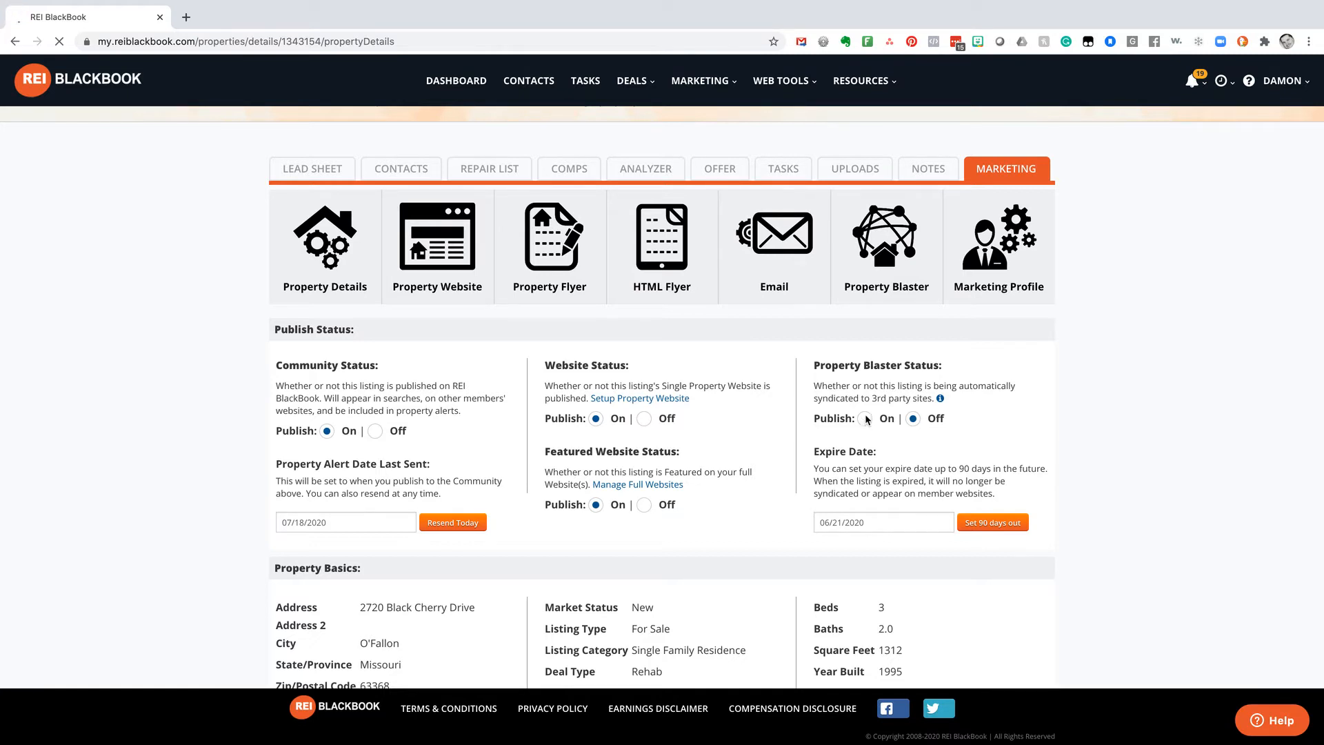
{"action": "left_click", "coordinate": [866, 418]}
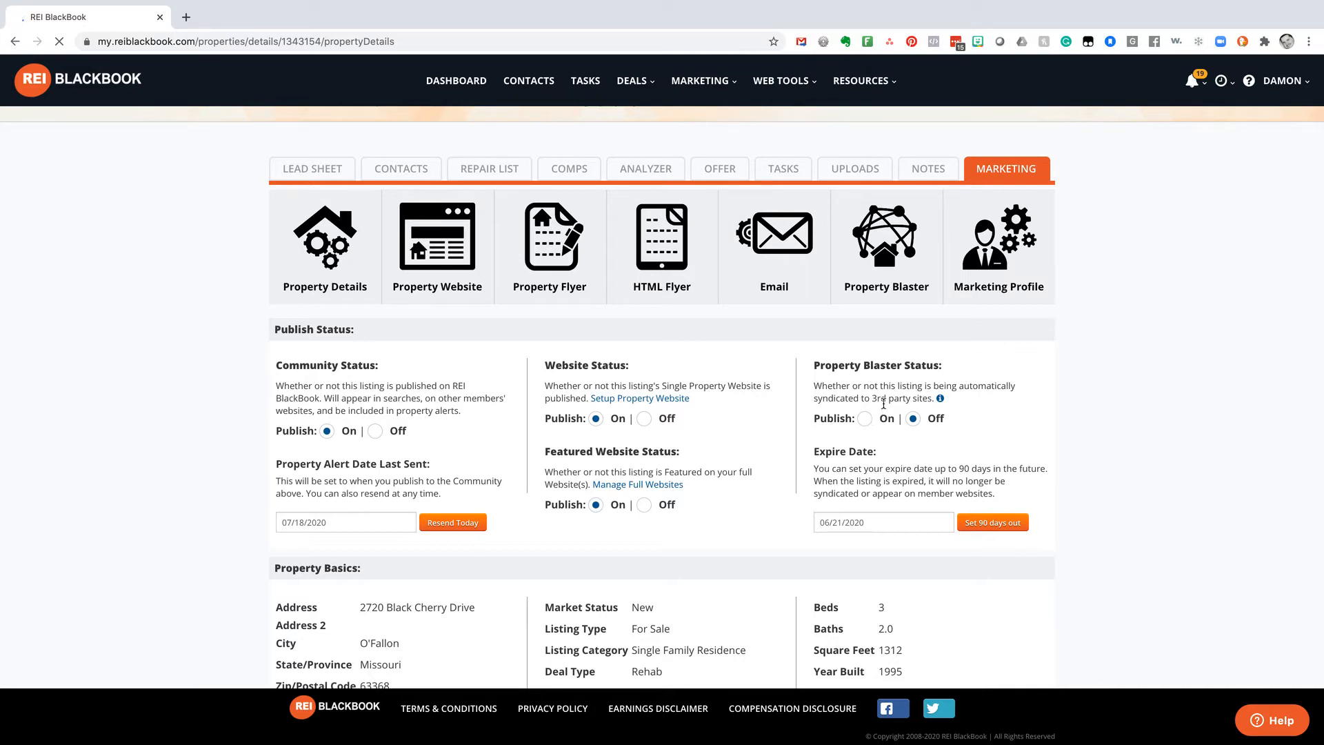
Save the caption 'Better Deals with Boatright' on the primary image, then return to Marketing
{"action": "scroll", "scroll_direction": "down", "scroll_amount": 3}
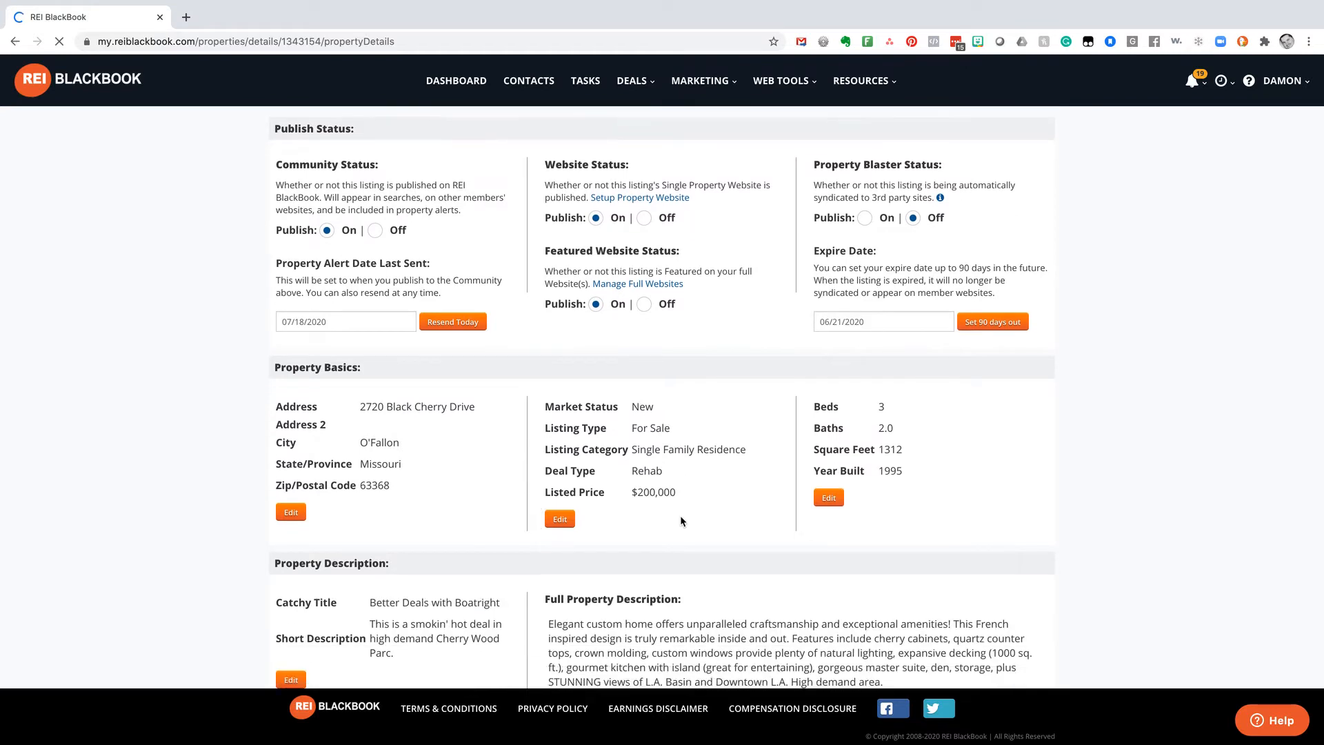
{"action": "scroll", "scroll_direction": "down", "scroll_amount": 3}
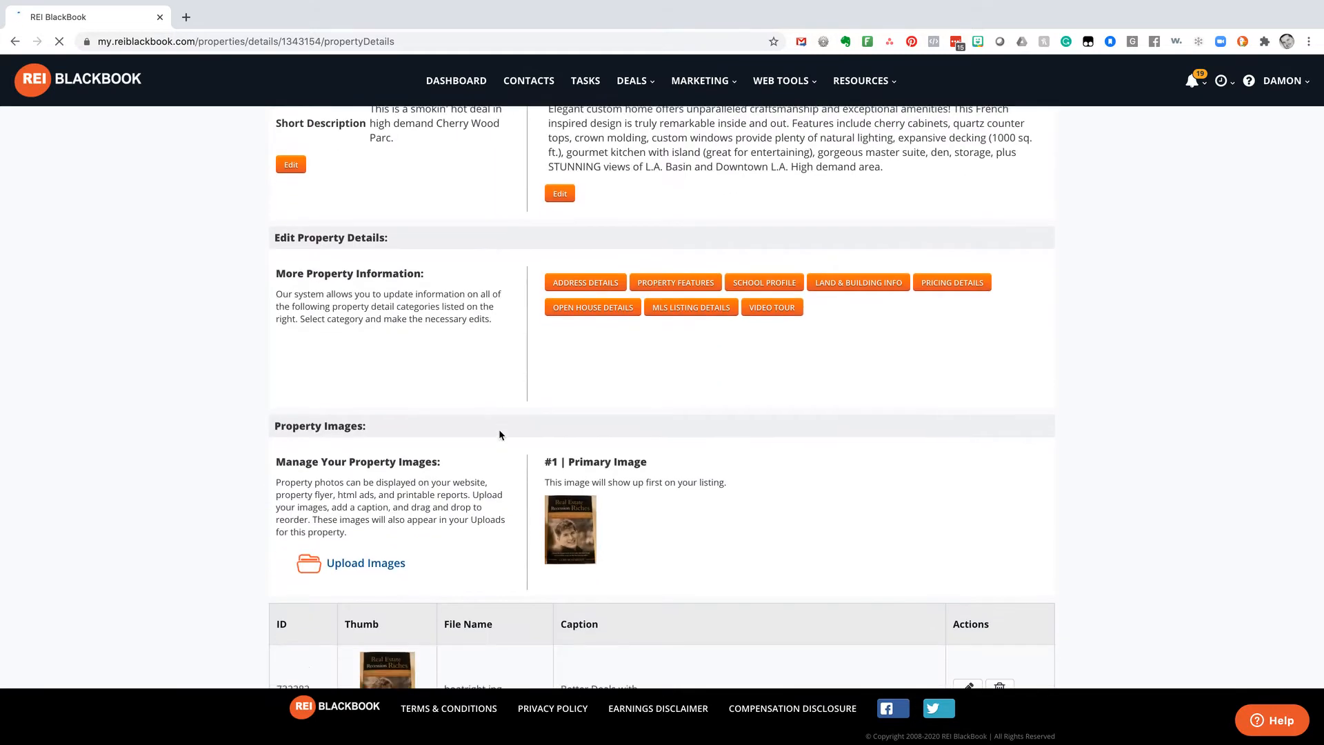
{"action": "scroll", "scroll_direction": "down", "scroll_amount": 3}
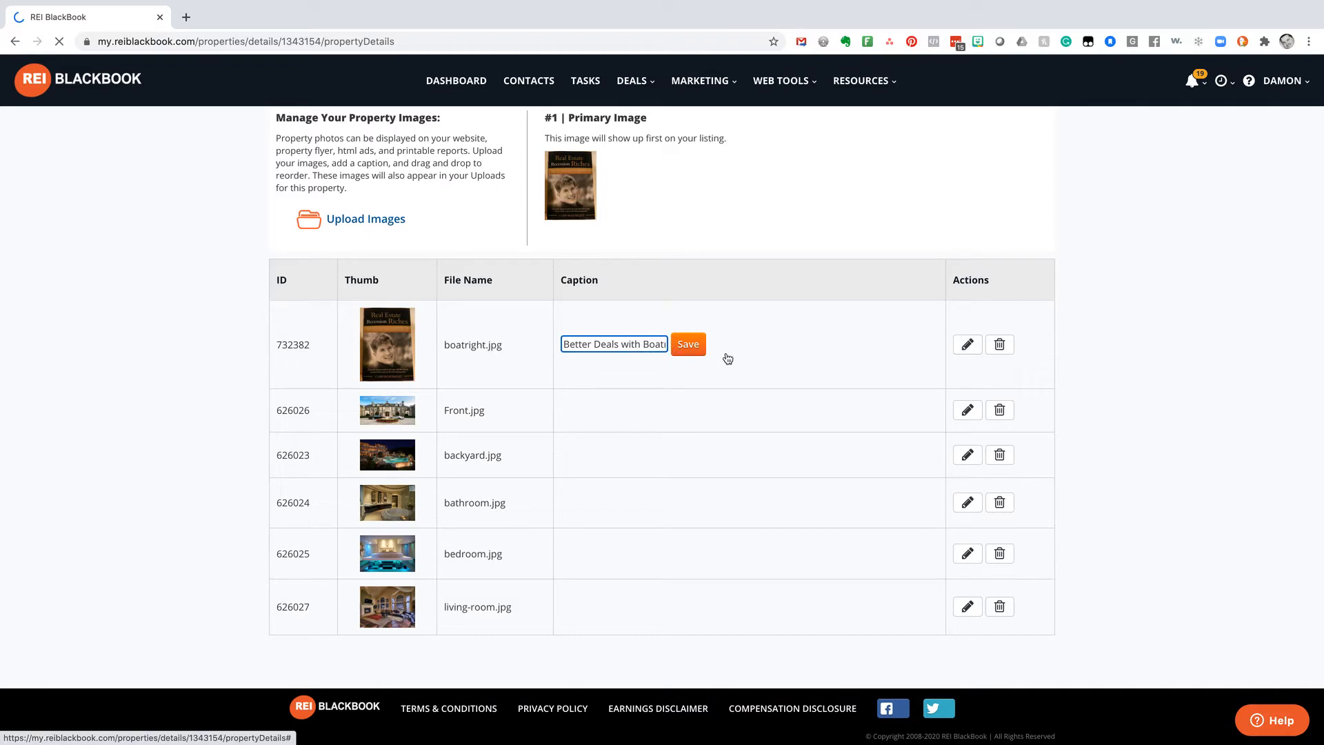
{"action": "left_click", "coordinate": [688, 343]}
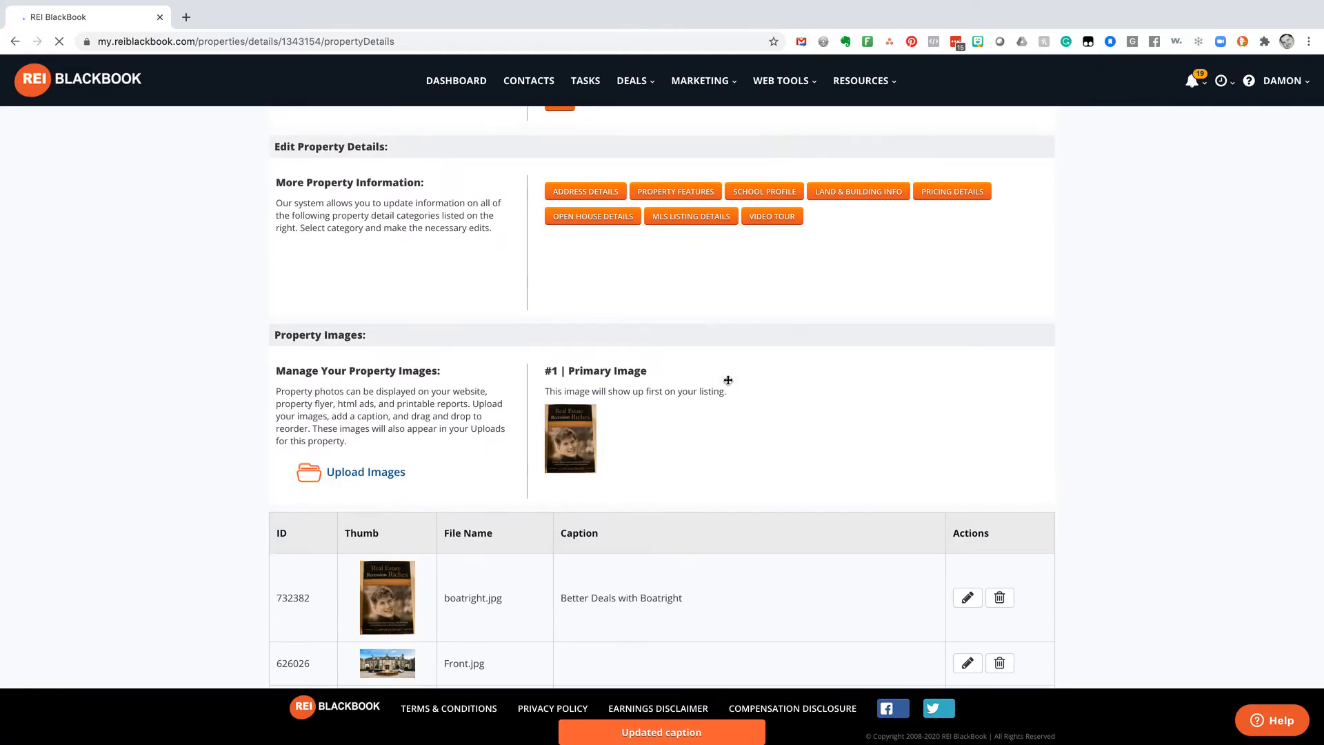
{"action": "left_click", "coordinate": [1005, 252]}
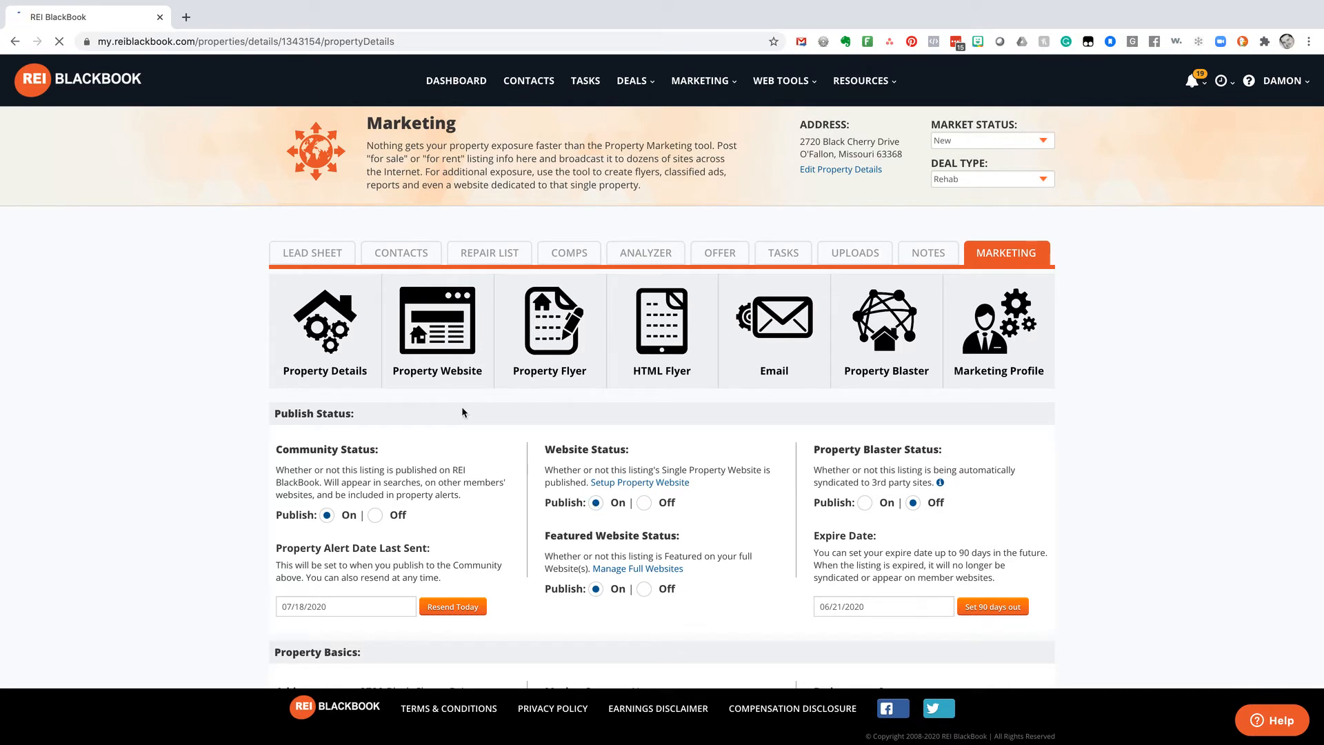
Open the Property Website setup showing publishing On at willsellquick.co
{"action": "left_click", "coordinate": [437, 320]}
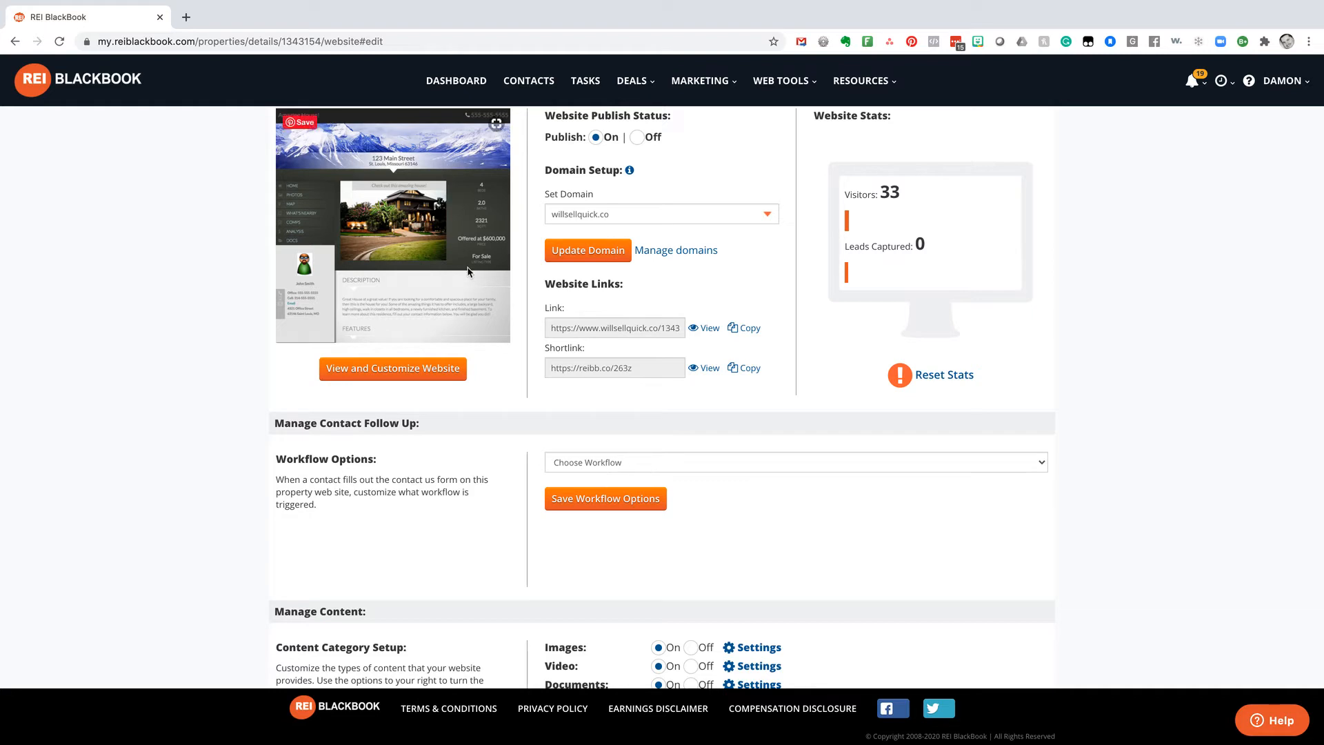
{"action": "mouse_move", "coordinate": [467, 272]}
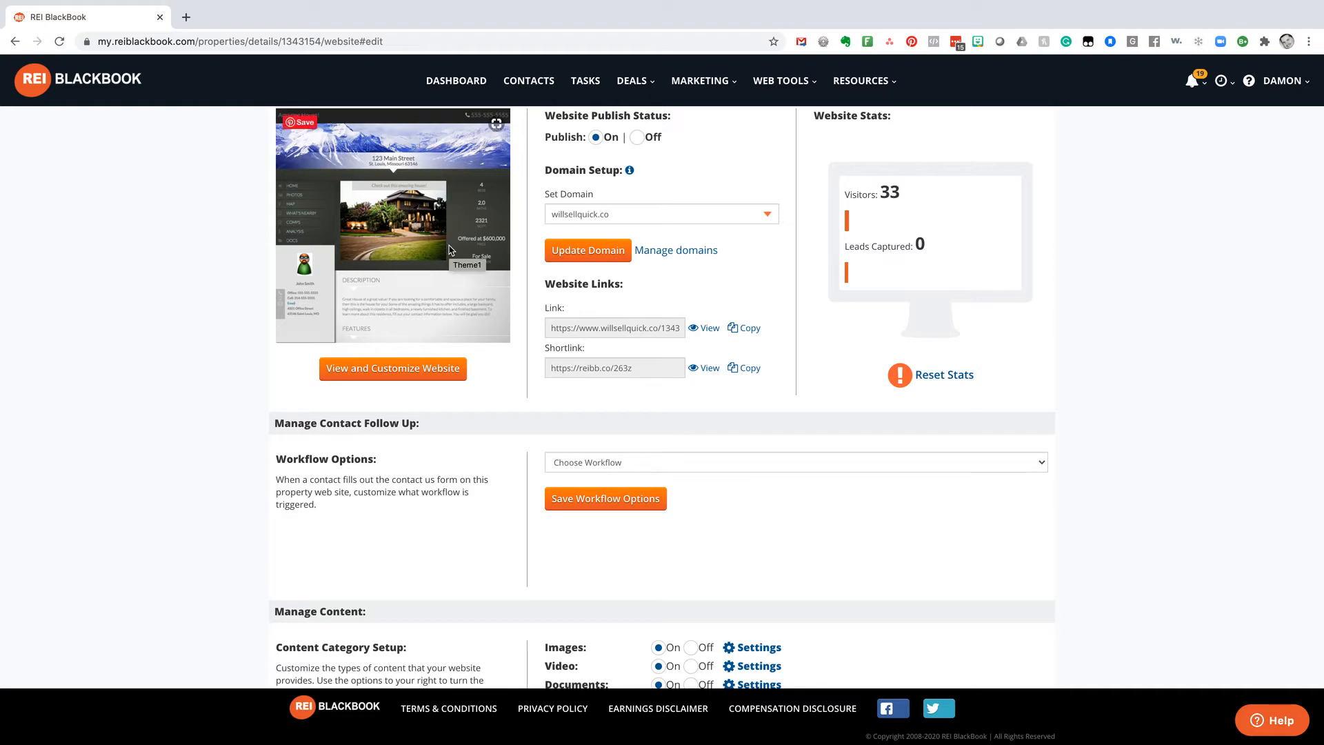
{"action": "mouse_move", "coordinate": [385, 221]}
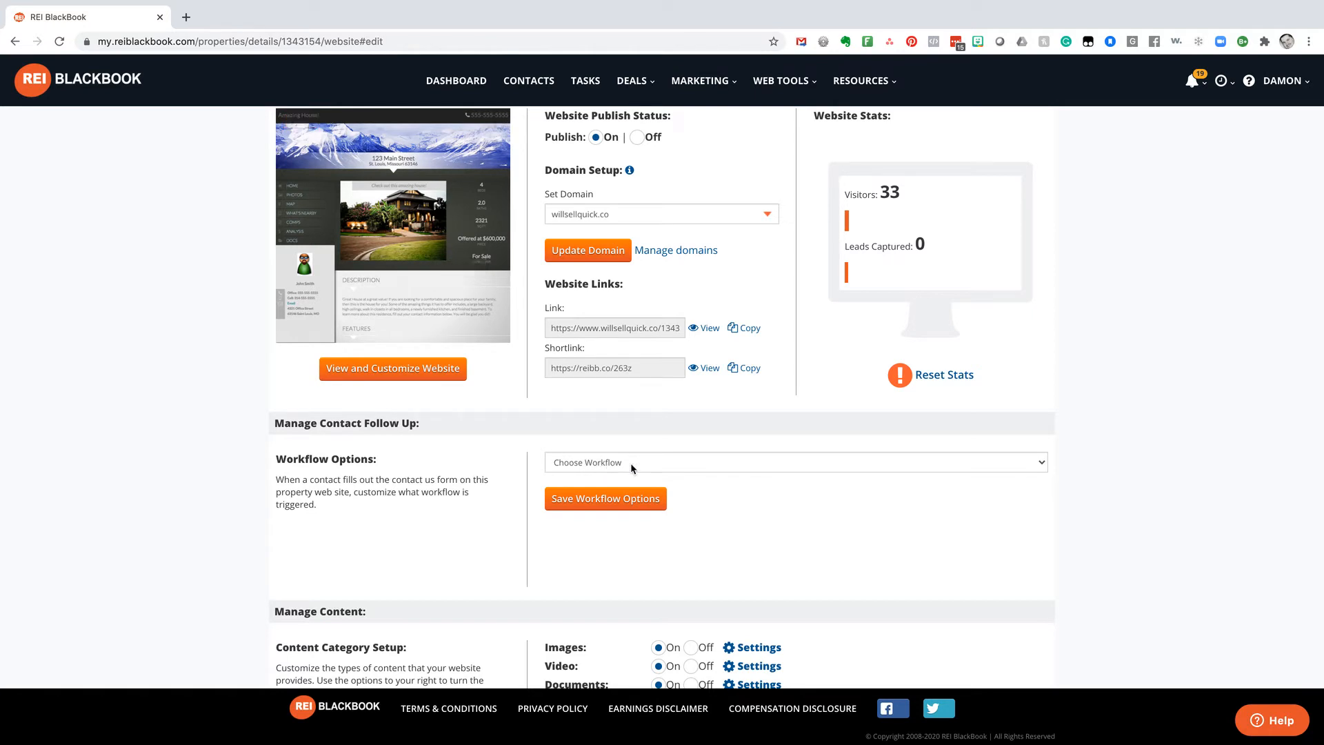
Customize the site with a Black background and mountain banner, then save and view it live
{"action": "left_click", "coordinate": [392, 368]}
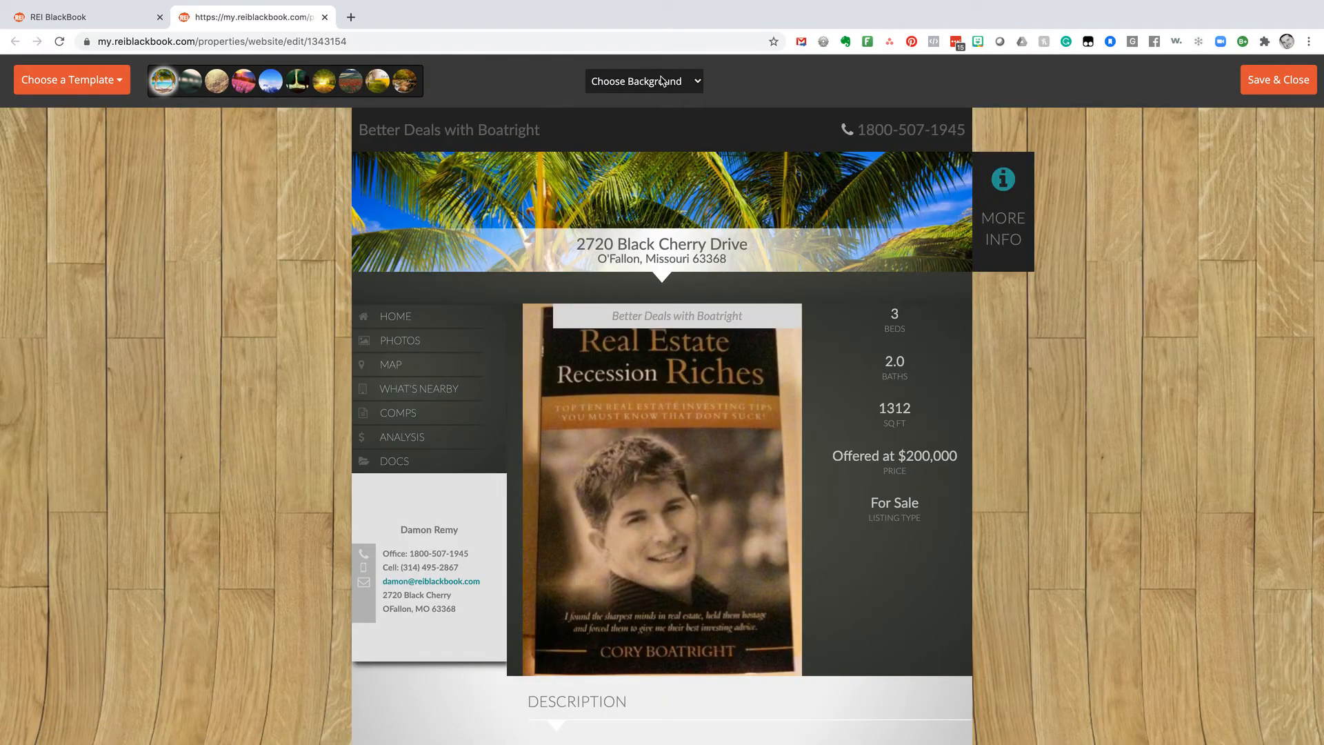
{"action": "left_click", "coordinate": [643, 80]}
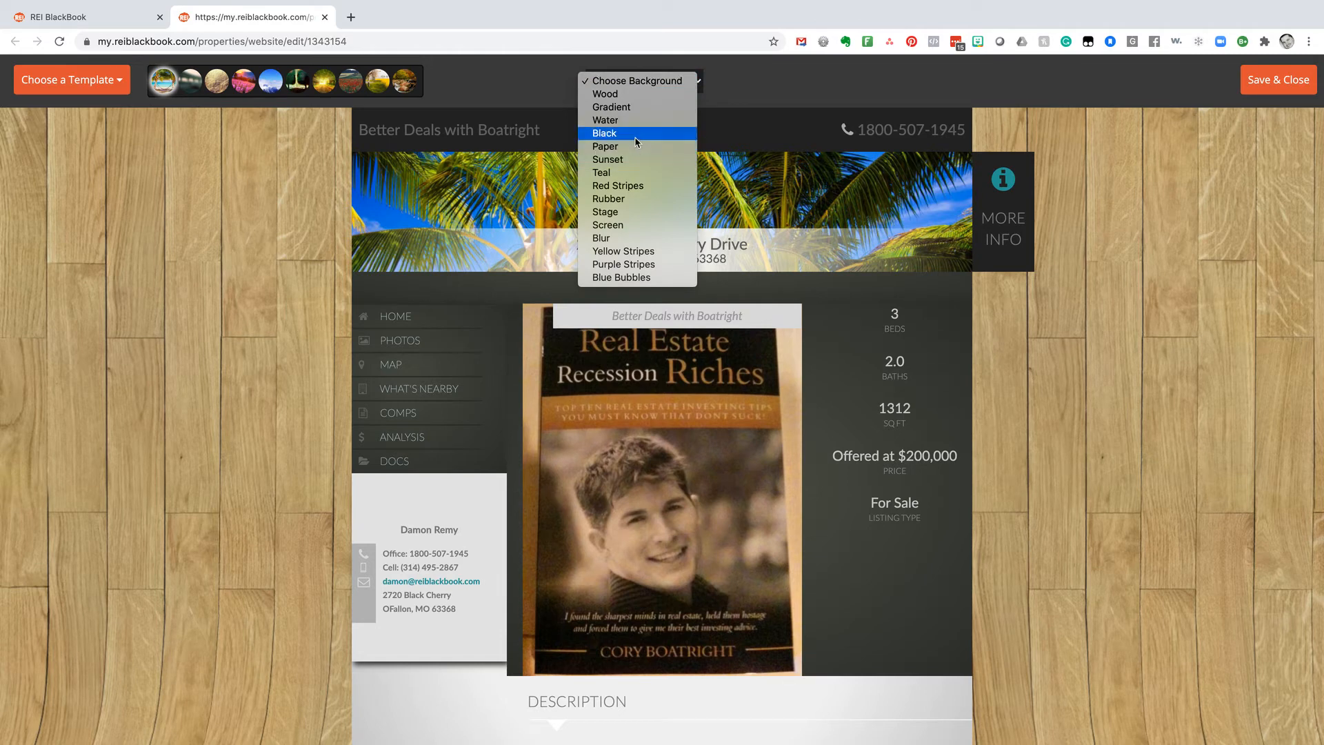
{"action": "left_click", "coordinate": [605, 133]}
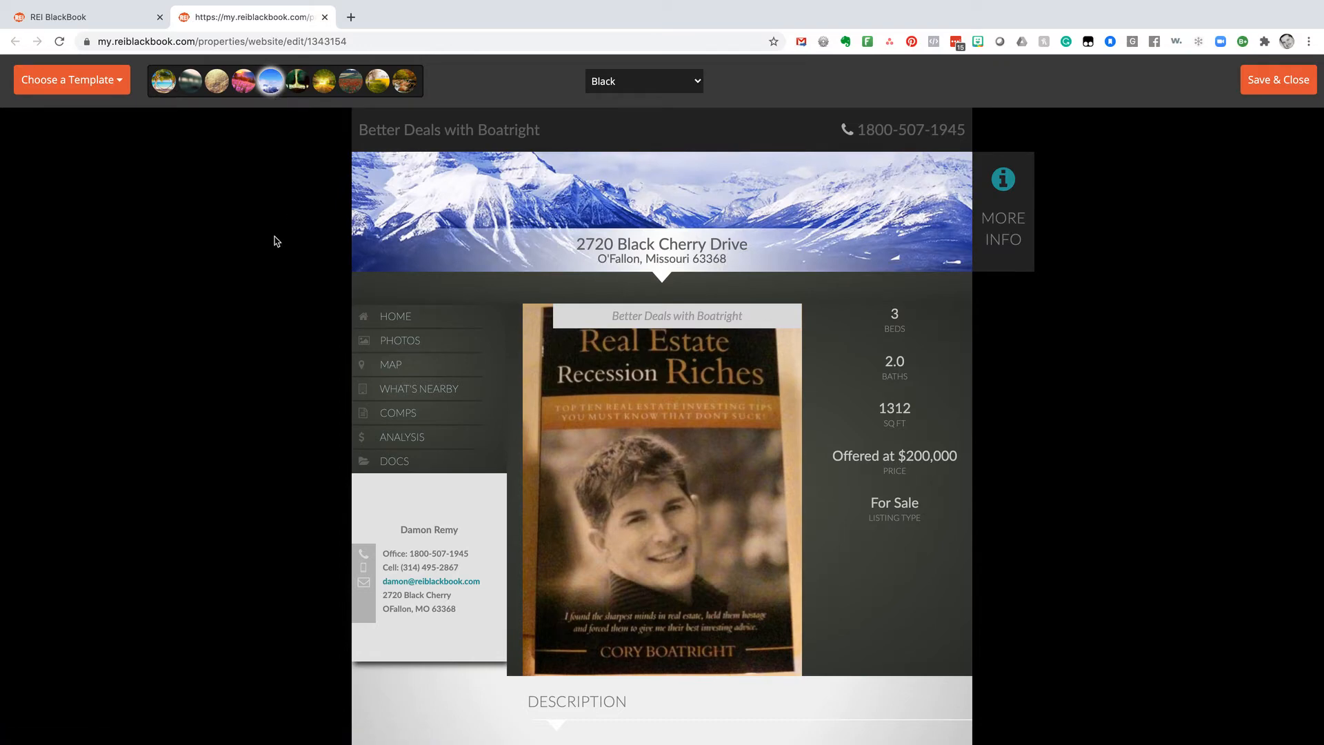
{"action": "left_click", "coordinate": [1279, 80]}
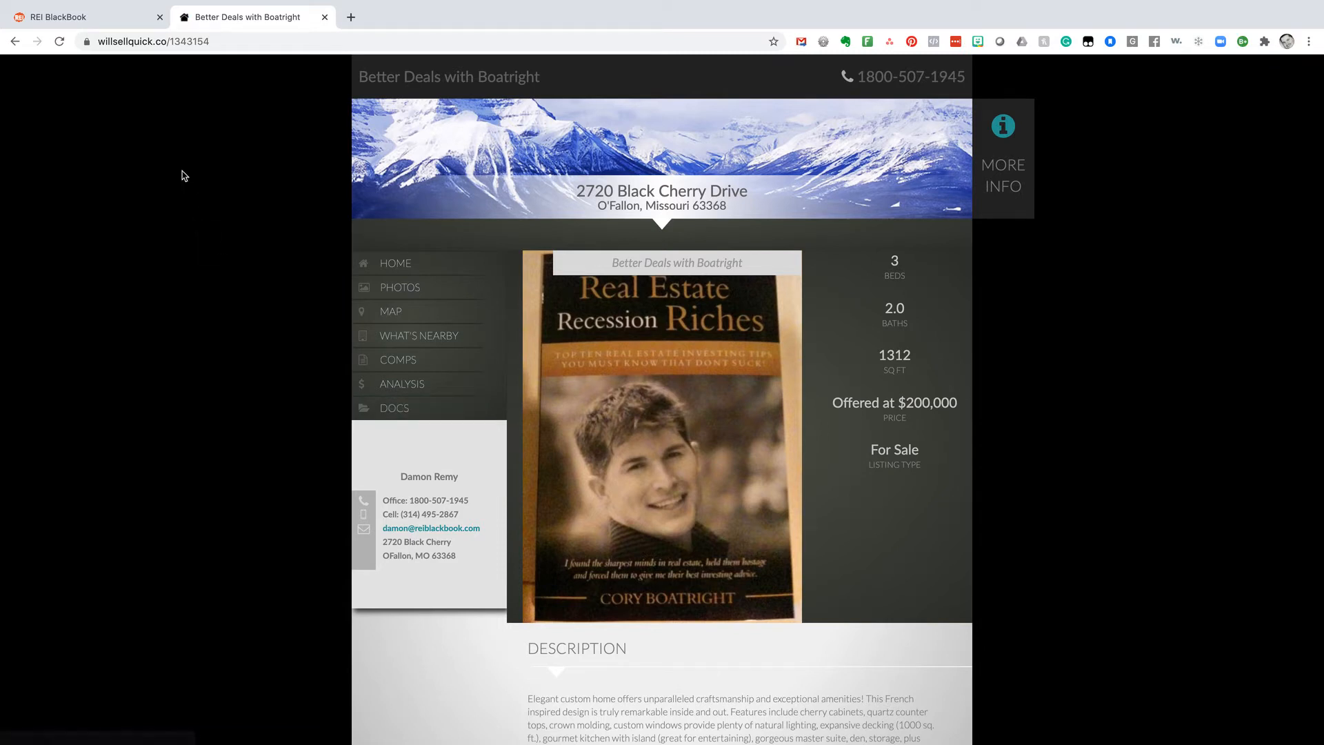
{"action": "mouse_move", "coordinate": [399, 135]}
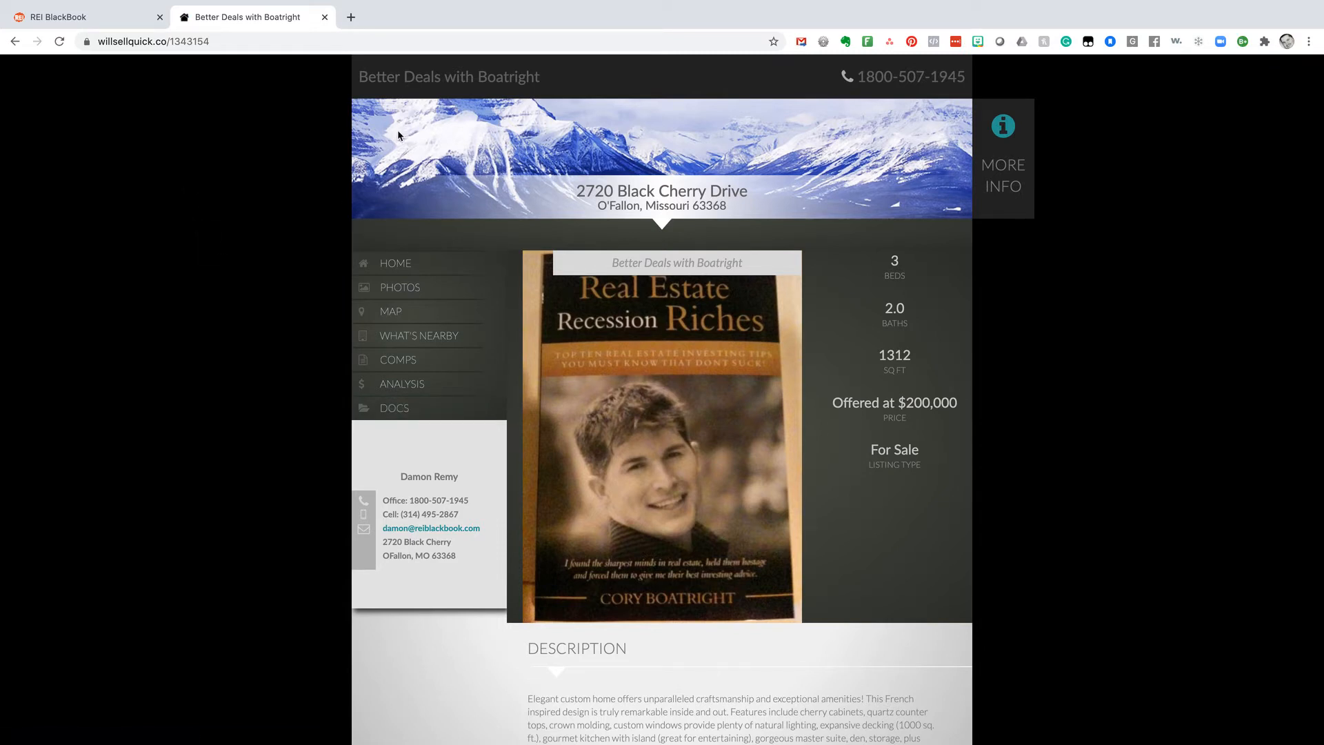
{"action": "mouse_move", "coordinate": [854, 127]}
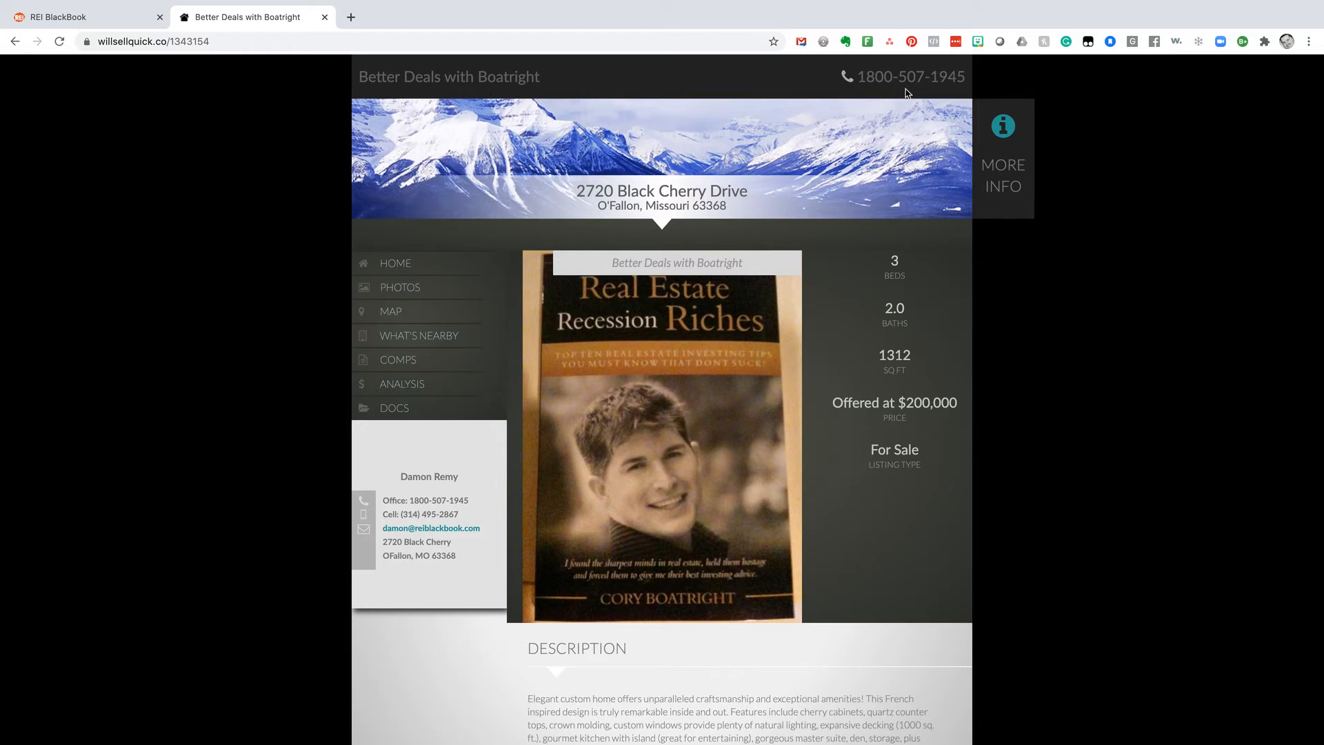
{"action": "mouse_move", "coordinate": [948, 93]}
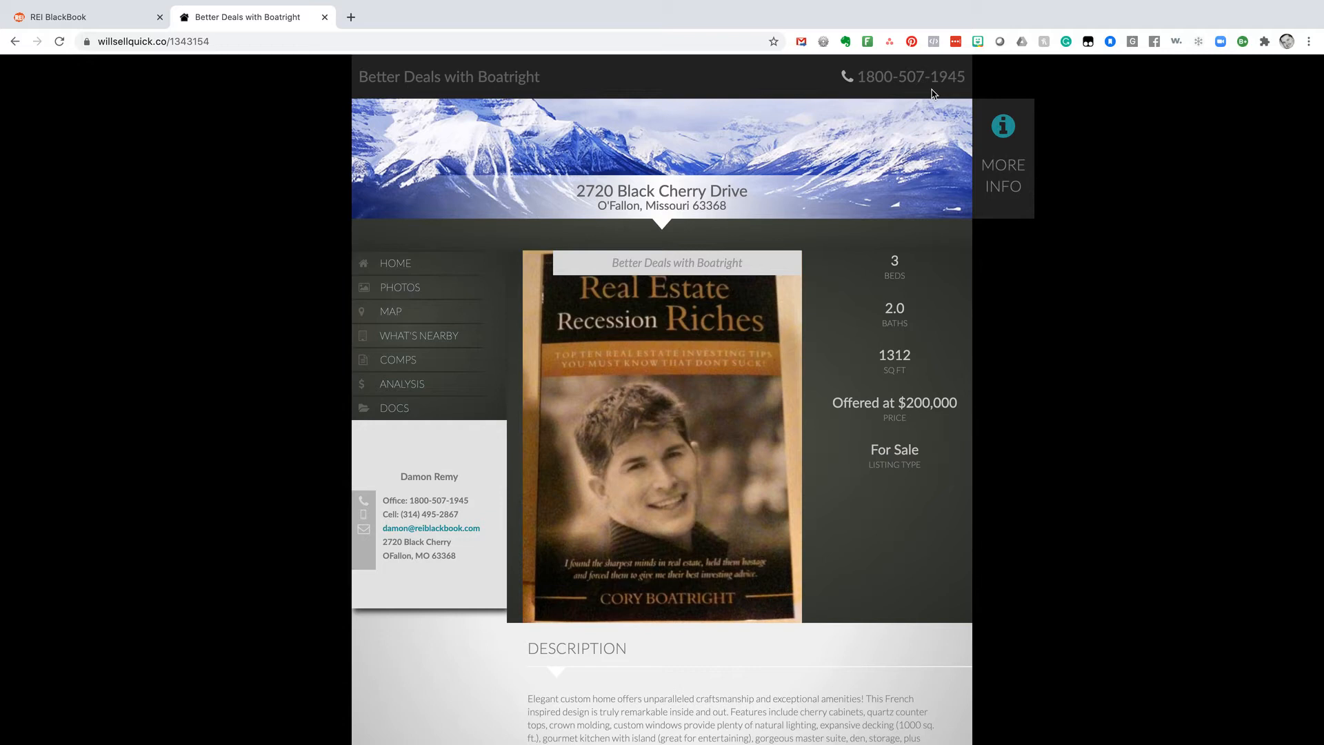
{"action": "mouse_move", "coordinate": [463, 239]}
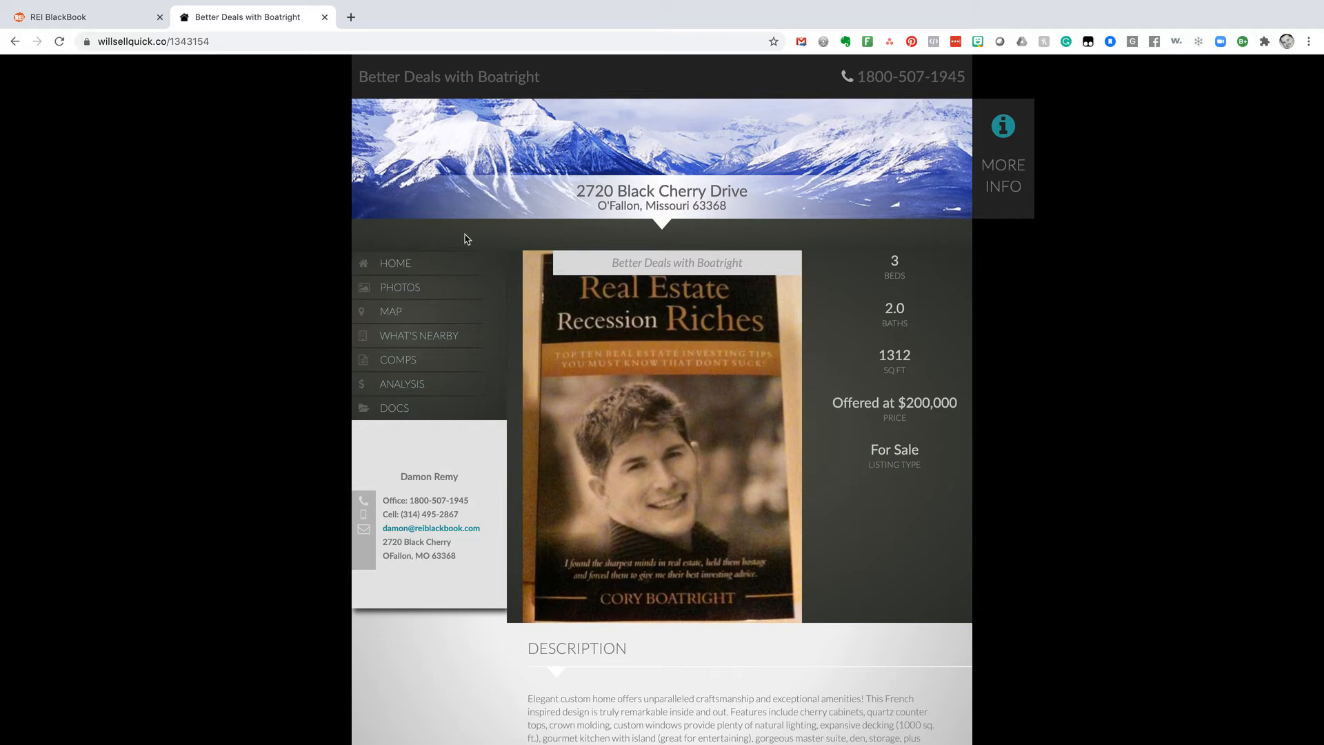
View the live site's Photos, Map and What's Nearby pages, then go to Analysis
{"action": "left_click", "coordinate": [400, 287]}
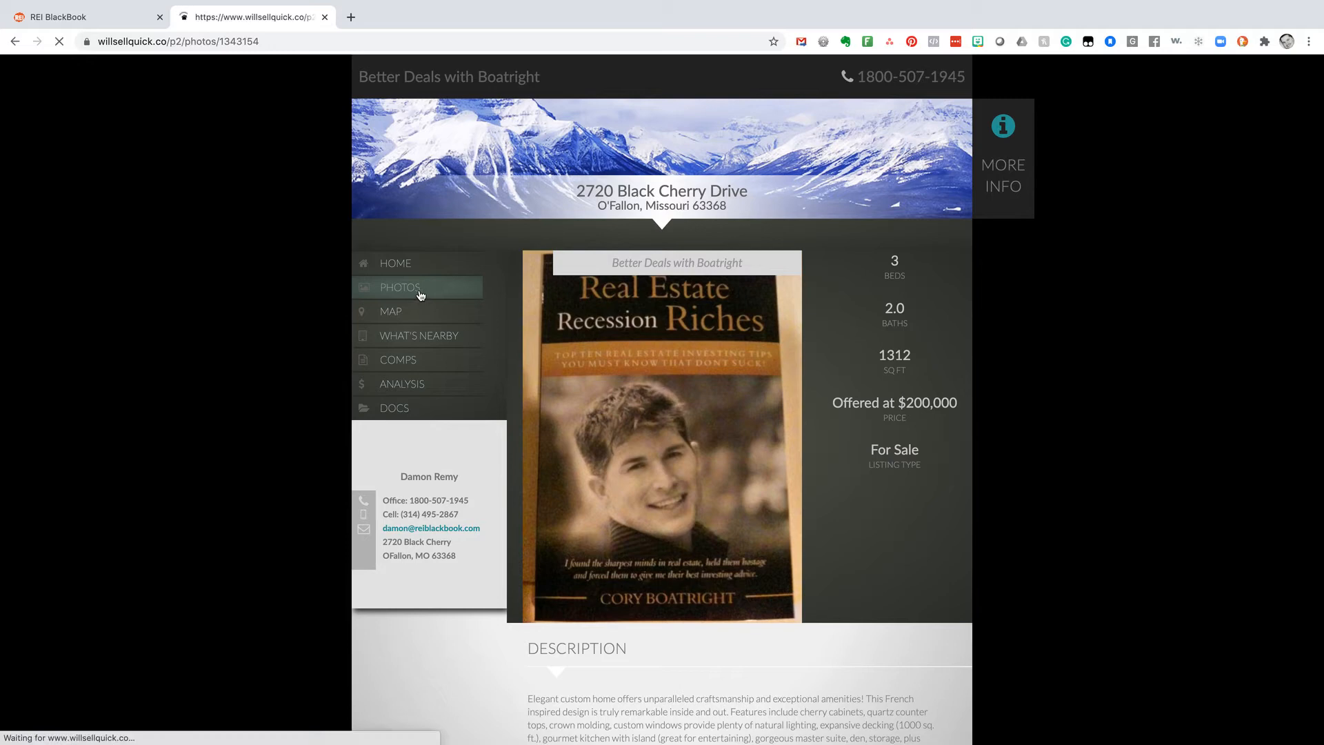
{"action": "left_click", "coordinate": [400, 287]}
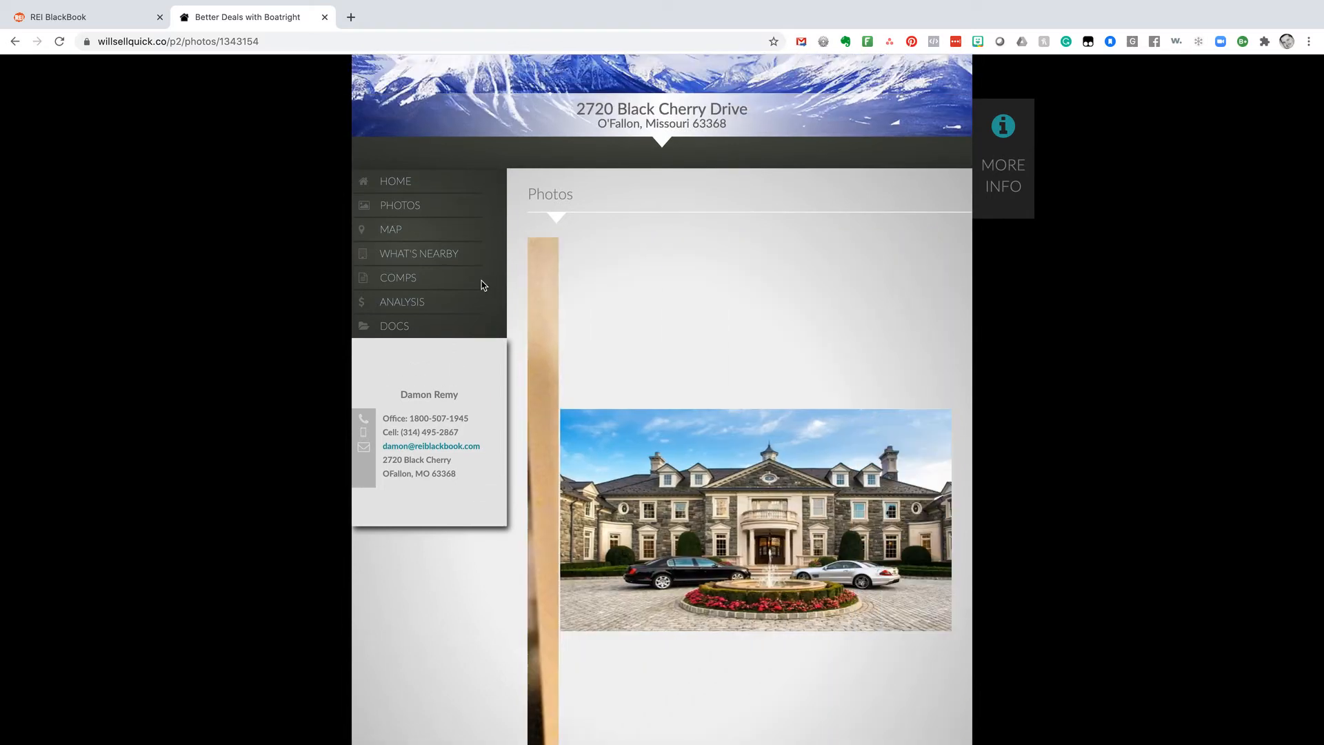
{"action": "left_click", "coordinate": [390, 229]}
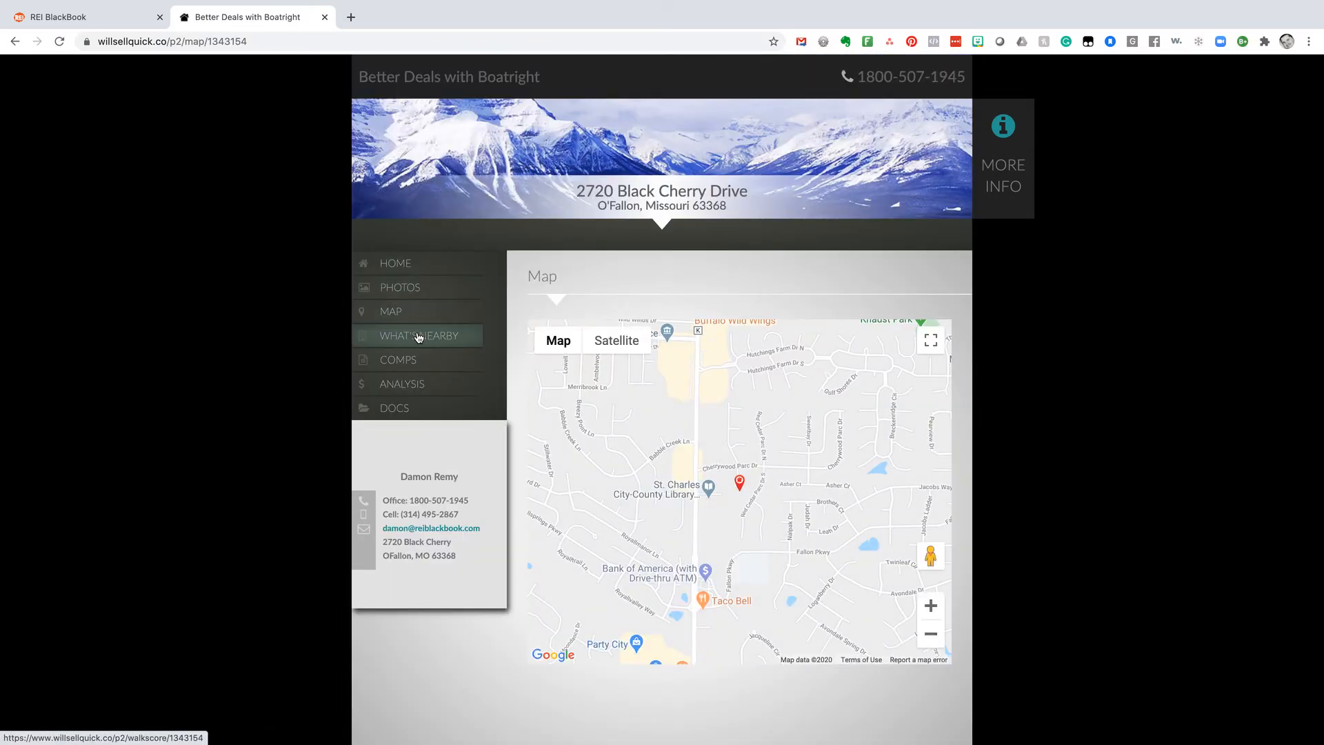
{"action": "left_click", "coordinate": [418, 335]}
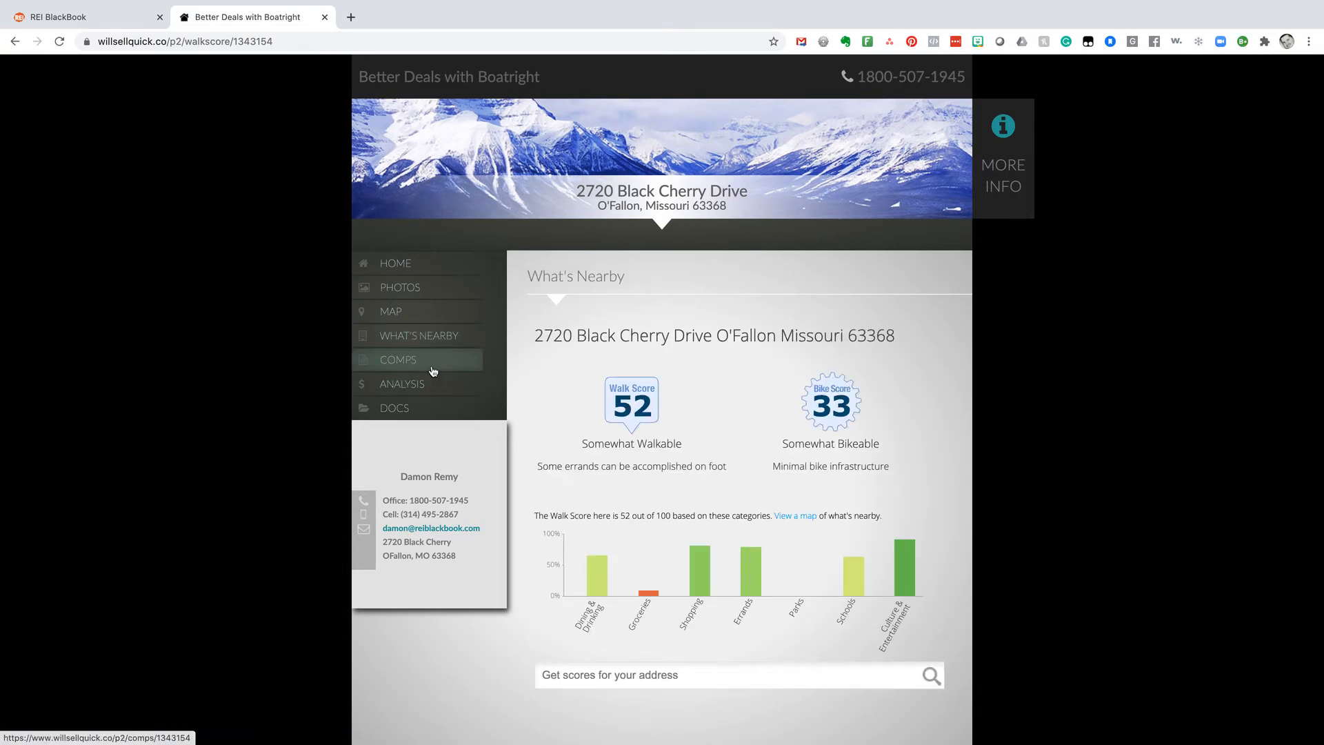
{"action": "left_click", "coordinate": [402, 384]}
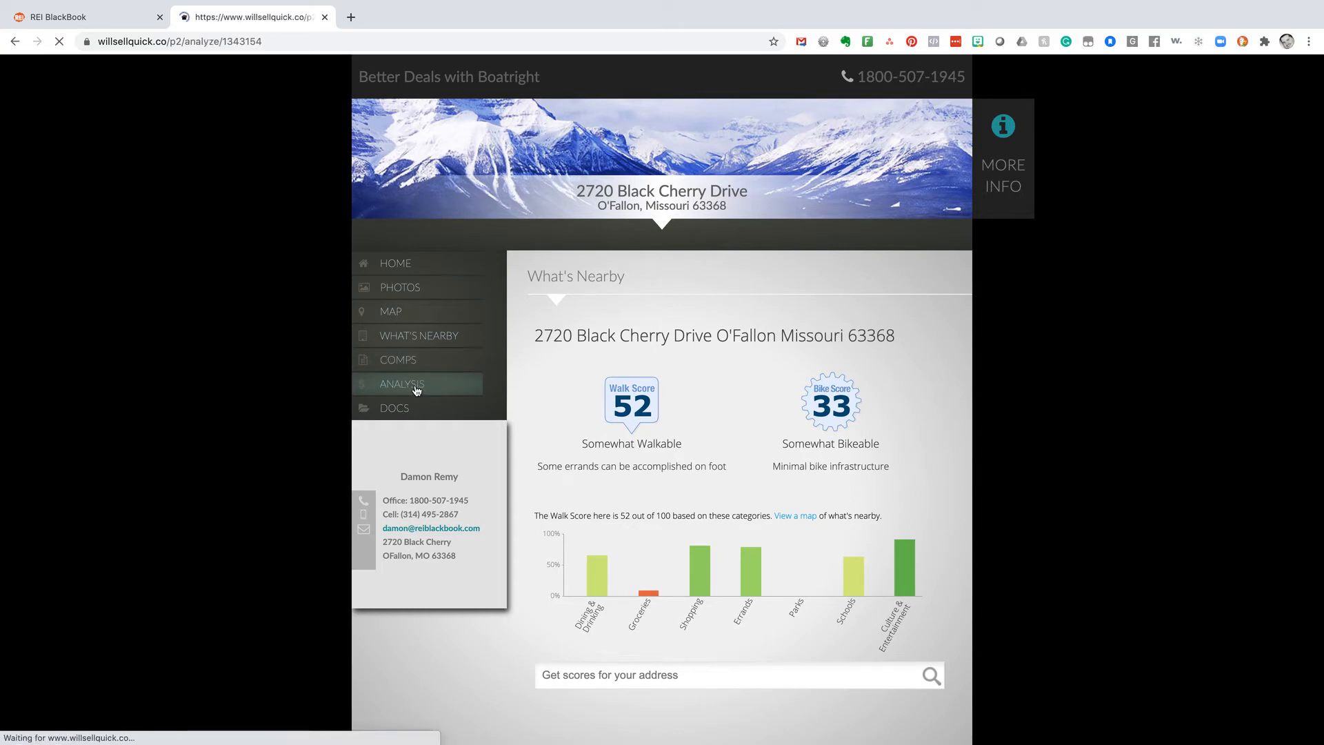
View the Executive Summary and Cash Flow reports, then switch back to REI BlackBook
{"action": "left_click", "coordinate": [402, 384]}
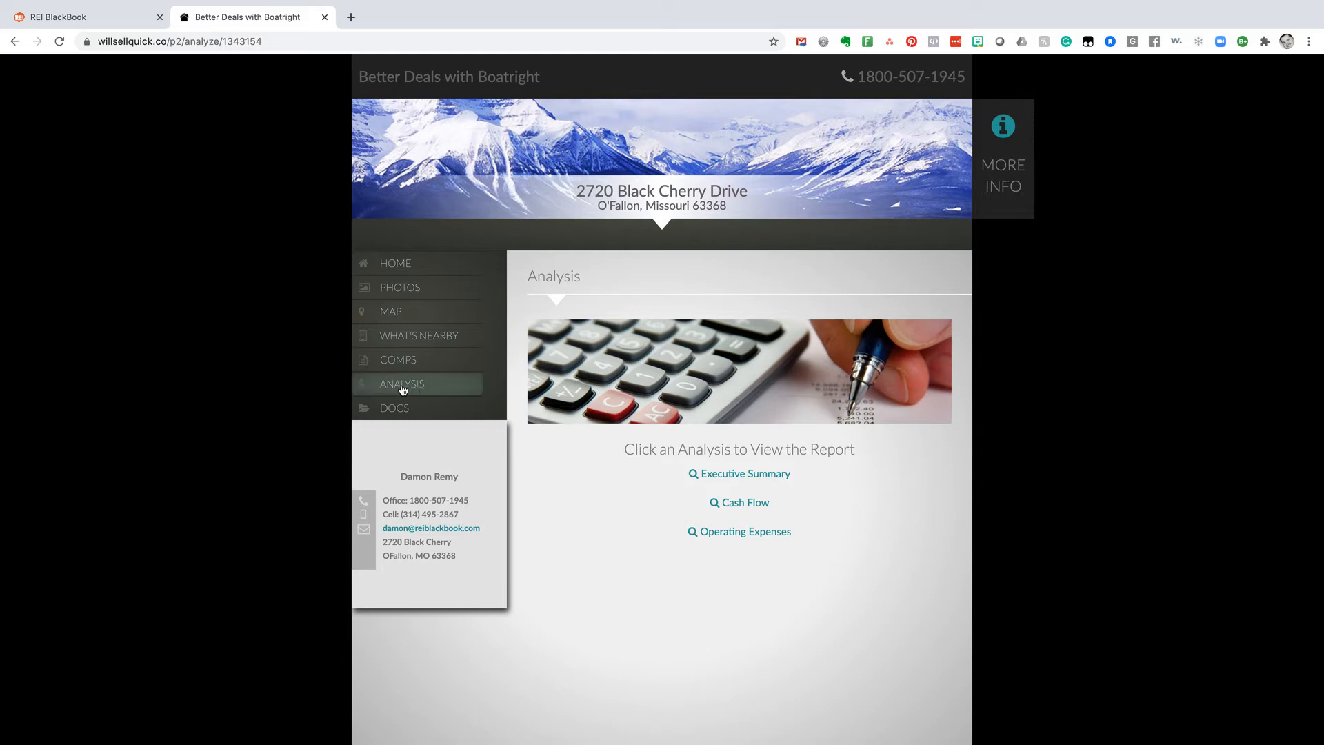
{"action": "mouse_move", "coordinate": [431, 389]}
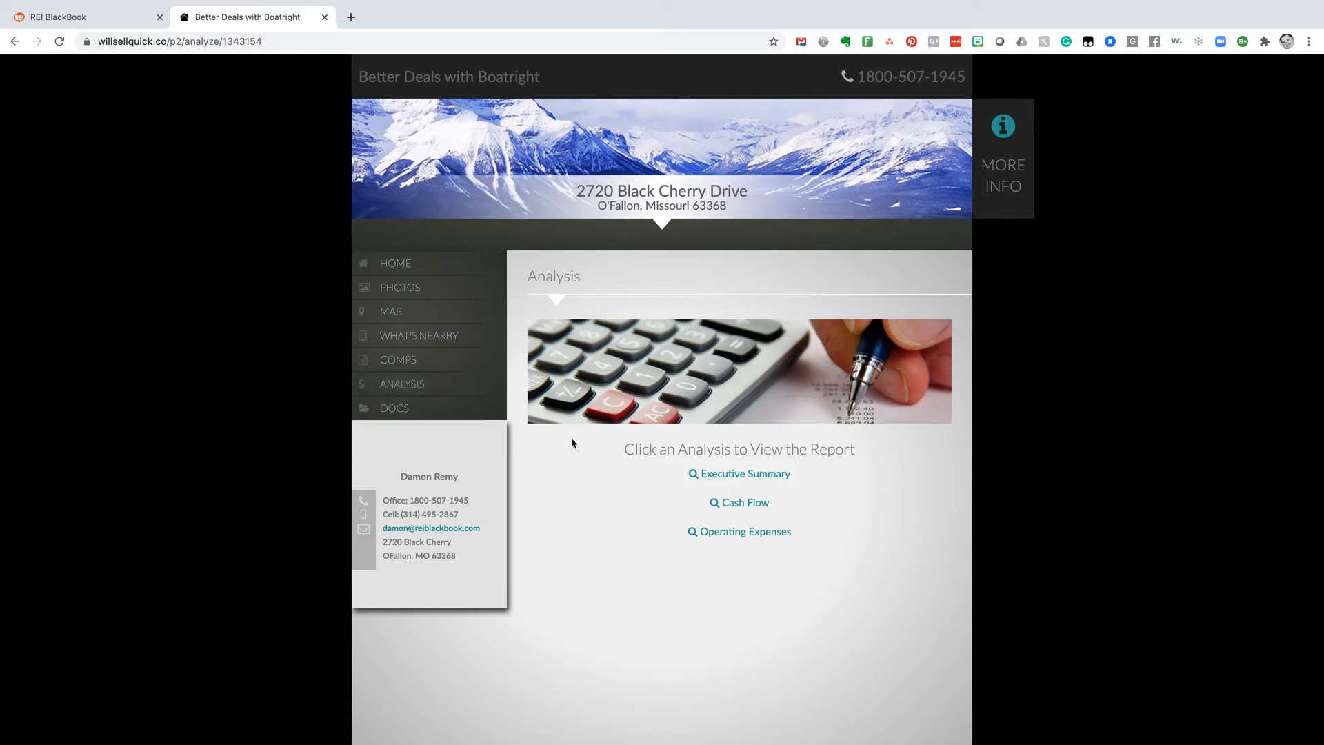
{"action": "left_click", "coordinate": [738, 473]}
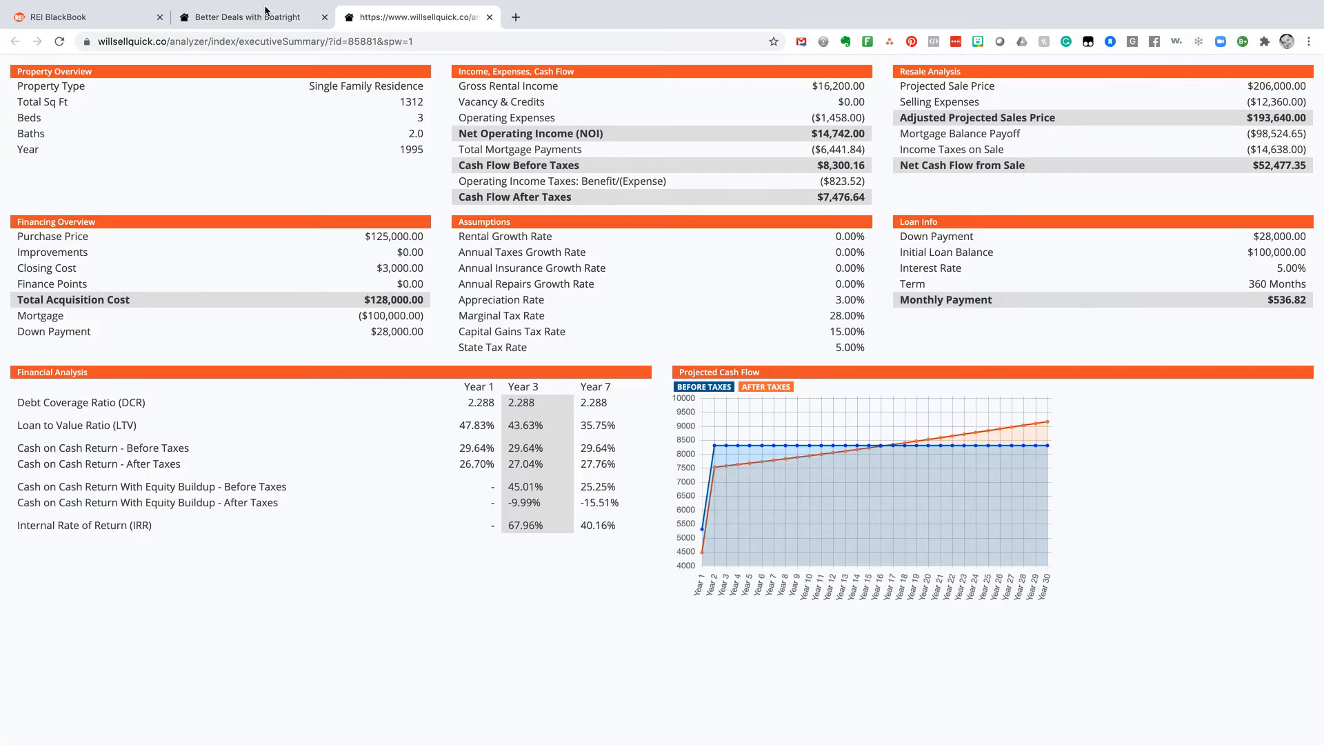
{"action": "left_click", "coordinate": [245, 15]}
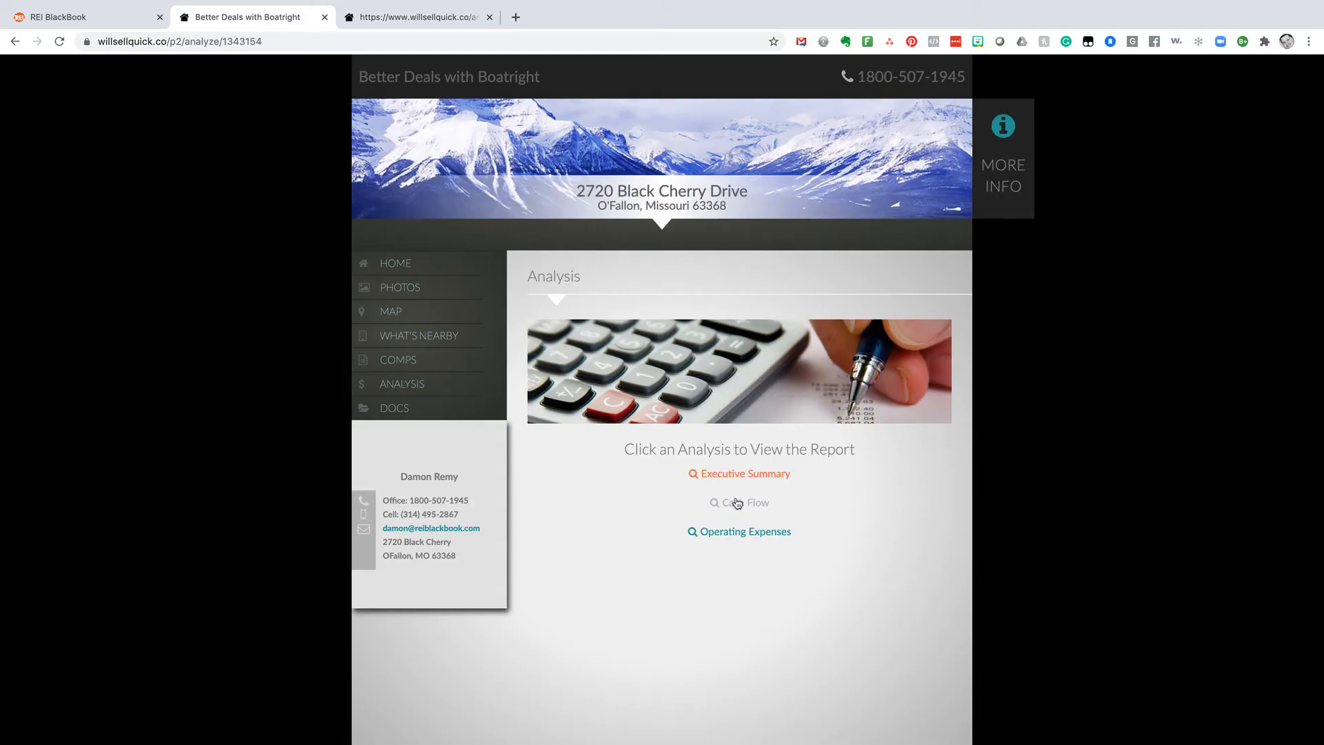
{"action": "left_click", "coordinate": [744, 503]}
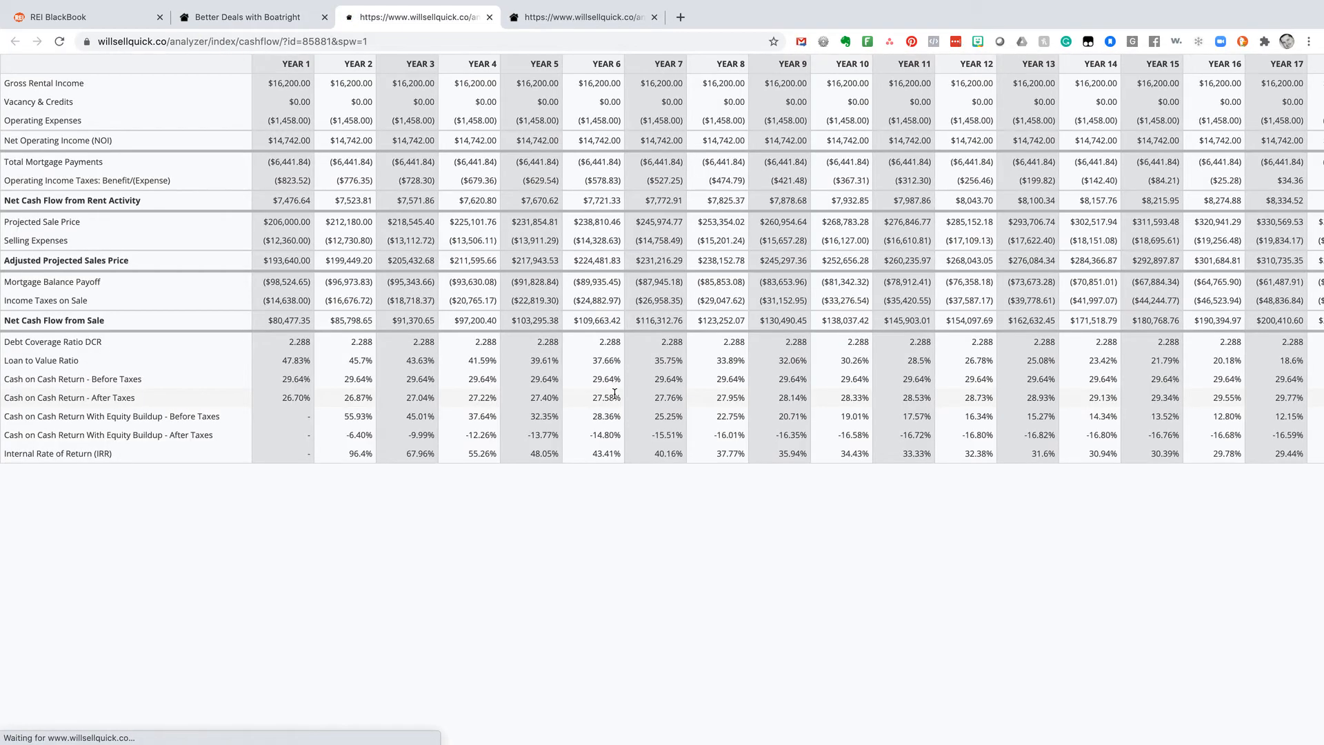
{"action": "scroll", "scroll_direction": "right", "scroll_amount": 3}
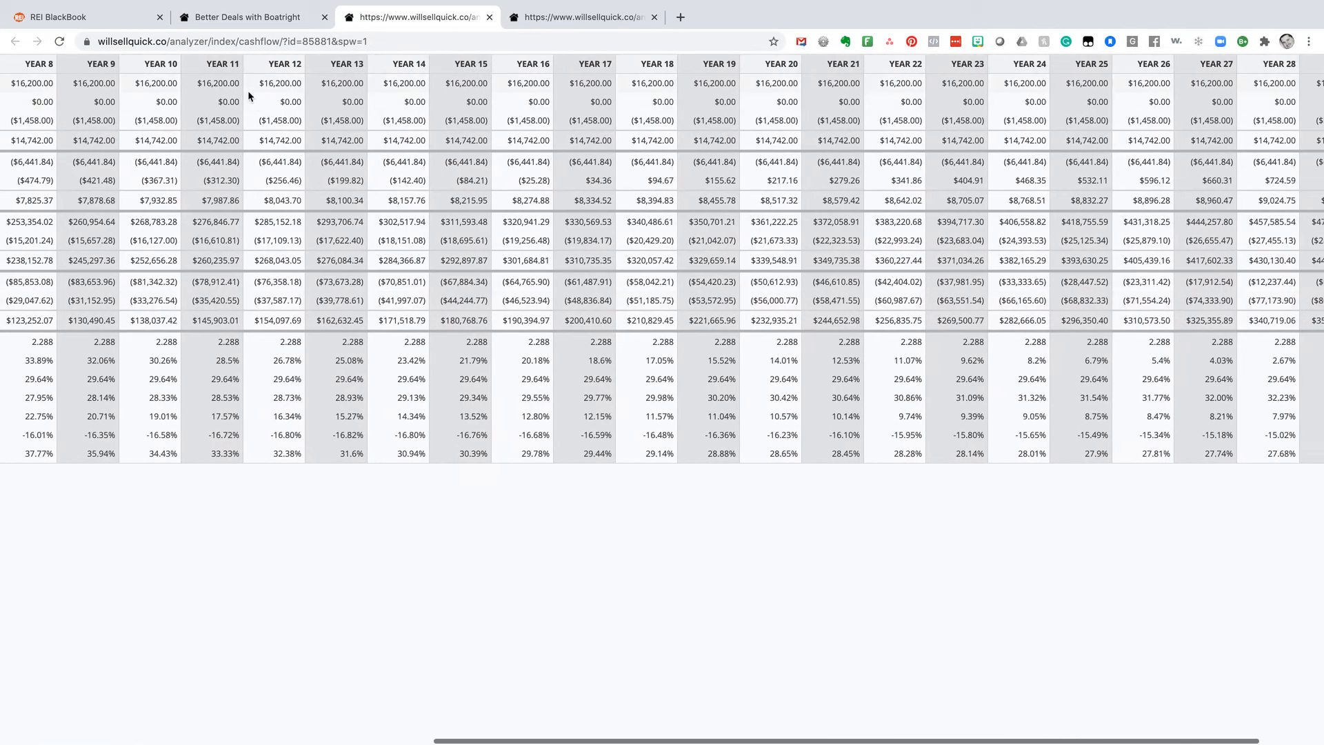
{"action": "left_click", "coordinate": [80, 15]}
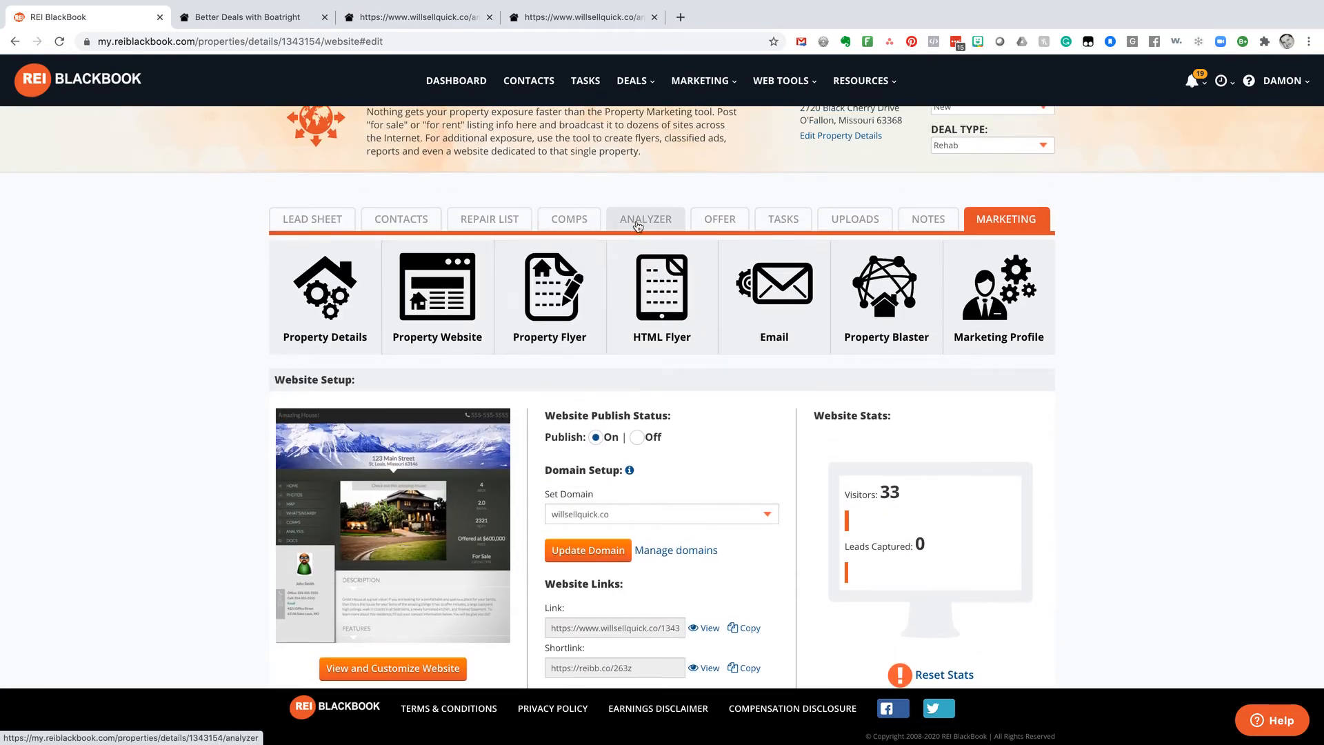
Briefly reopen the property's Analyzer, then switch back to the site's Analysis page
{"action": "left_click", "coordinate": [644, 218]}
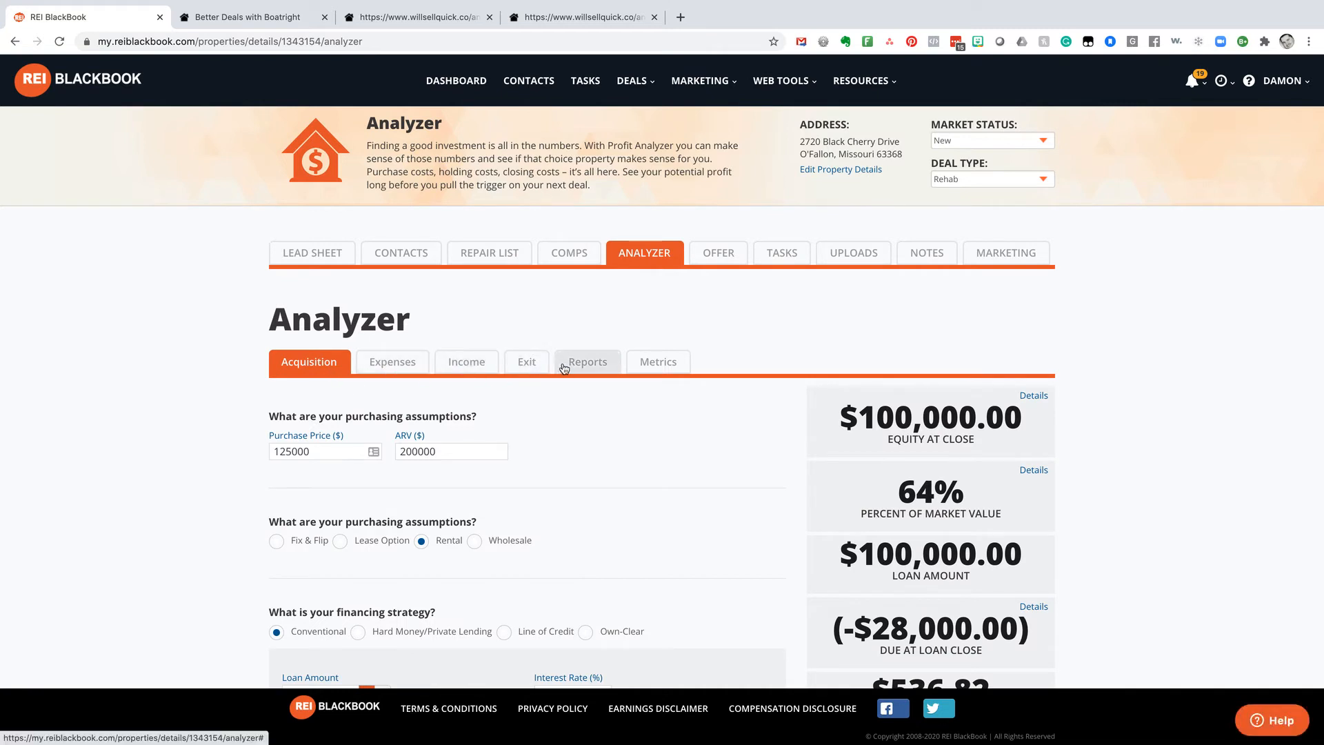
{"action": "mouse_move", "coordinate": [1005, 252]}
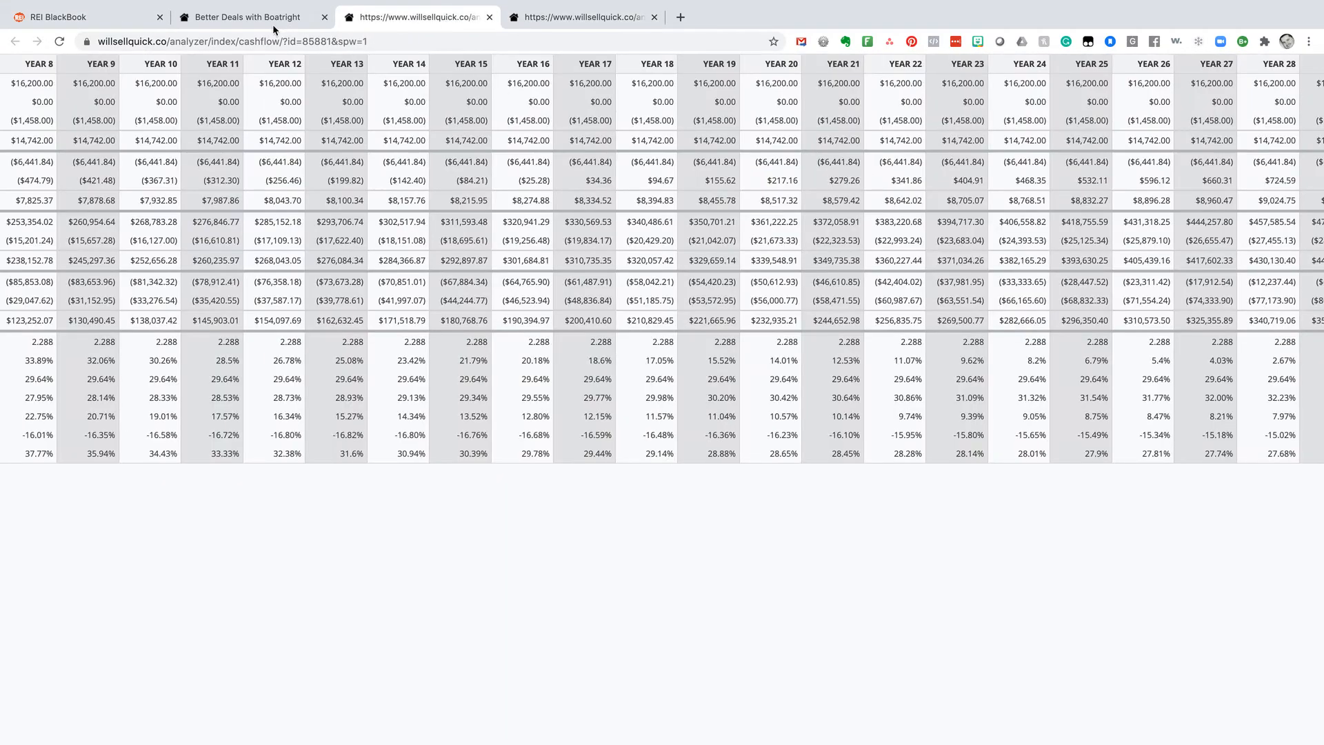
{"action": "left_click", "coordinate": [244, 17]}
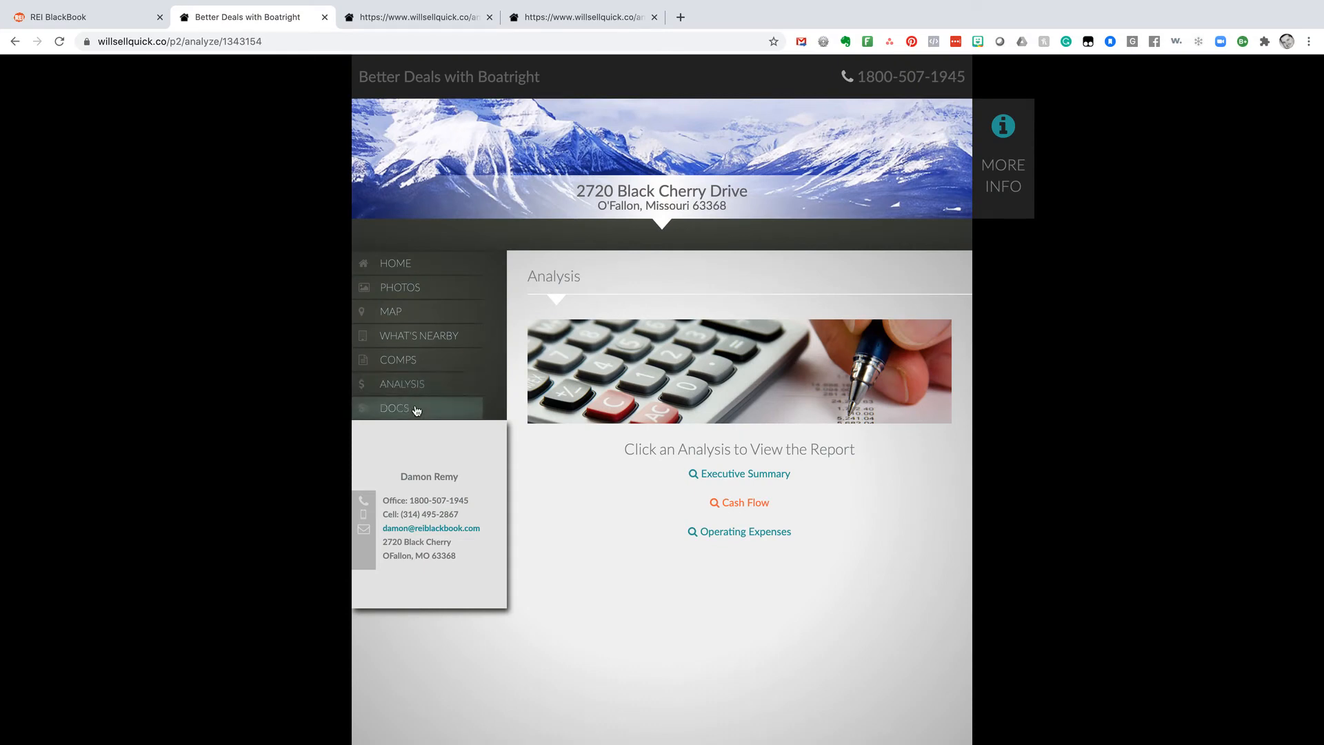
View the site's Docs and Home pages and the More Info popup, then return to REI BlackBook
{"action": "left_click", "coordinate": [395, 408]}
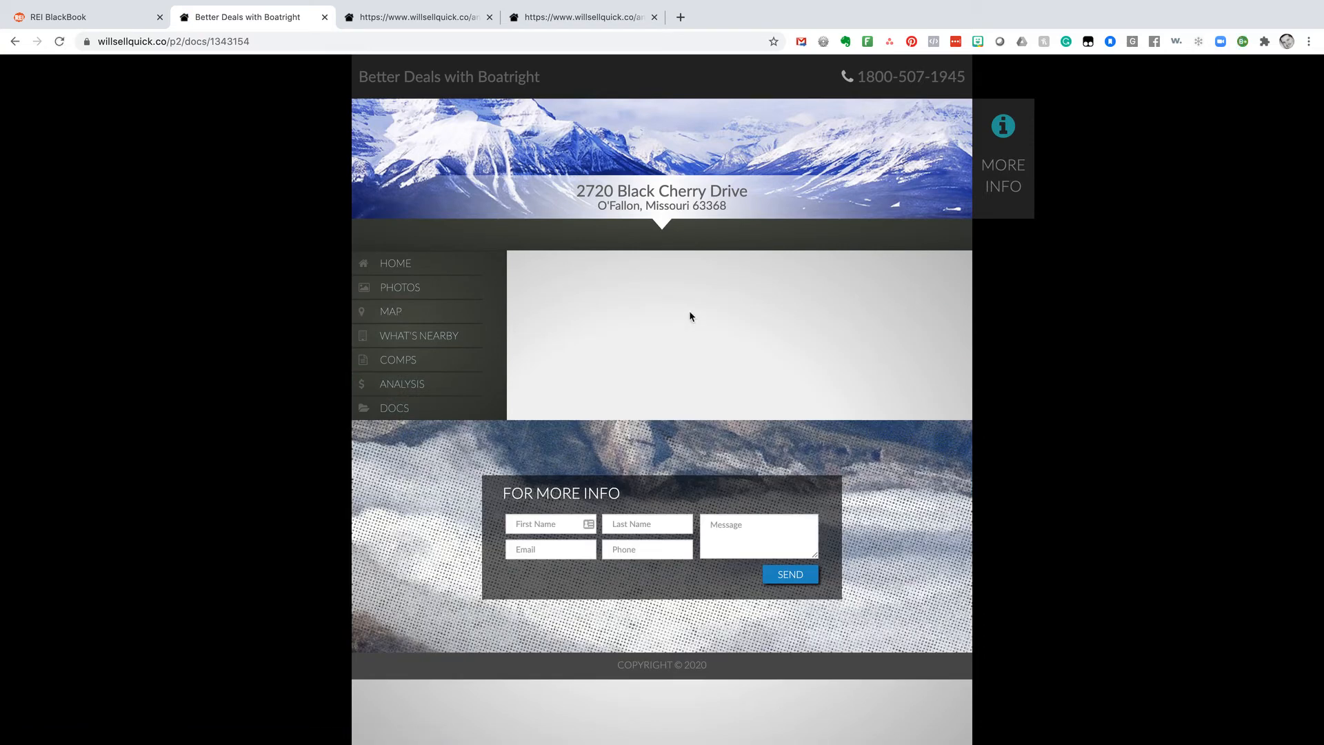
{"action": "mouse_move", "coordinate": [695, 322]}
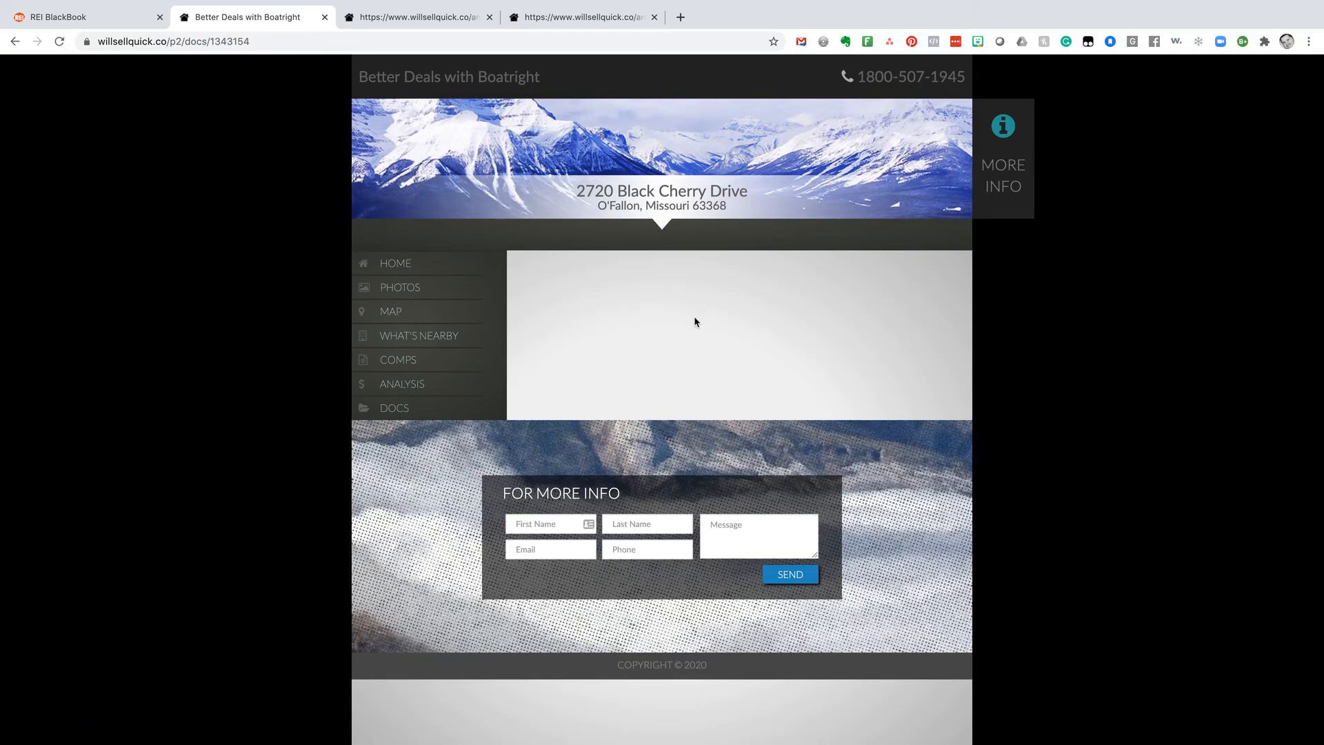
{"action": "left_click", "coordinate": [394, 263]}
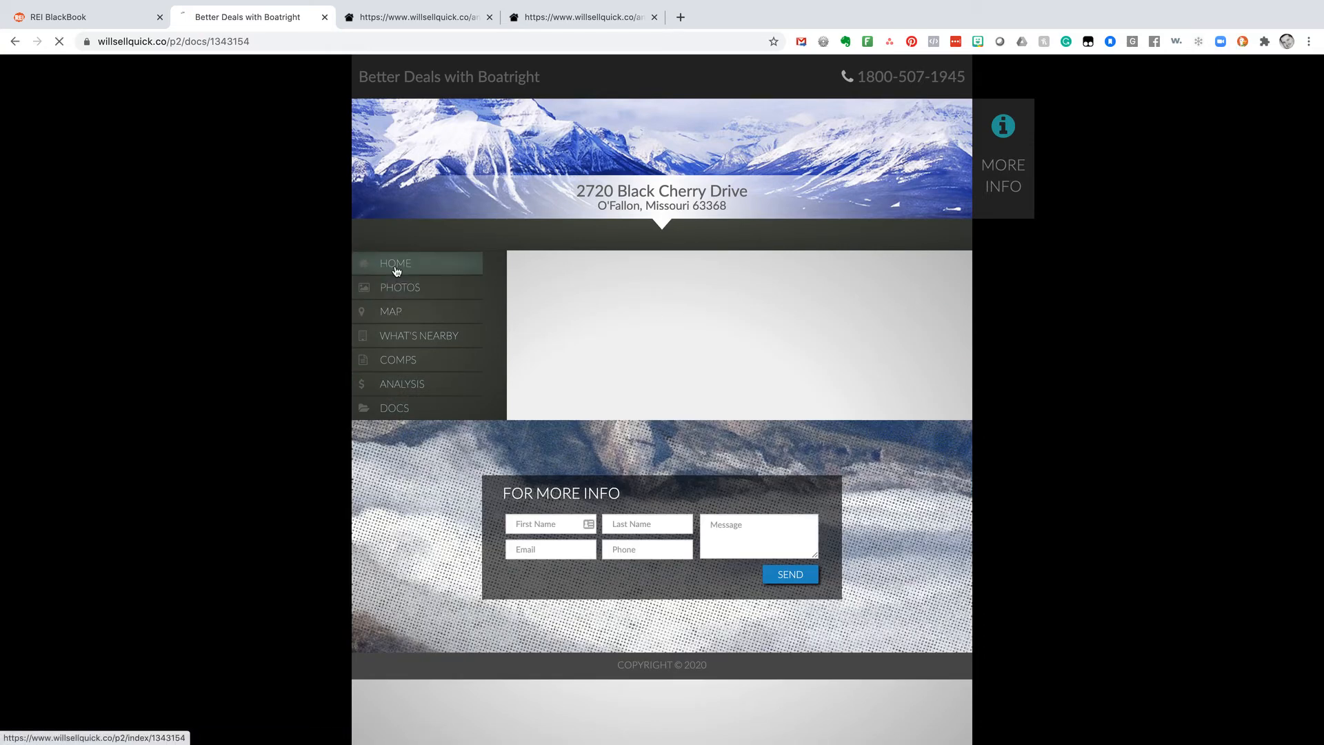
{"action": "left_click", "coordinate": [395, 263]}
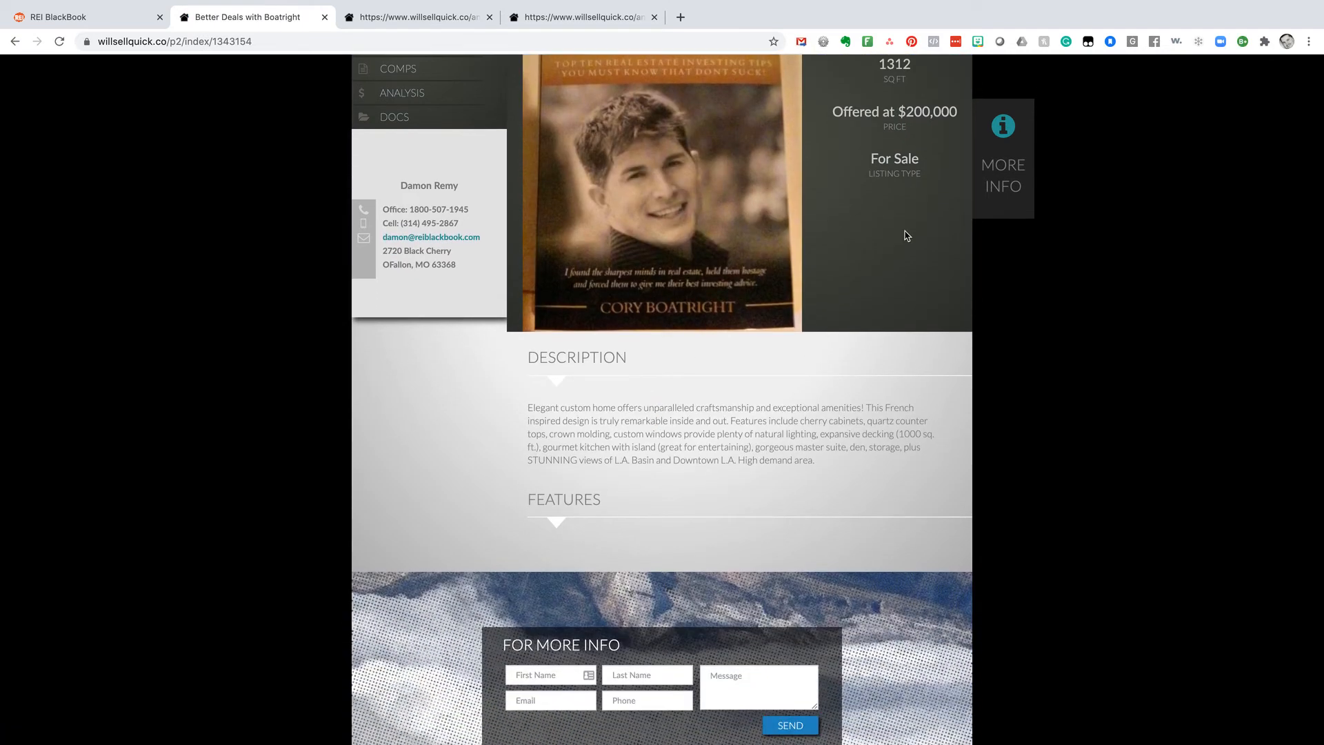
{"action": "left_click", "coordinate": [1003, 158]}
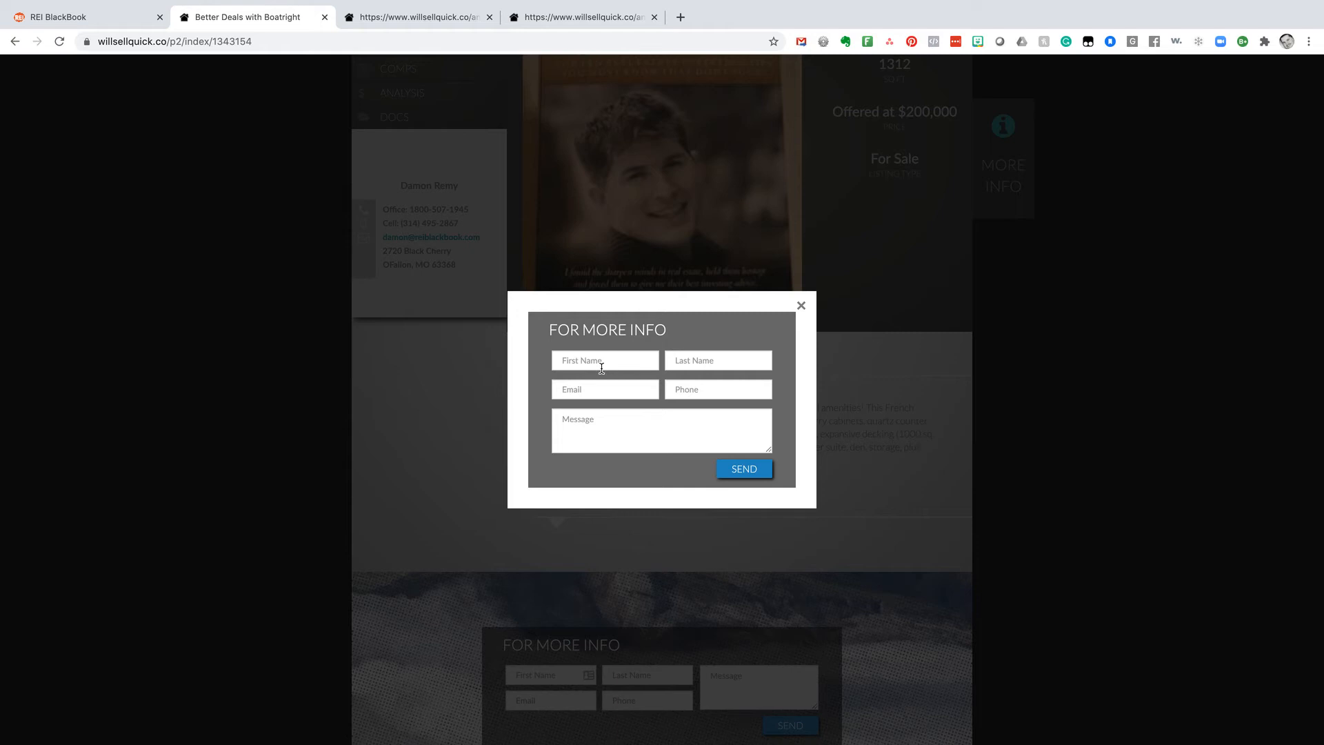
{"action": "left_click", "coordinate": [800, 305]}
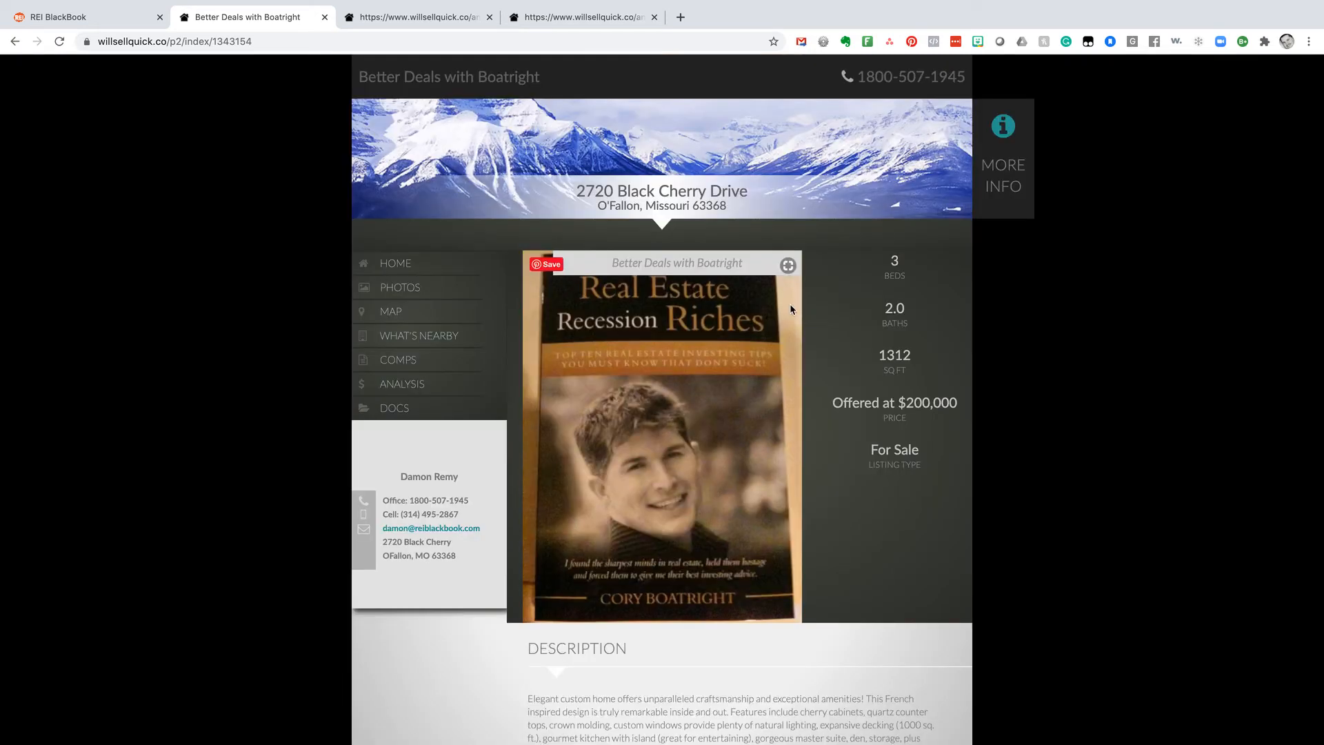
{"action": "left_click", "coordinate": [80, 16]}
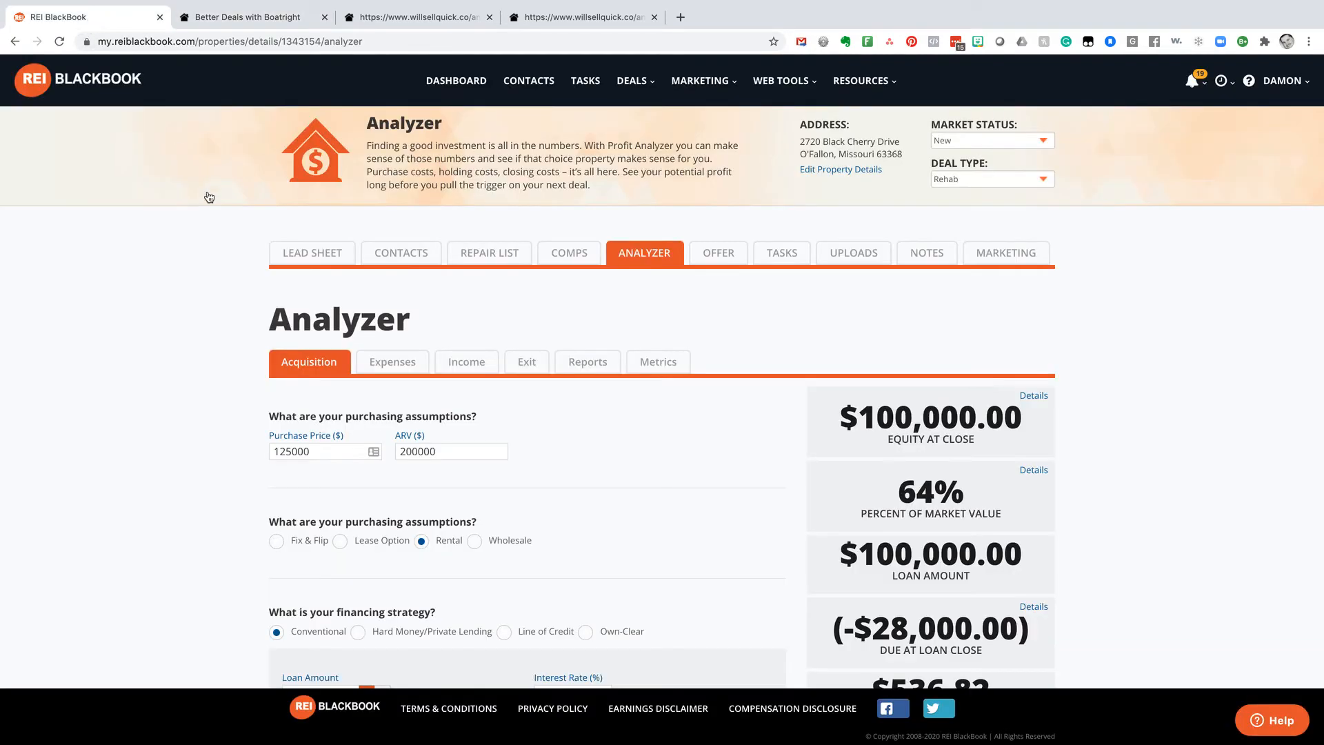
{"action": "mouse_move", "coordinate": [1005, 253]}
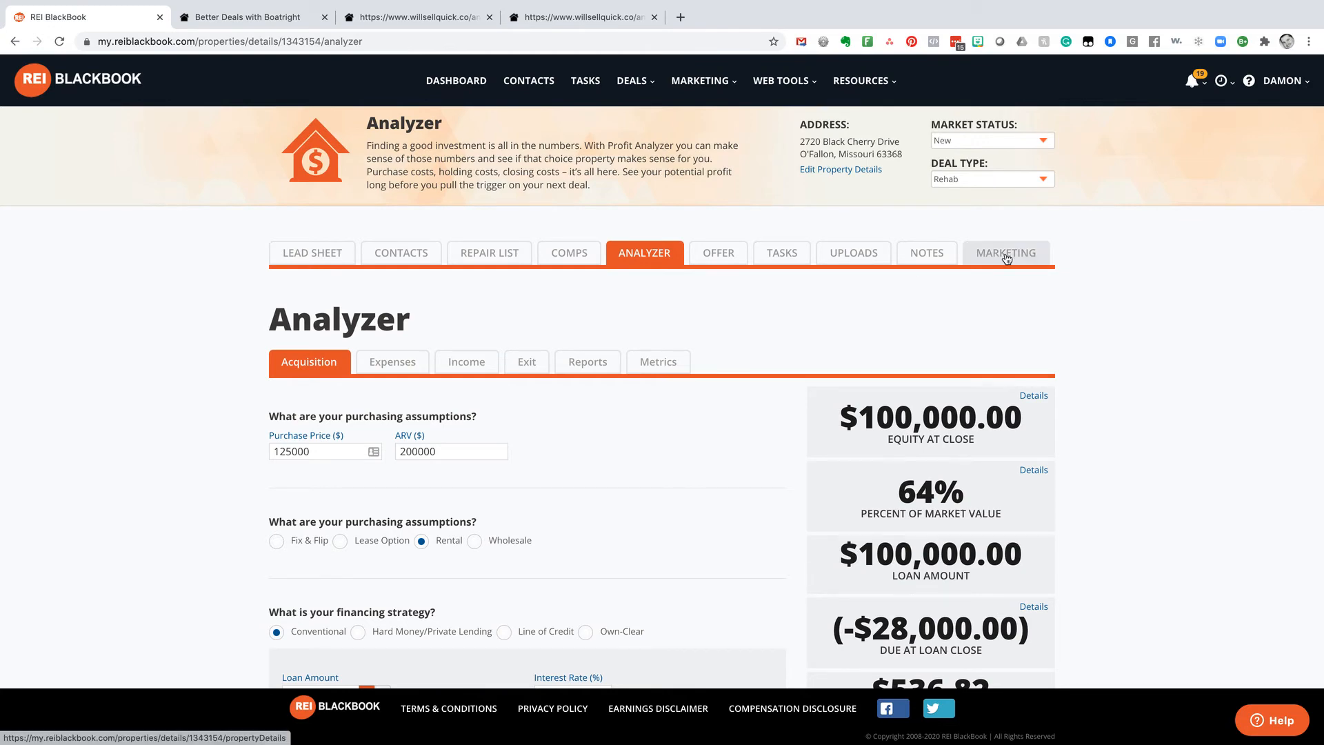
{"action": "left_click", "coordinate": [1005, 253]}
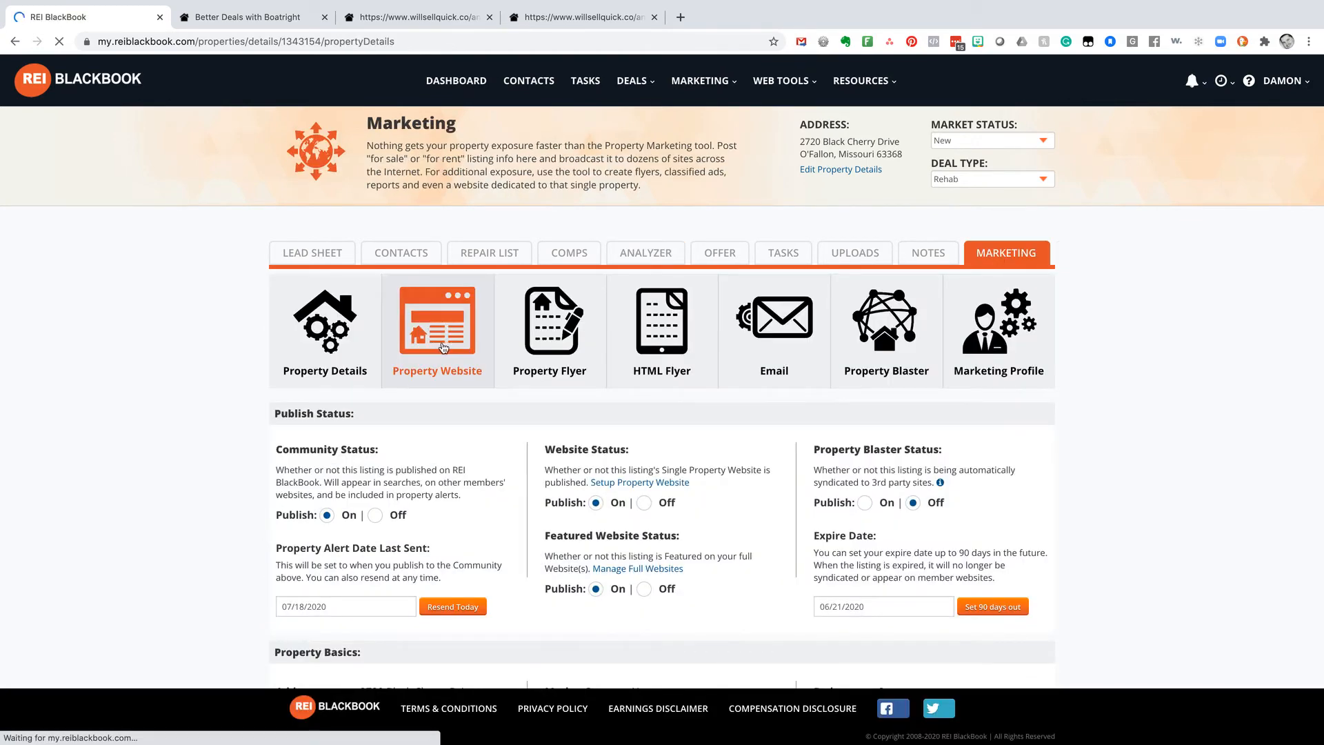
{"action": "left_click", "coordinate": [550, 320]}
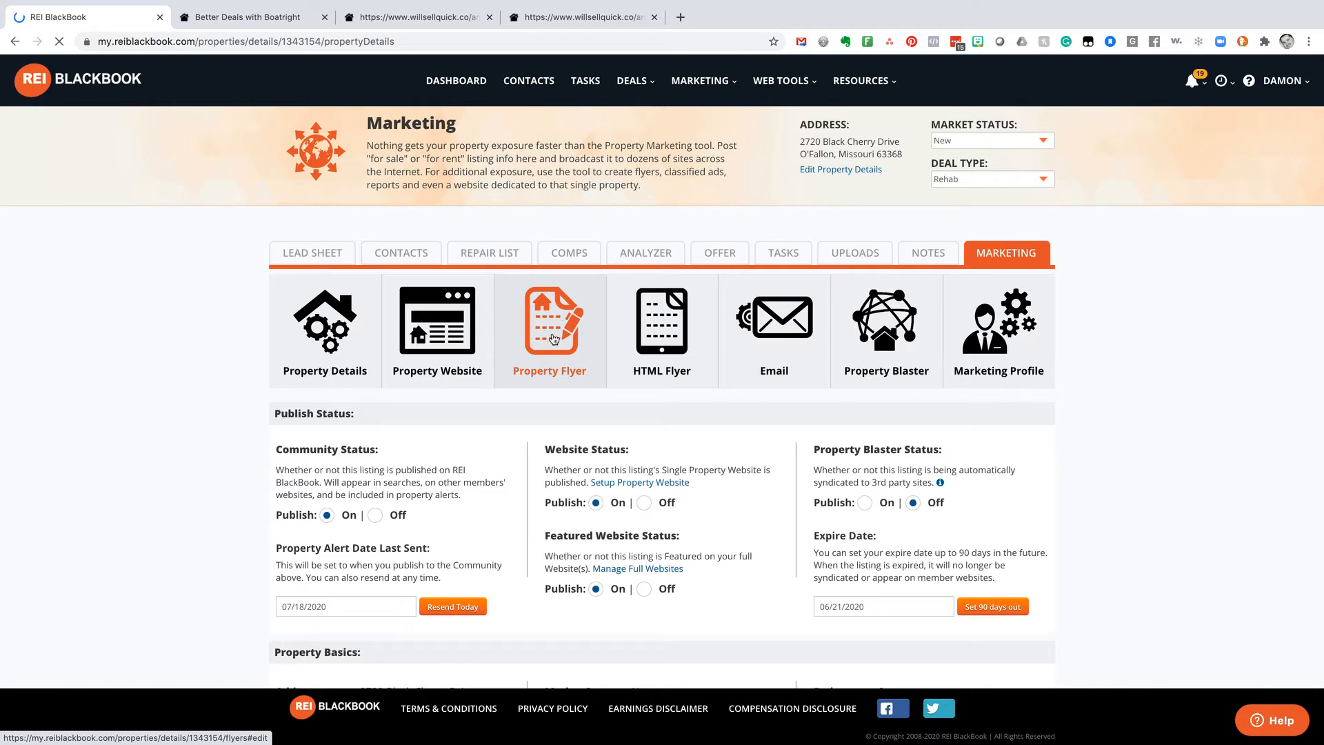
{"action": "left_click", "coordinate": [662, 330]}
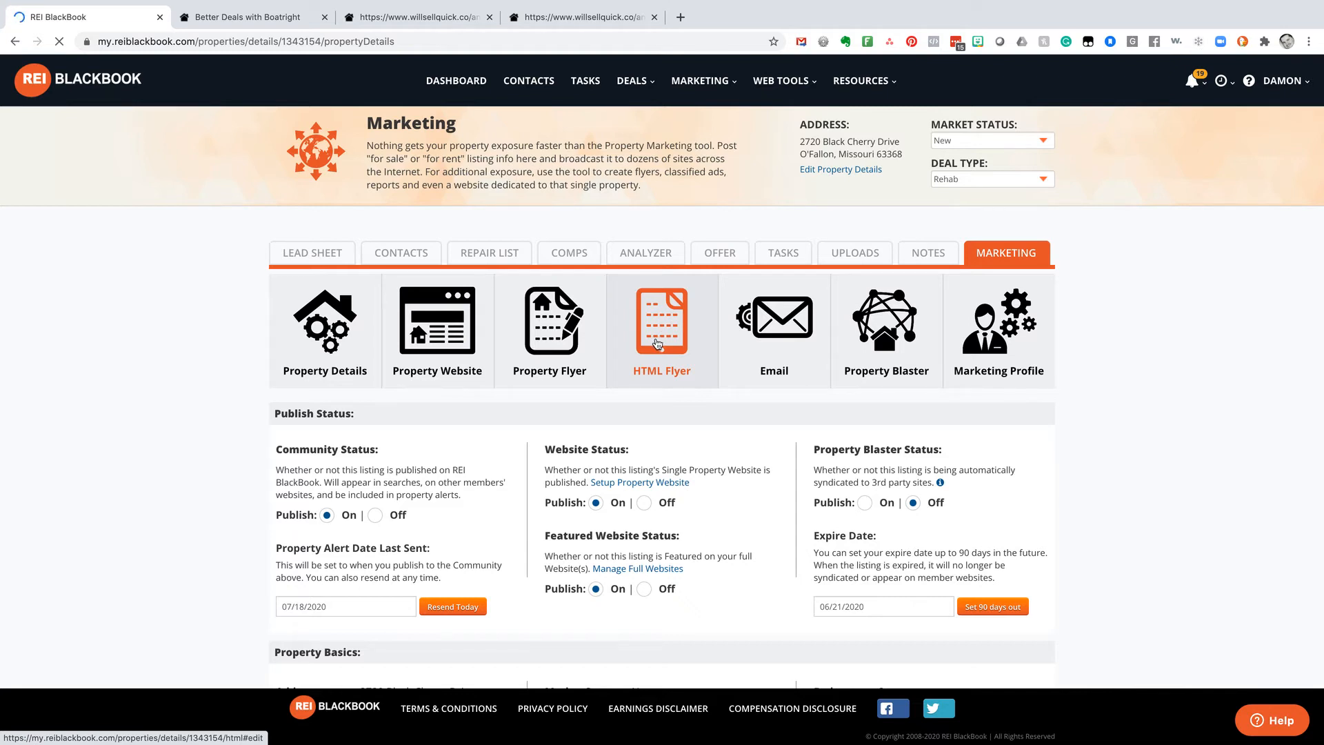
{"action": "left_click", "coordinate": [772, 316]}
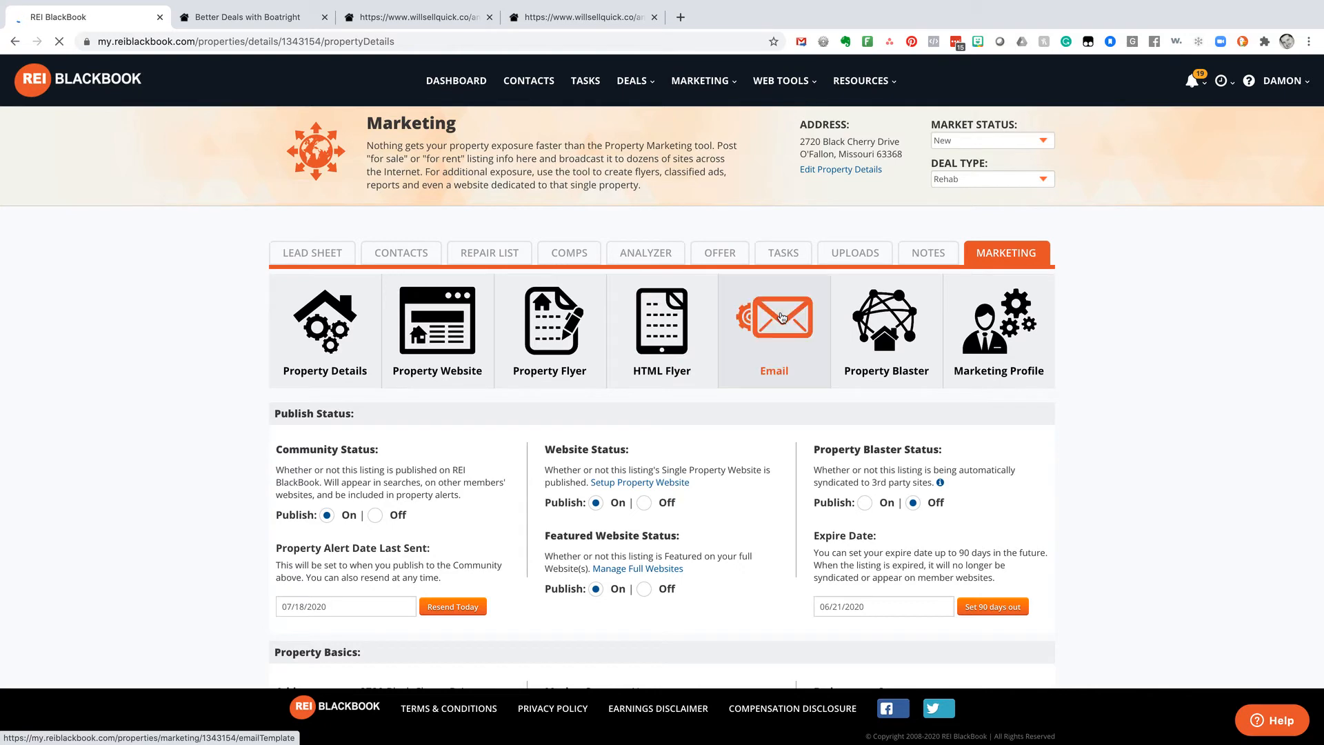
{"action": "left_click", "coordinate": [772, 316]}
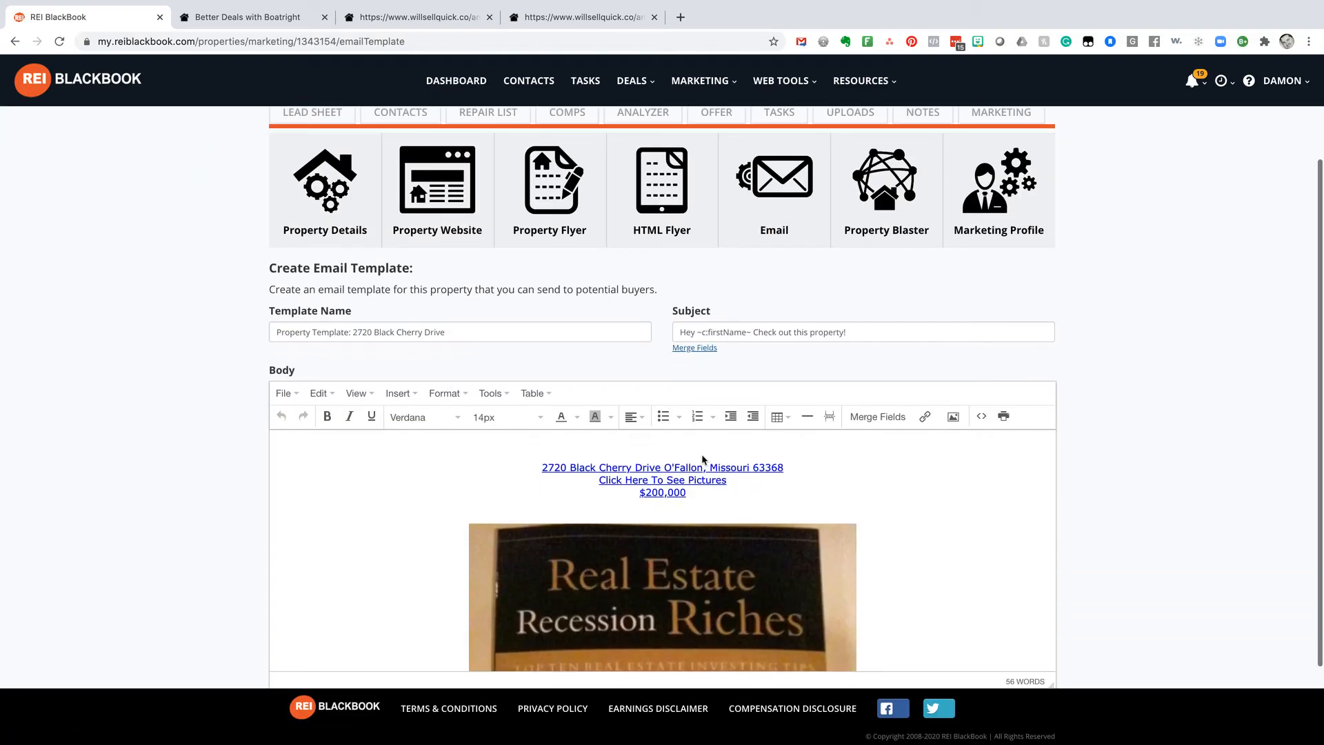
{"action": "scroll", "scroll_direction": "down", "scroll_amount": 3}
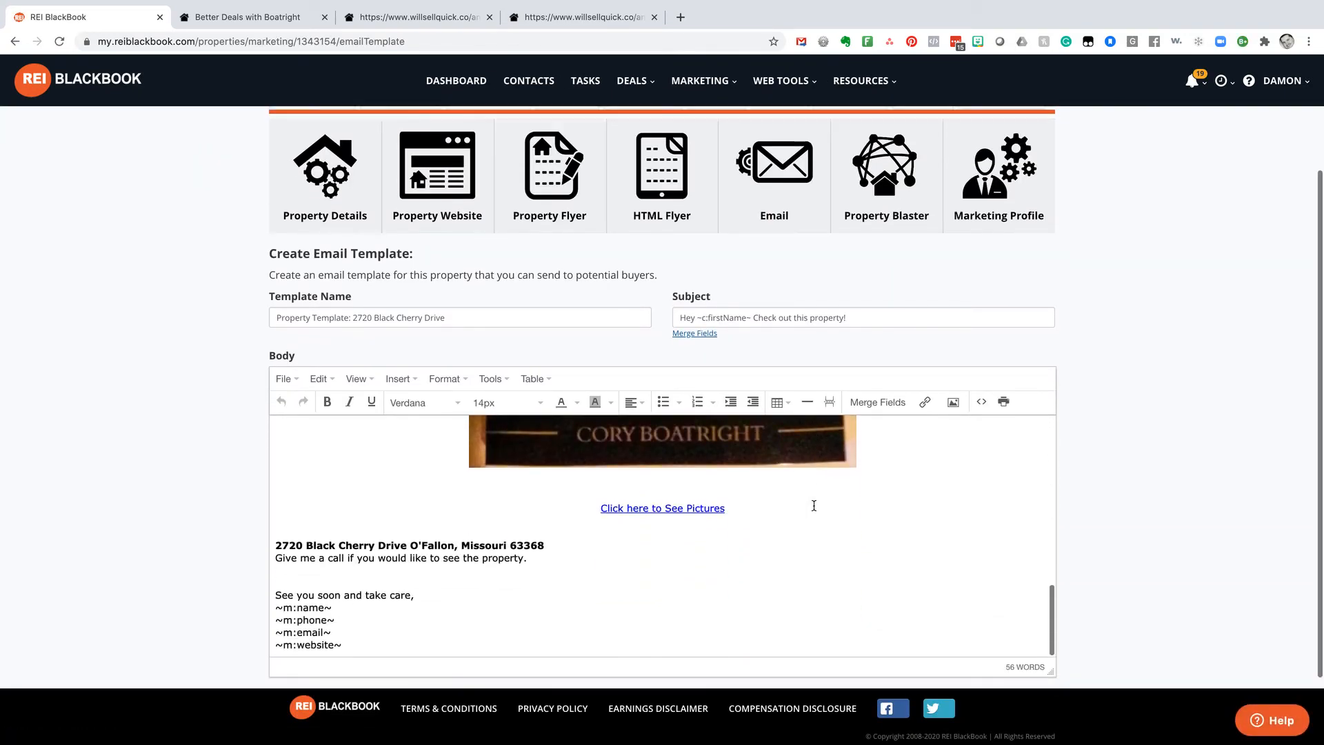
{"action": "scroll", "scroll_direction": "down", "scroll_amount": 3}
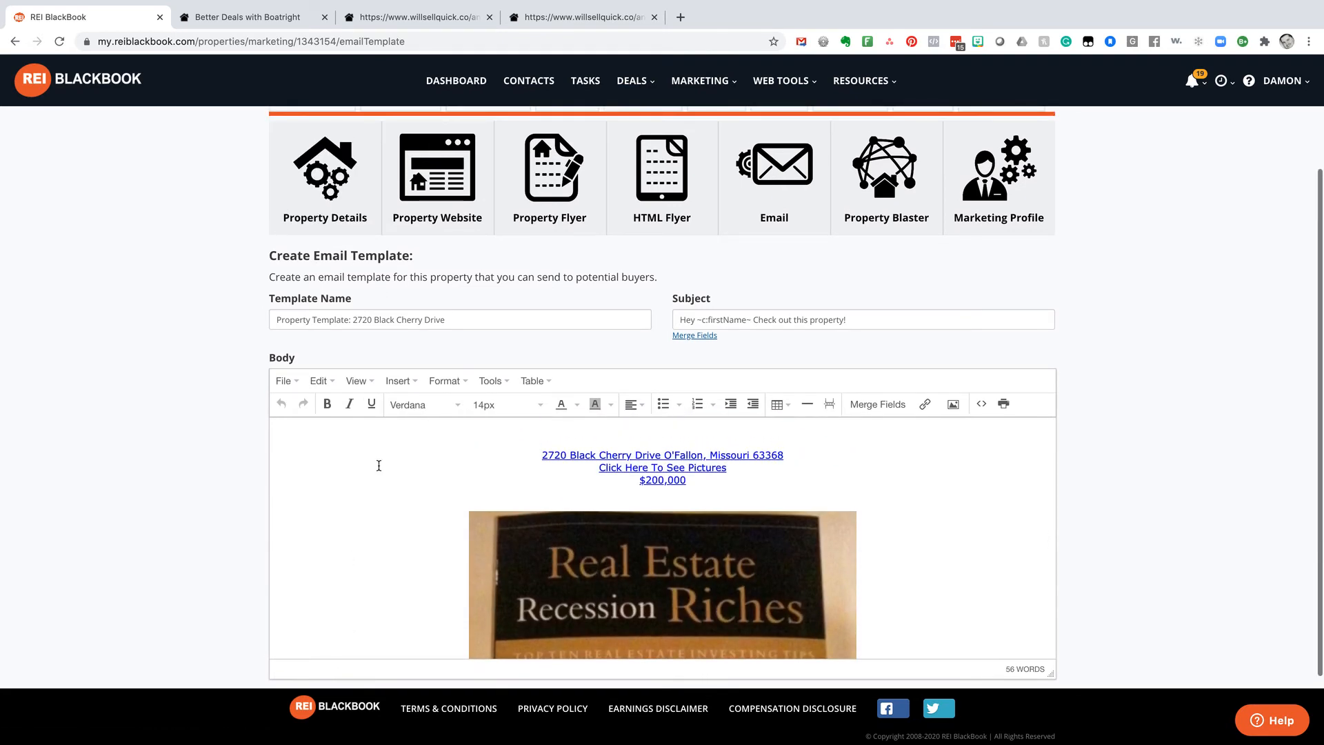
{"action": "scroll", "scroll_direction": "up", "scroll_amount": 3}
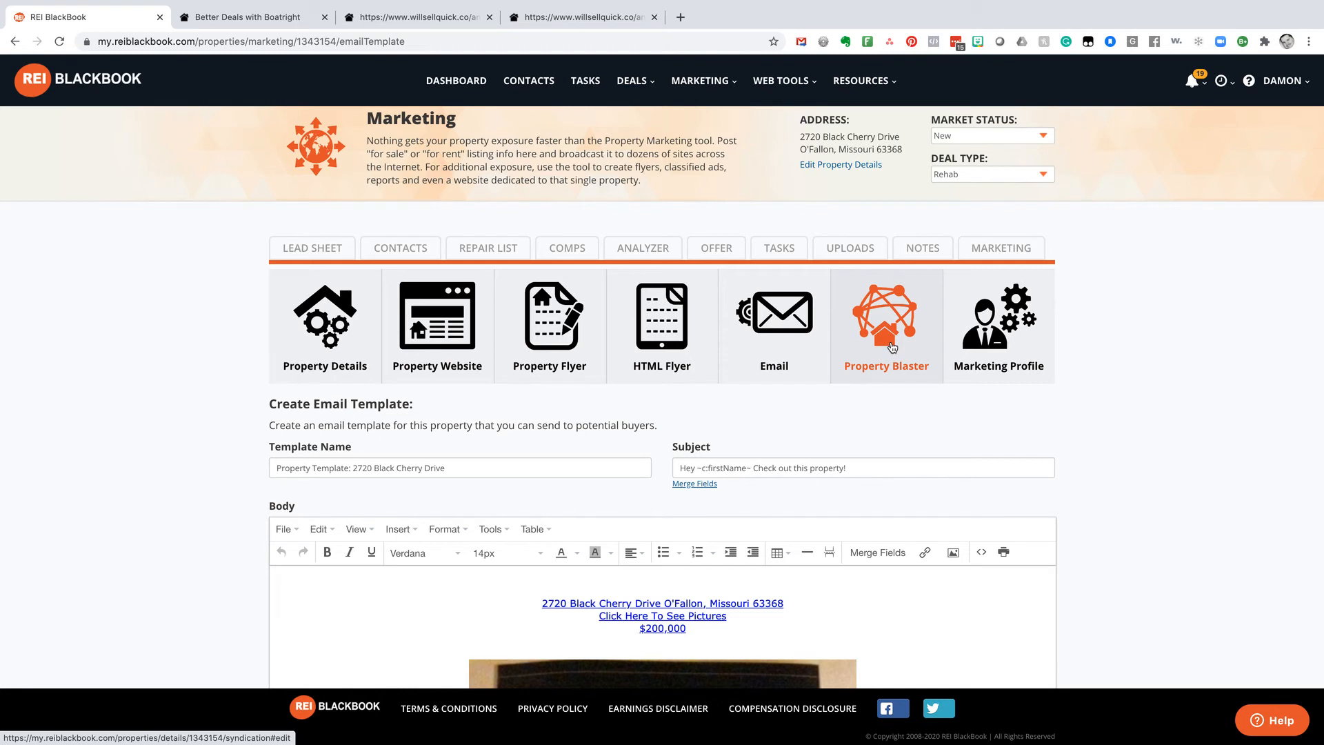
{"action": "mouse_move", "coordinate": [855, 389]}
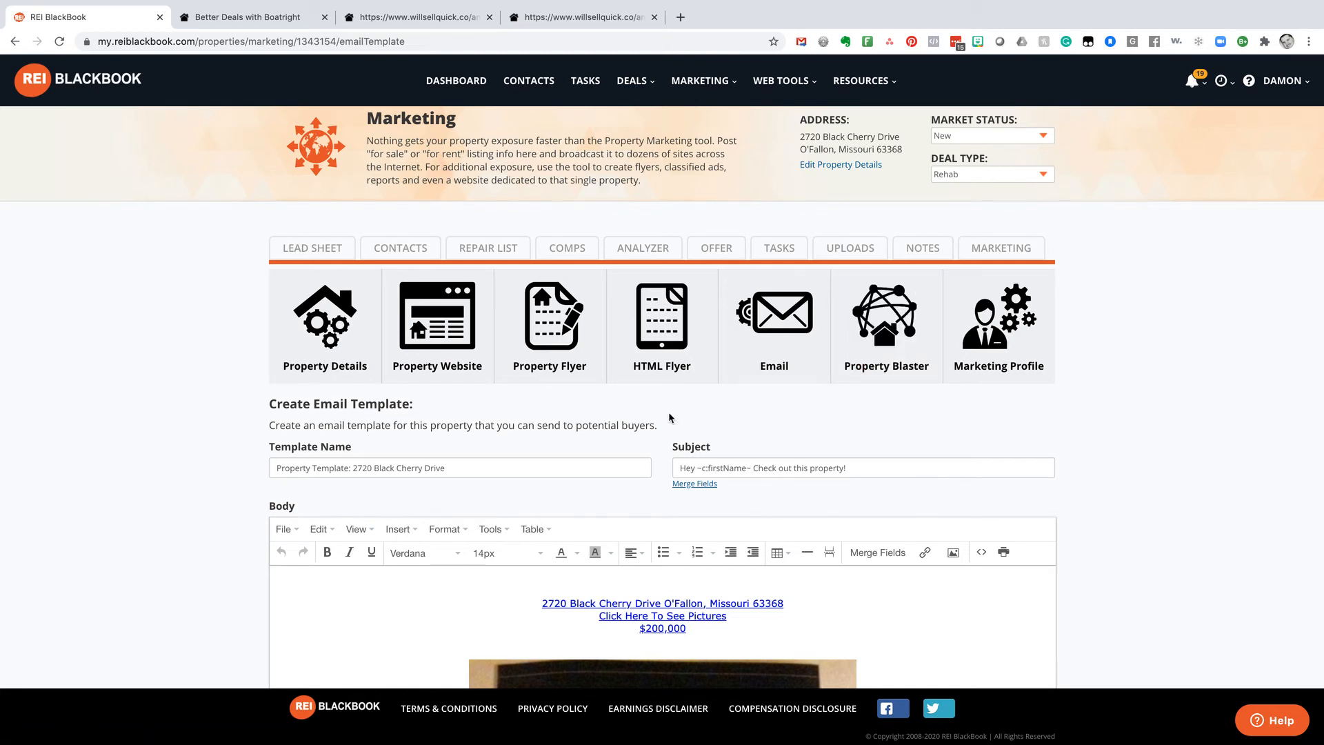
{"action": "left_click", "coordinate": [437, 325]}
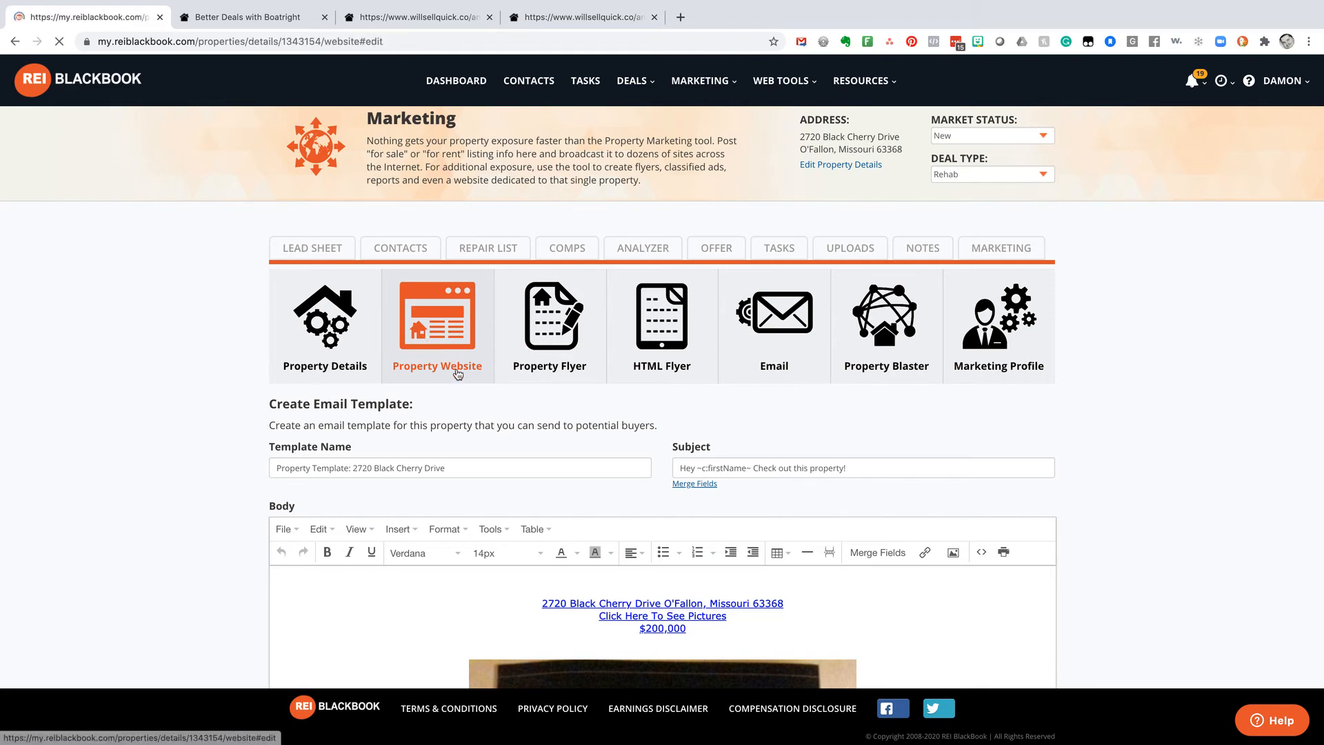
Check Website Setup: published on willsellquick.co, 39 visitors, no leads captured
{"action": "left_click", "coordinate": [437, 324]}
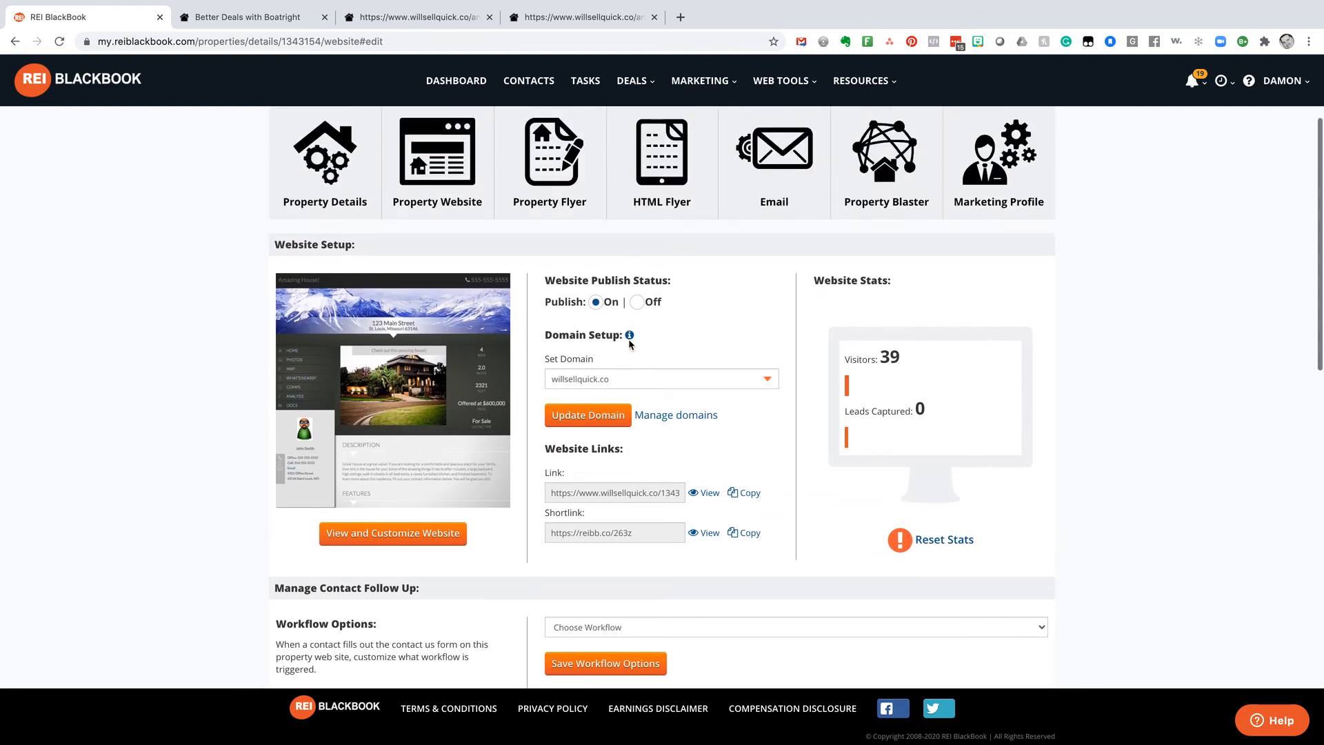
{"action": "scroll", "scroll_direction": "down", "scroll_amount": 3}
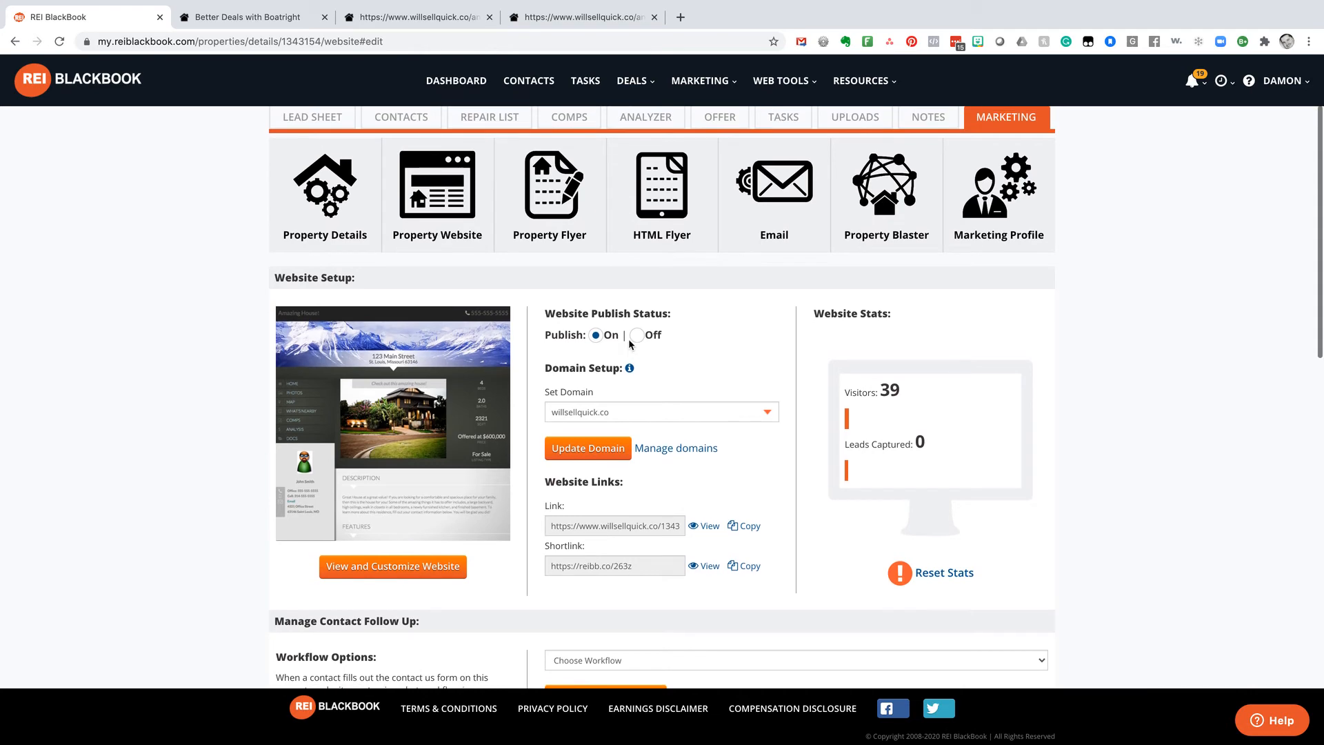
{"action": "left_click", "coordinate": [528, 80]}
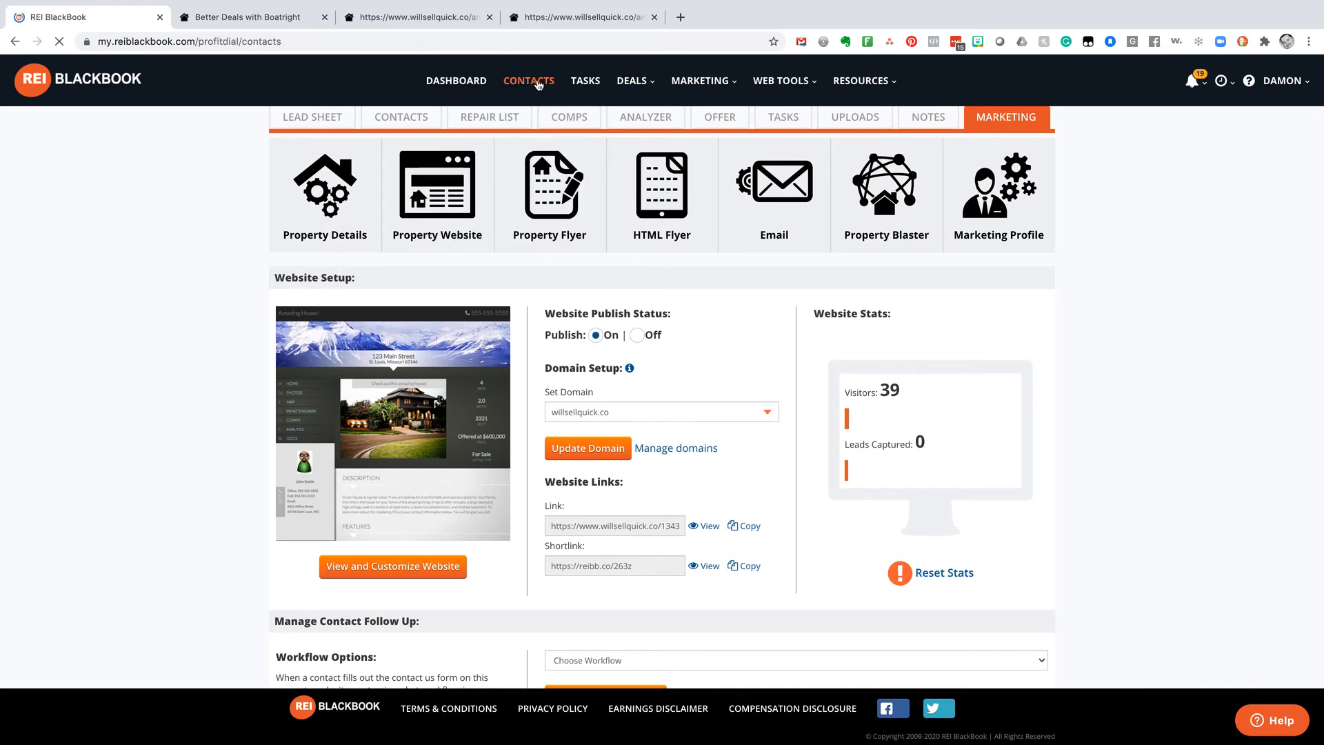
Dismiss the Filters window on the Contacts list and bring up the Deals menu
{"action": "left_click", "coordinate": [528, 81]}
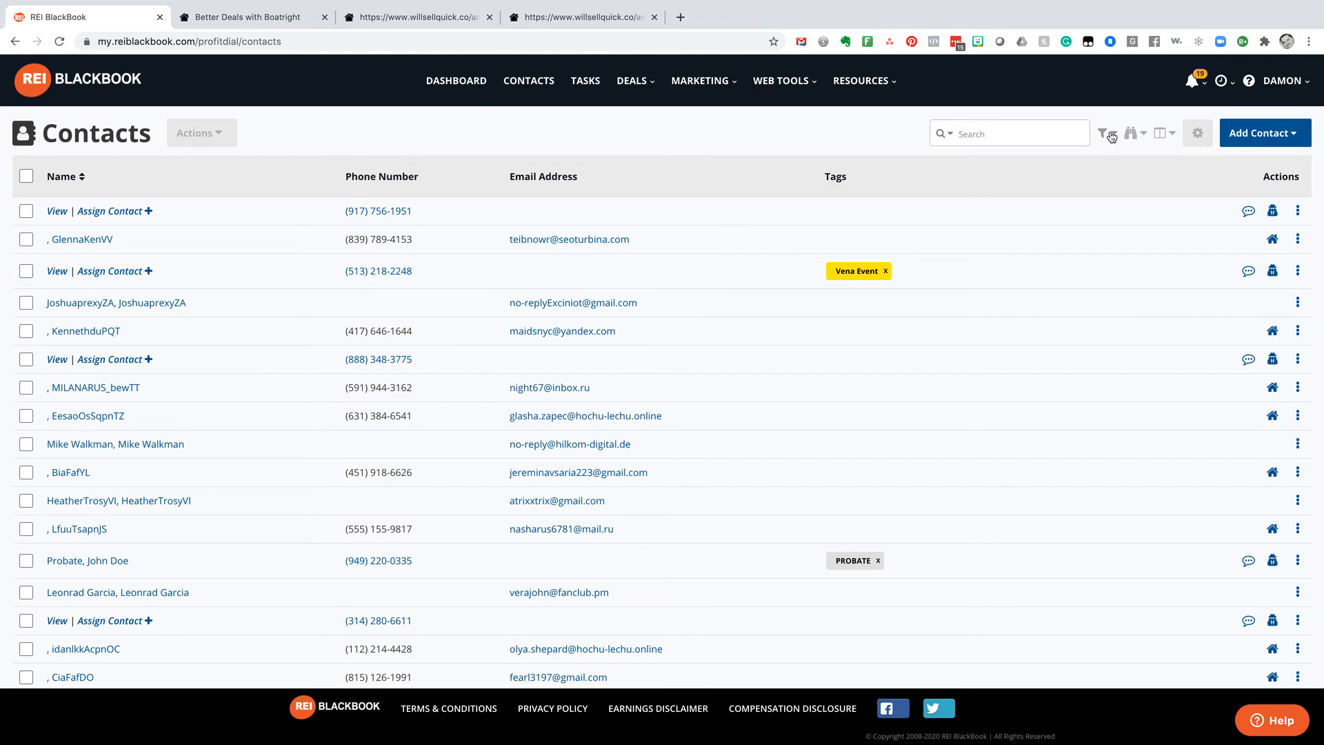
{"action": "left_click", "coordinate": [1109, 132]}
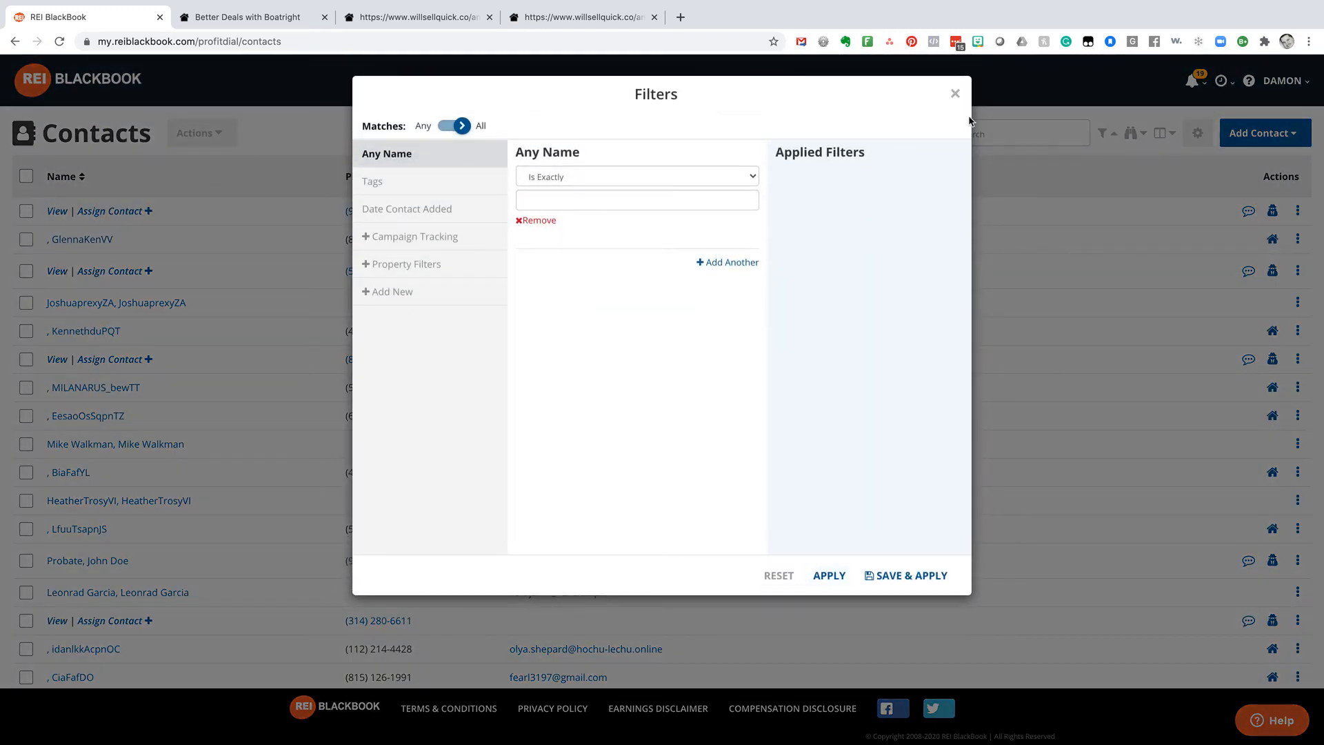
{"action": "left_click", "coordinate": [1135, 132]}
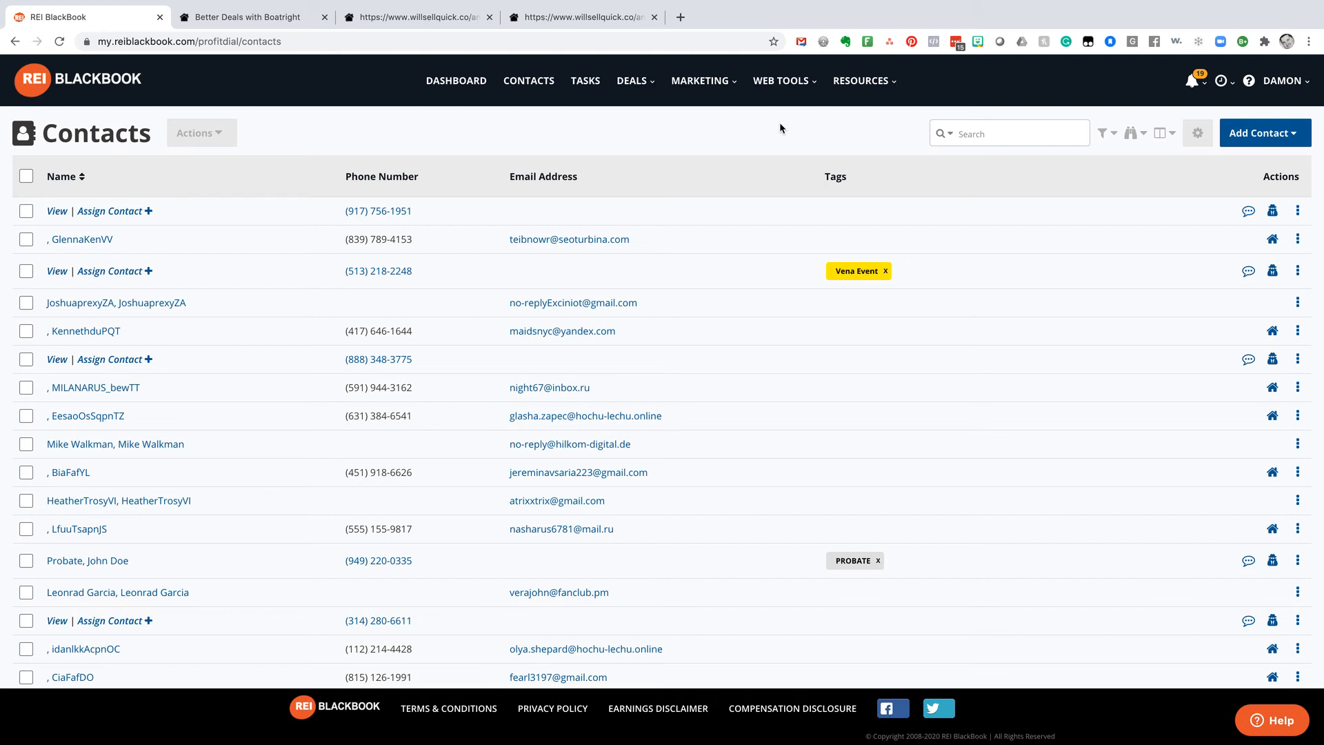
{"action": "mouse_move", "coordinate": [677, 154]}
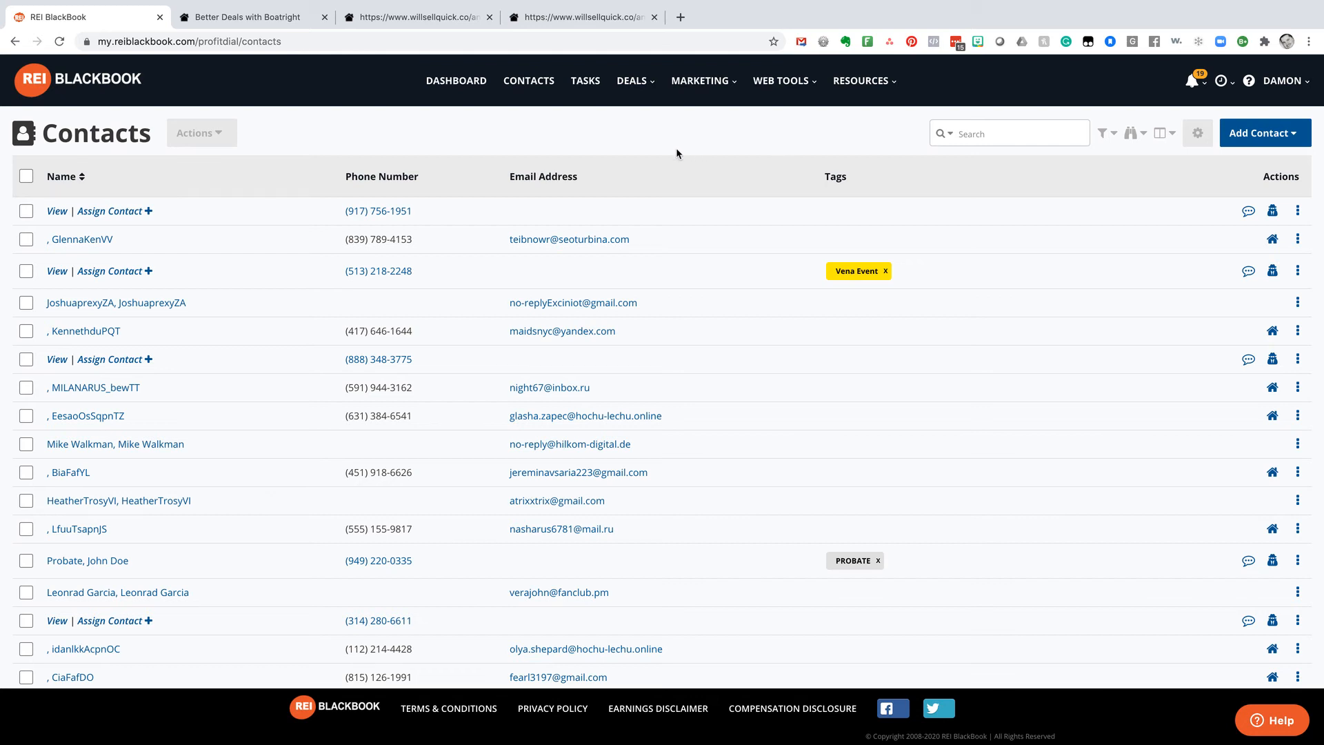
{"action": "mouse_move", "coordinate": [701, 80]}
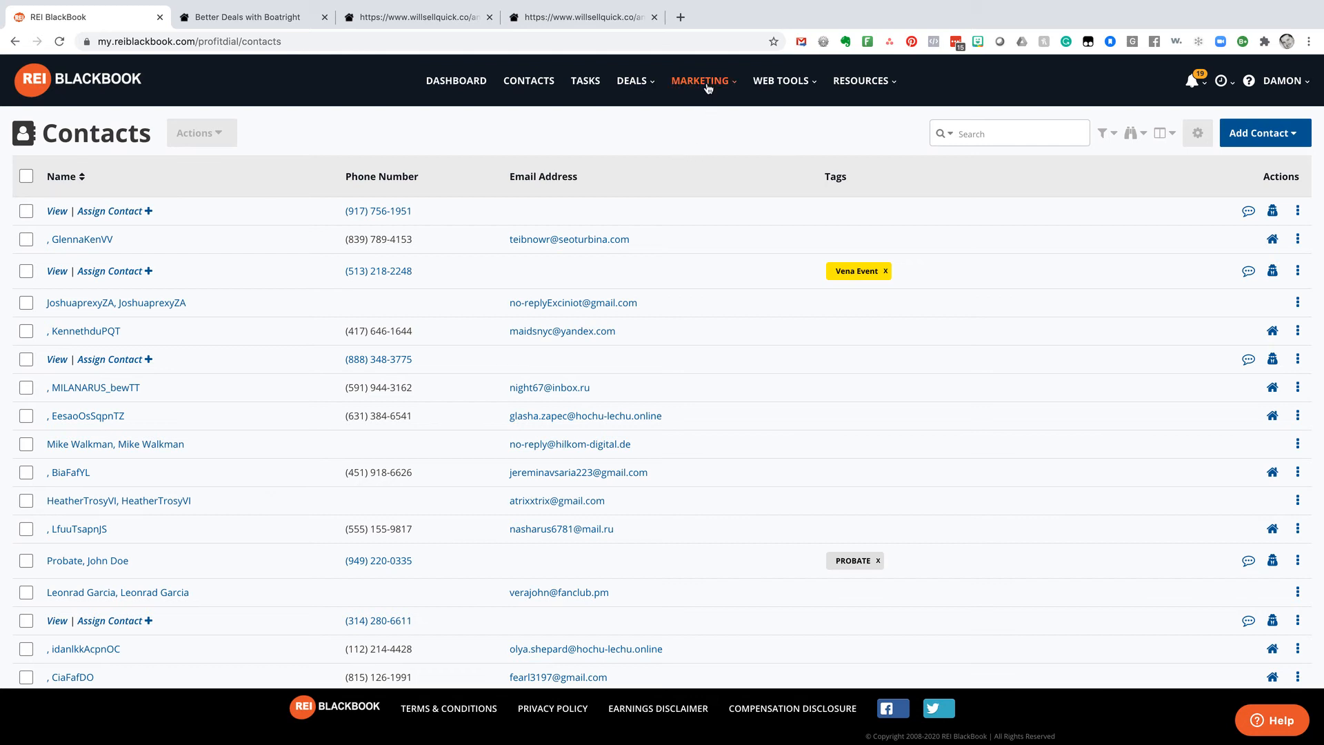
{"action": "left_click", "coordinate": [632, 80]}
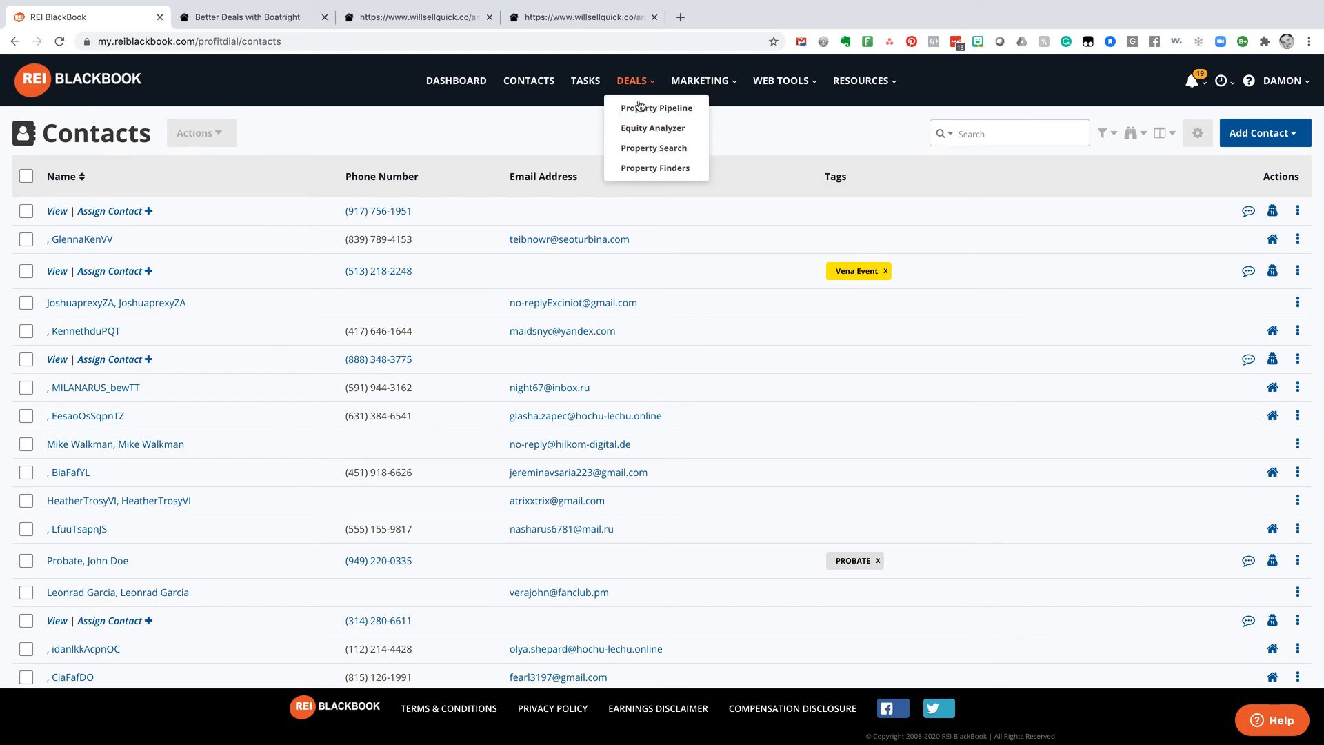
{"action": "left_click", "coordinate": [656, 108]}
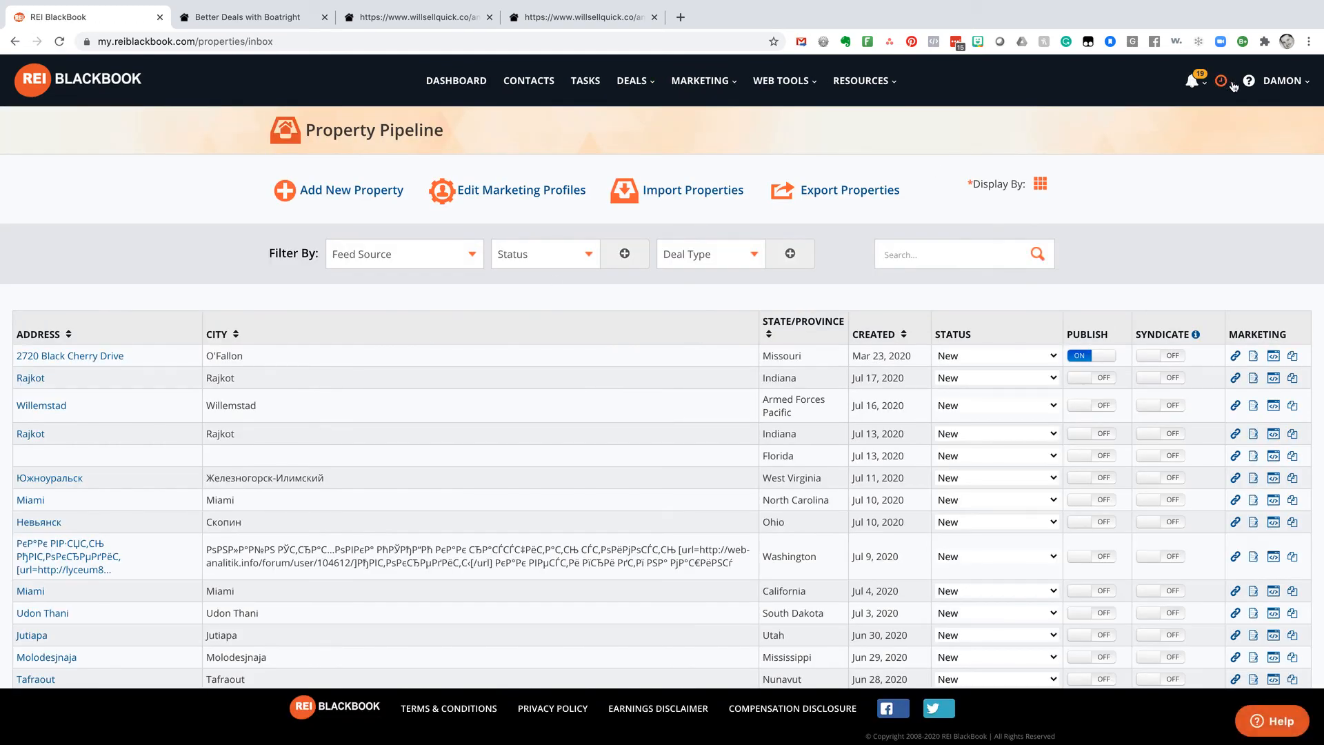
{"action": "left_click", "coordinate": [1223, 80]}
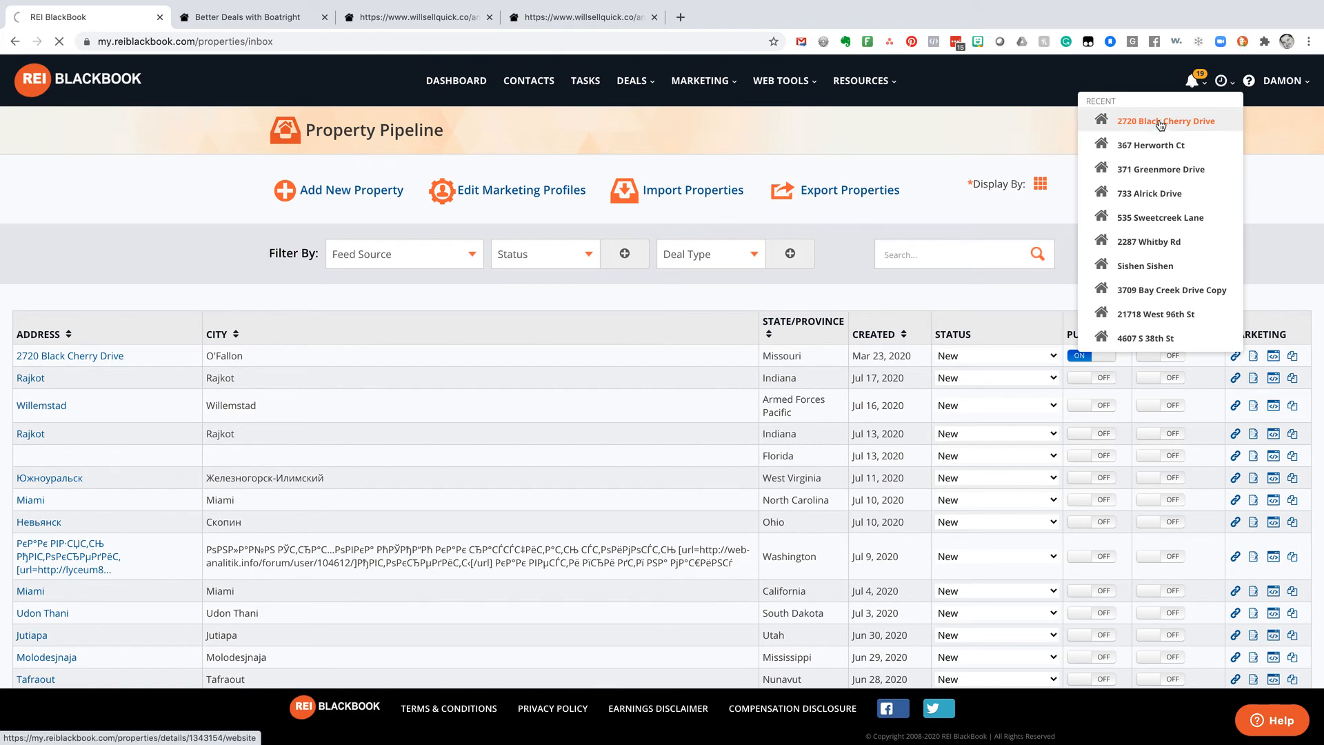
{"action": "left_click", "coordinate": [1164, 121]}
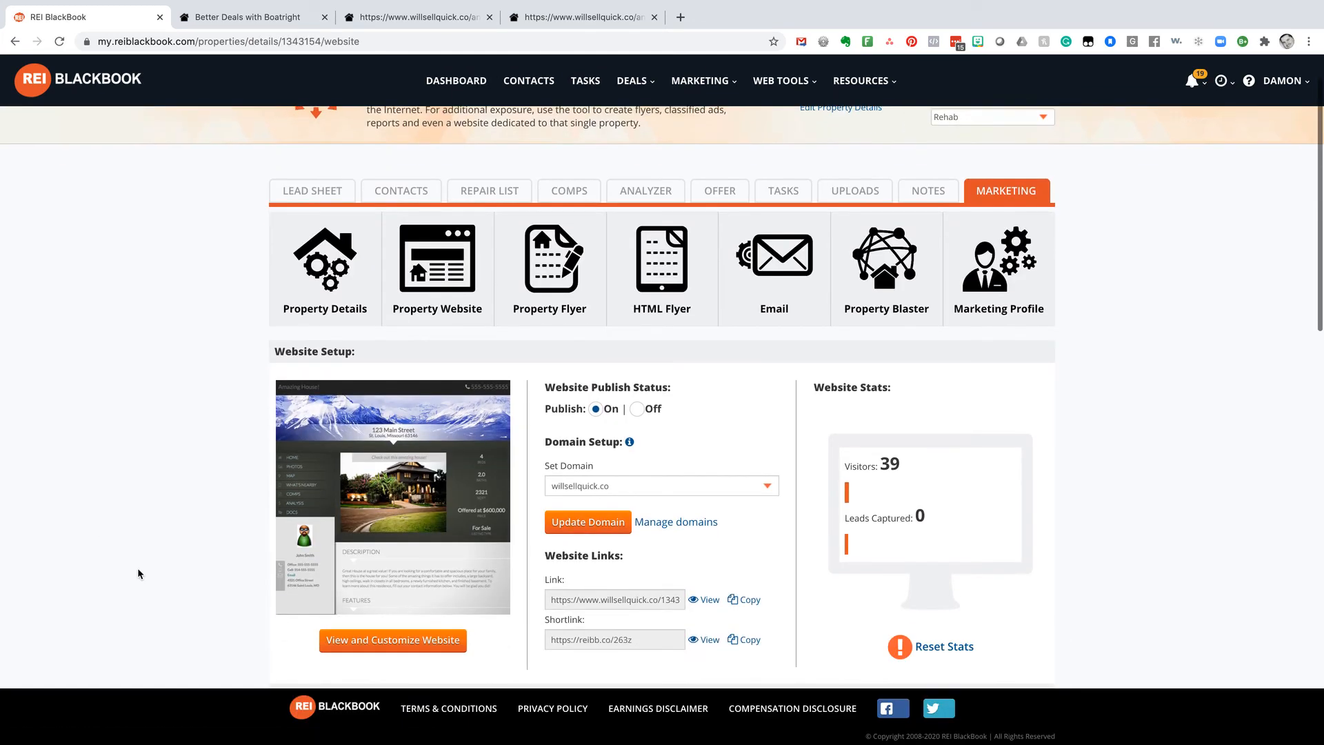
{"action": "scroll", "scroll_direction": "down", "scroll_amount": 3}
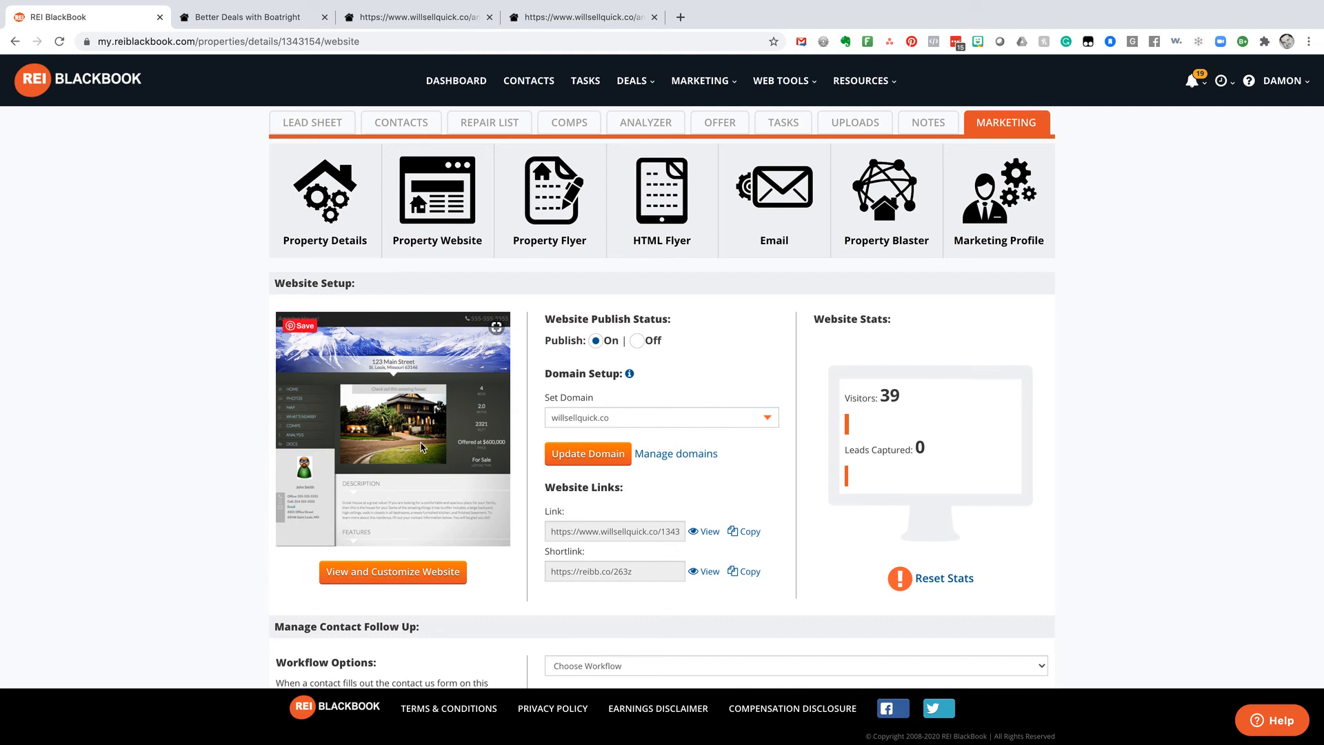
{"action": "left_click", "coordinate": [324, 199]}
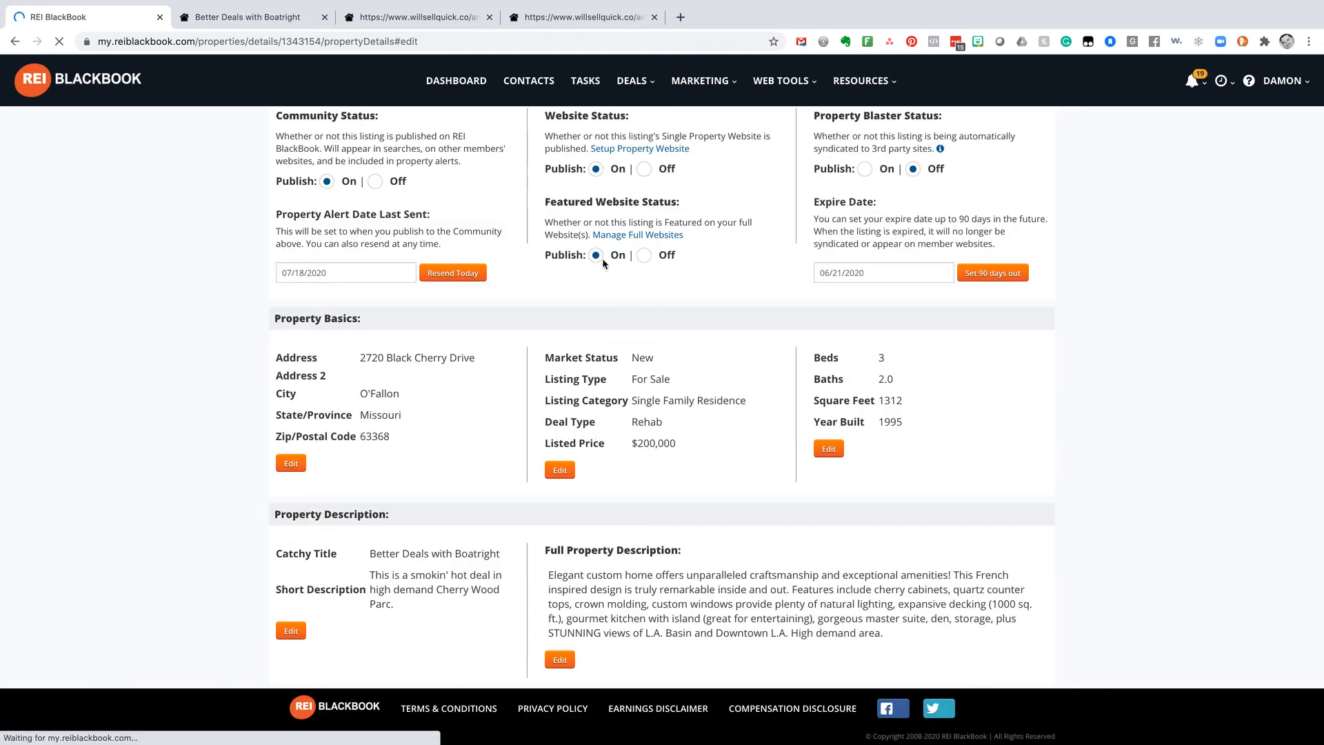
{"action": "scroll", "scroll_direction": "down", "scroll_amount": 3}
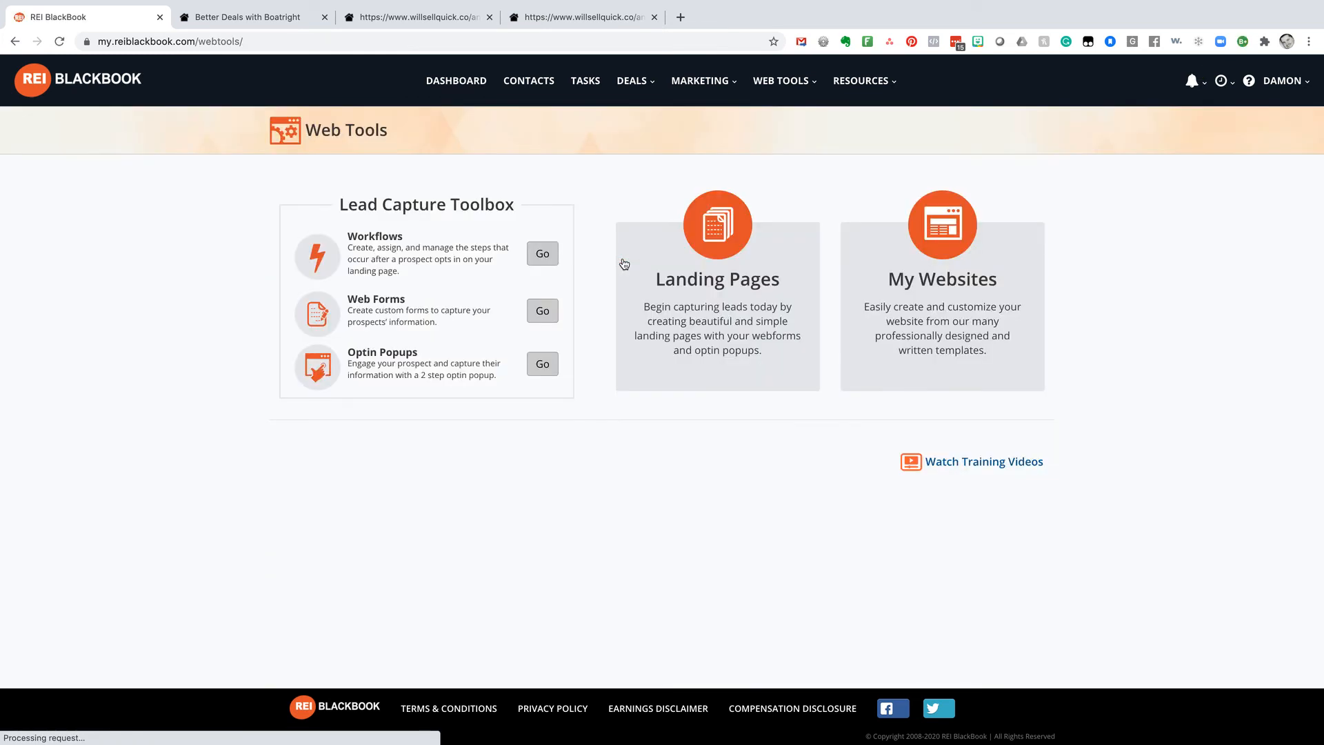
Launch stlcashbuyers.com from the STL RE Solutions card under Web Tools > Websites
{"action": "left_click", "coordinate": [700, 80]}
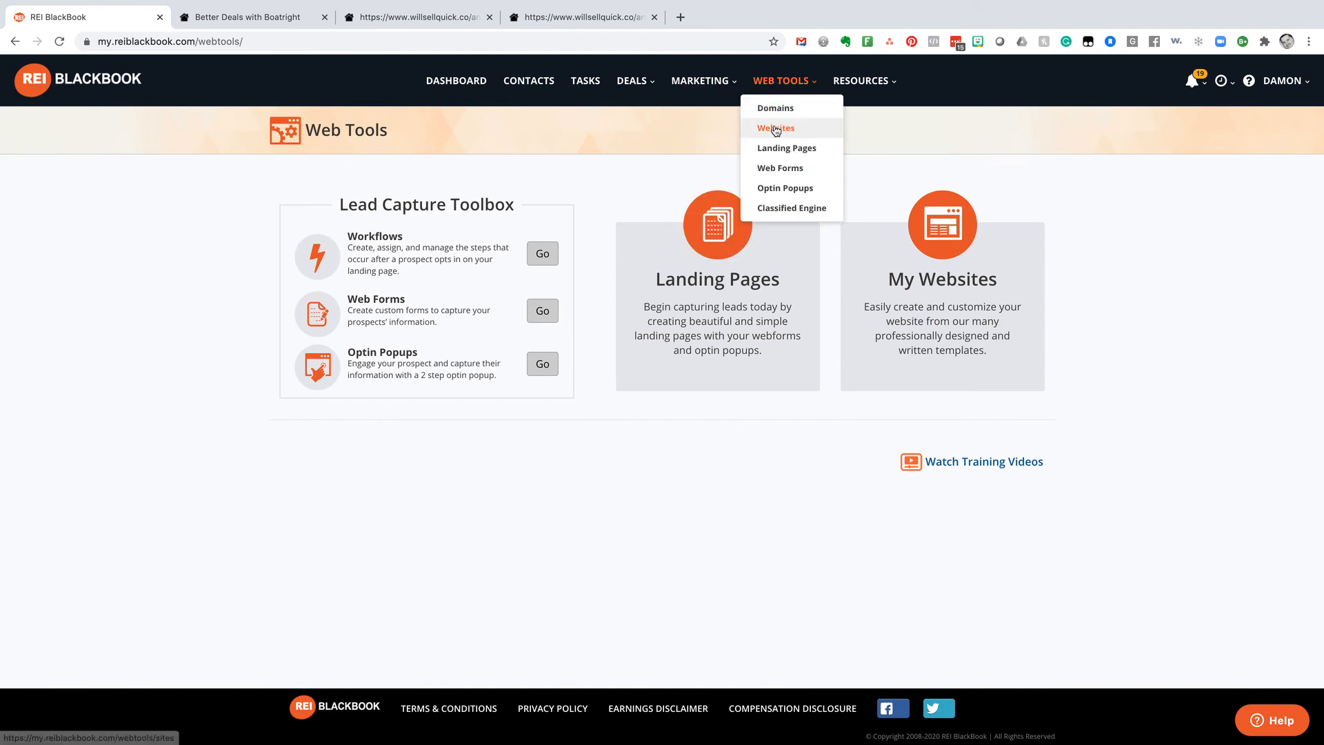
{"action": "left_click", "coordinate": [774, 128]}
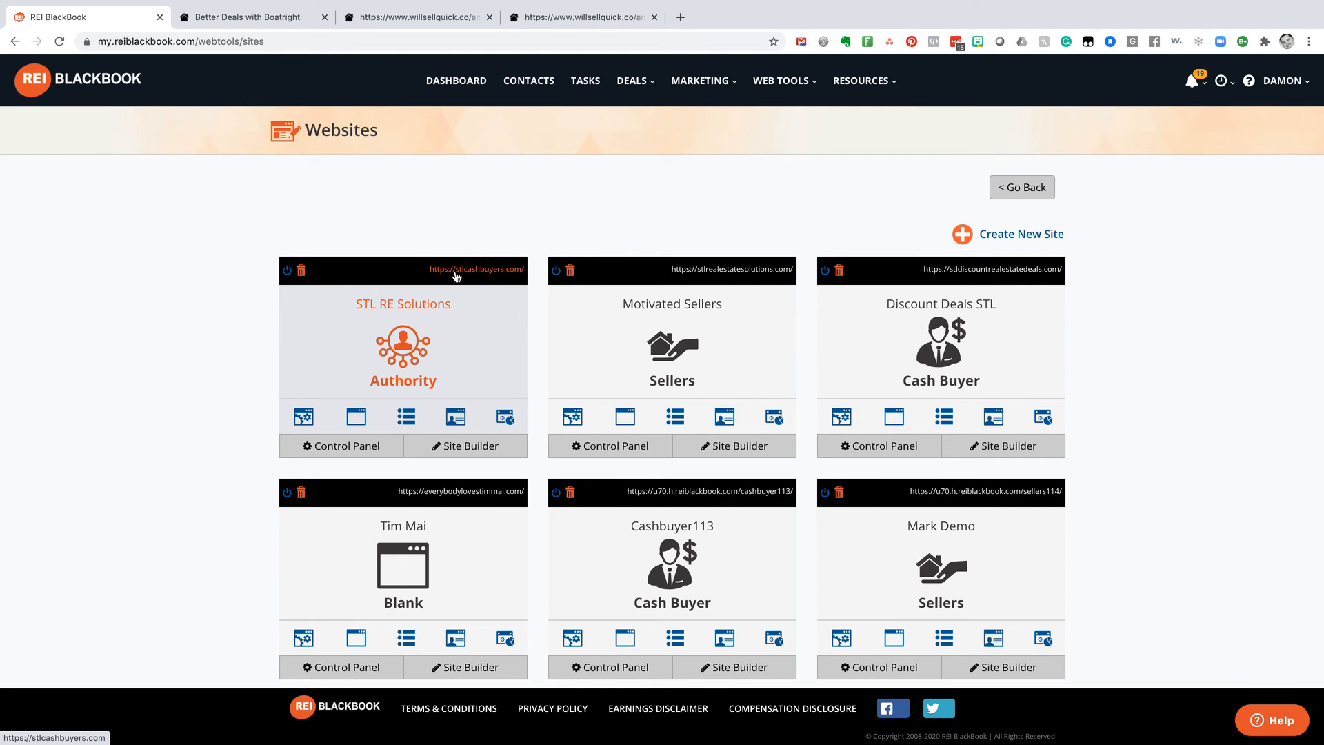
{"action": "left_click", "coordinate": [476, 268]}
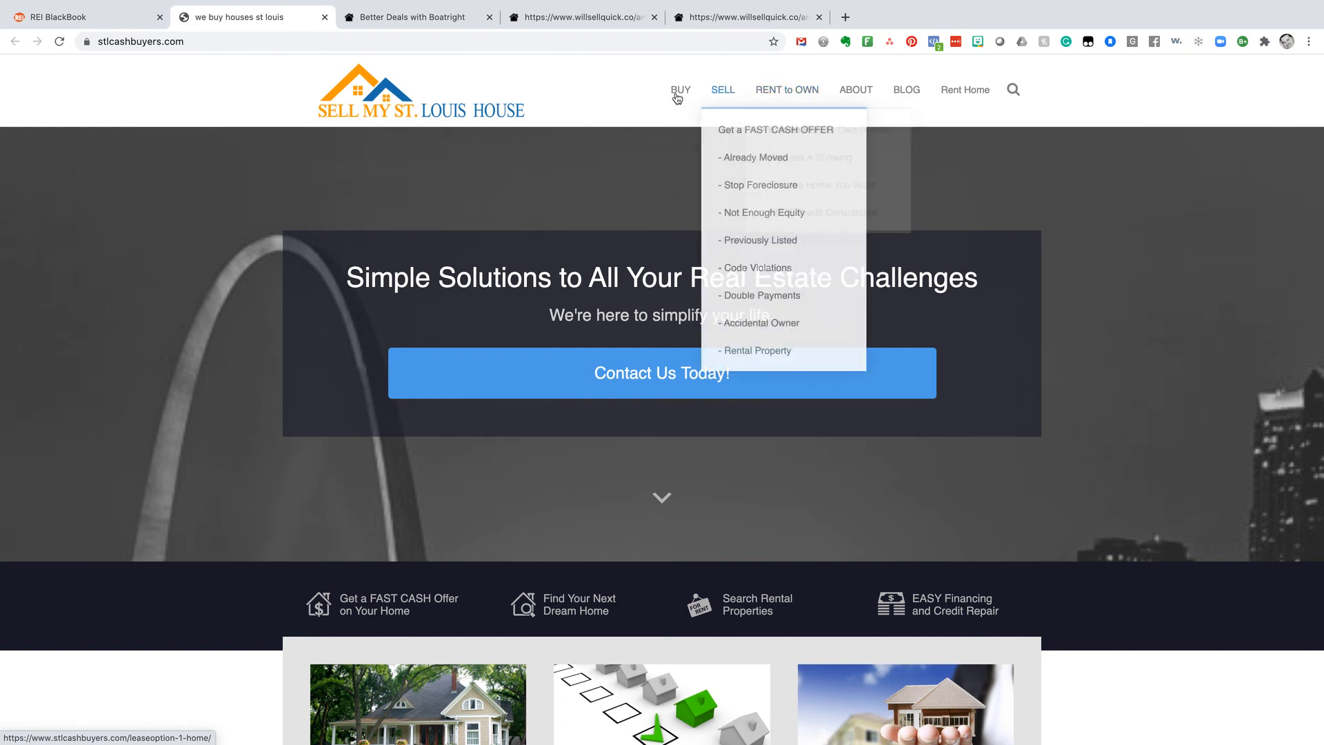
{"action": "mouse_move", "coordinate": [680, 90]}
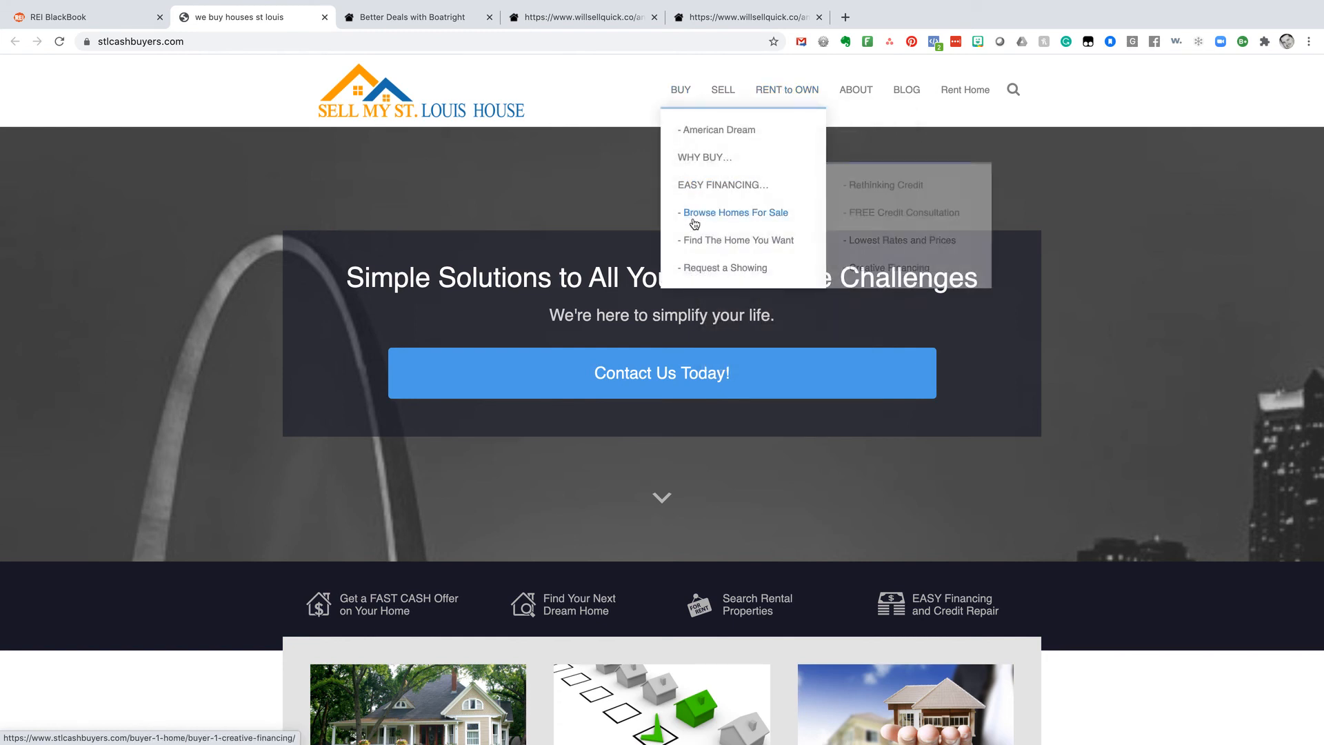
Browse homes for sale on stlcashbuyers.com and view 2720 Black Cherry Drive's nearby schools
{"action": "left_click", "coordinate": [734, 212]}
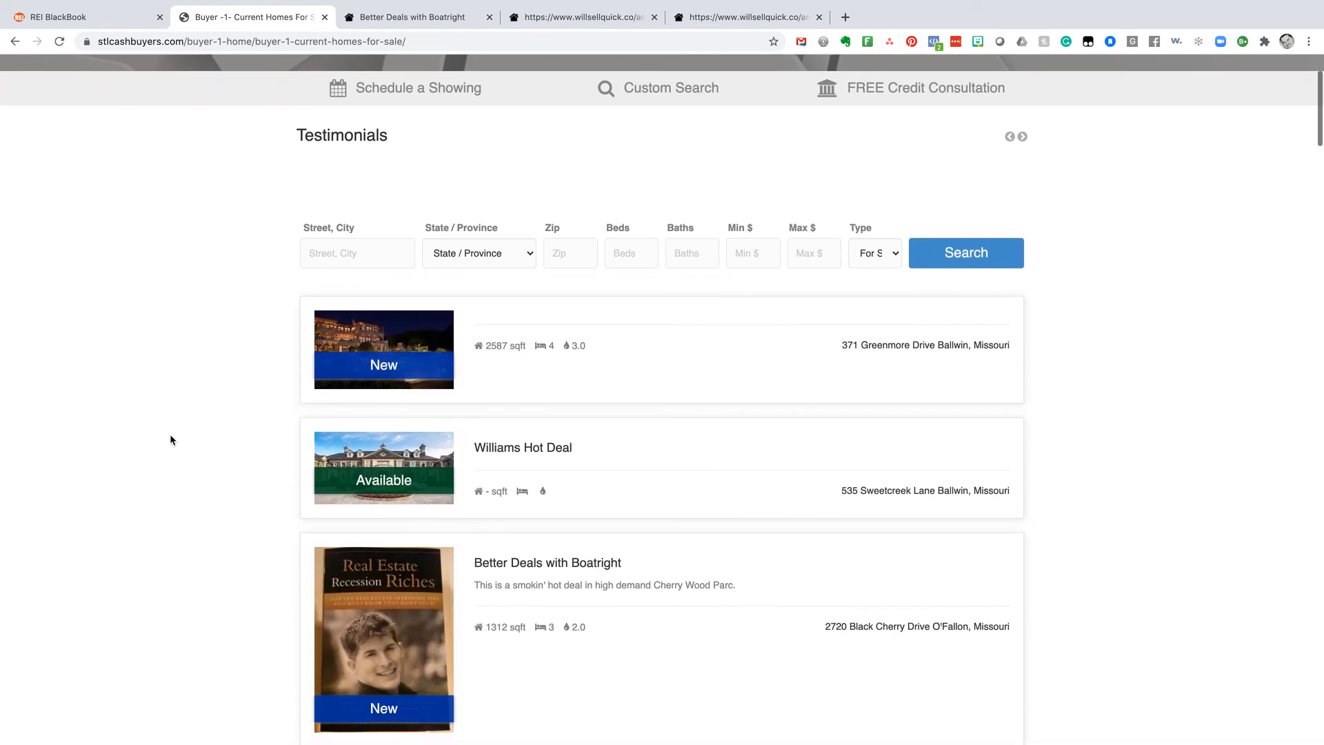
{"action": "scroll", "scroll_direction": "down", "scroll_amount": 3}
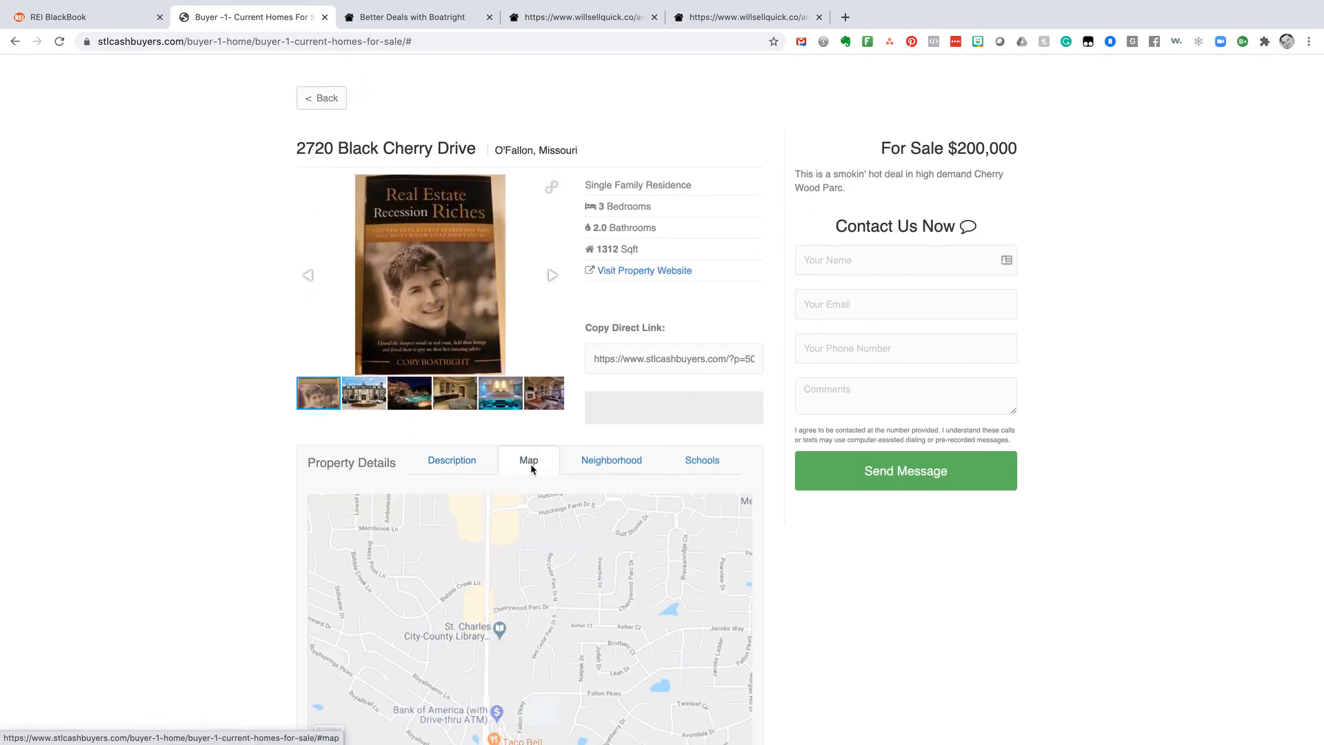
{"action": "left_click", "coordinate": [702, 460]}
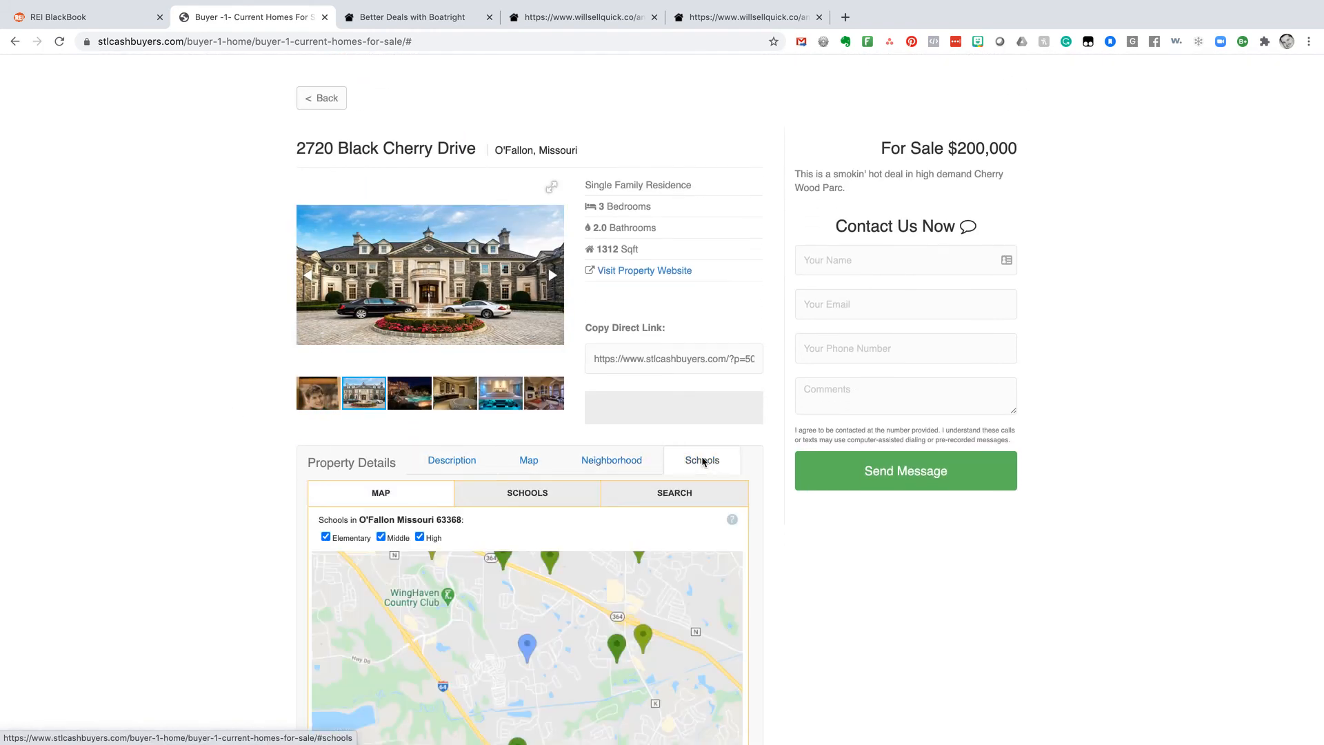
{"action": "scroll", "scroll_direction": "down", "scroll_amount": 3}
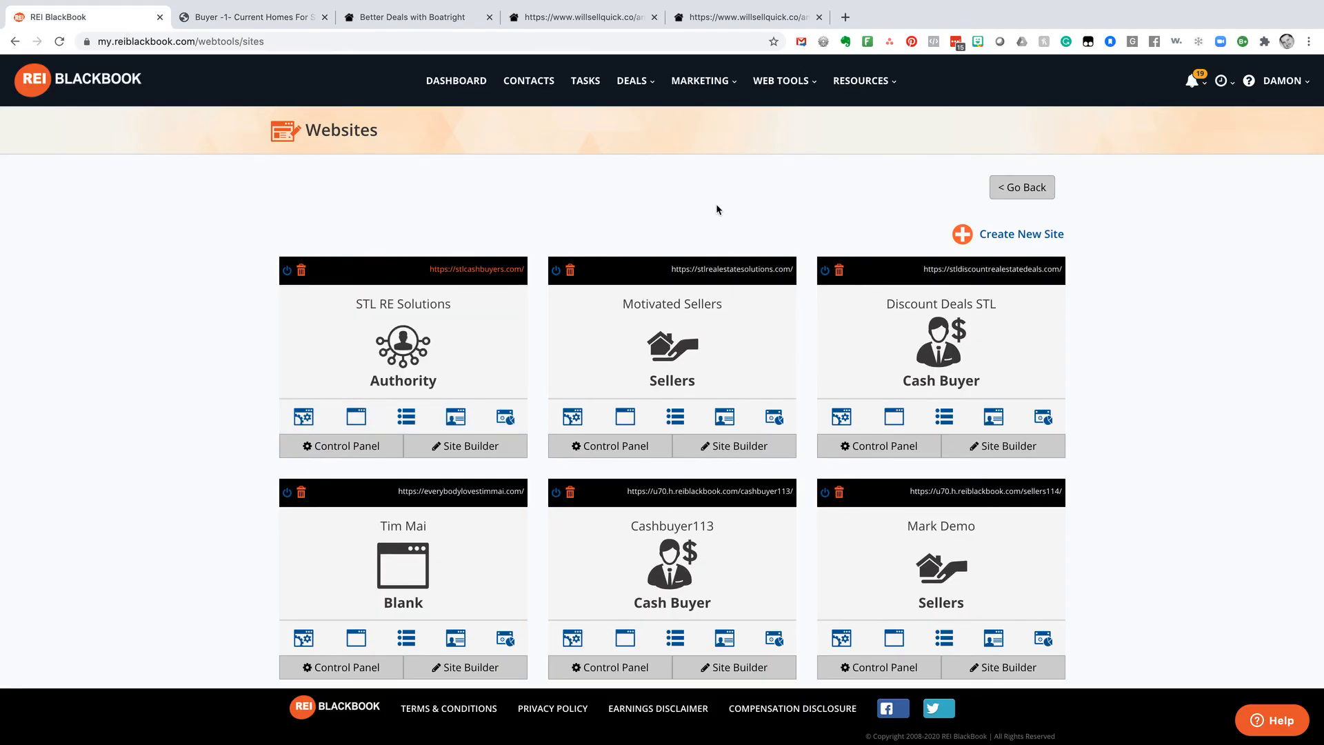
{"action": "left_click", "coordinate": [1220, 80]}
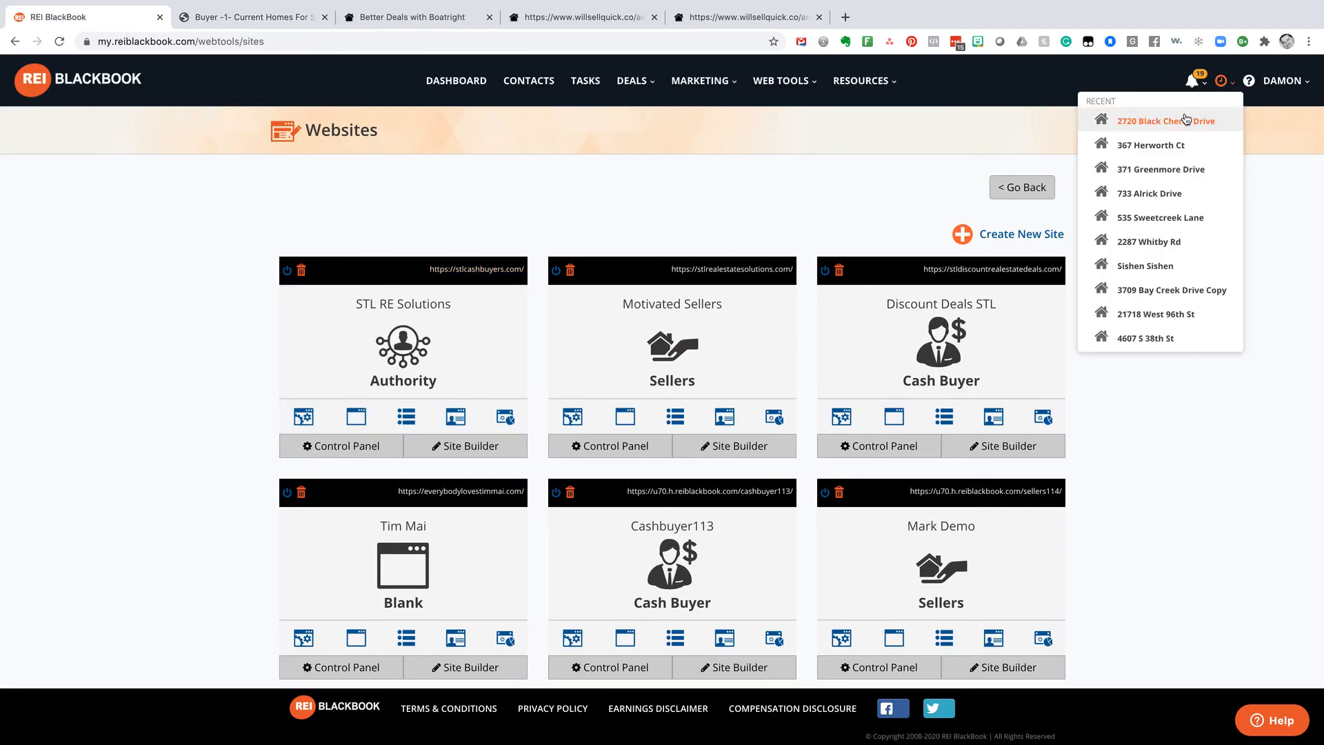
{"action": "left_click", "coordinate": [1163, 120]}
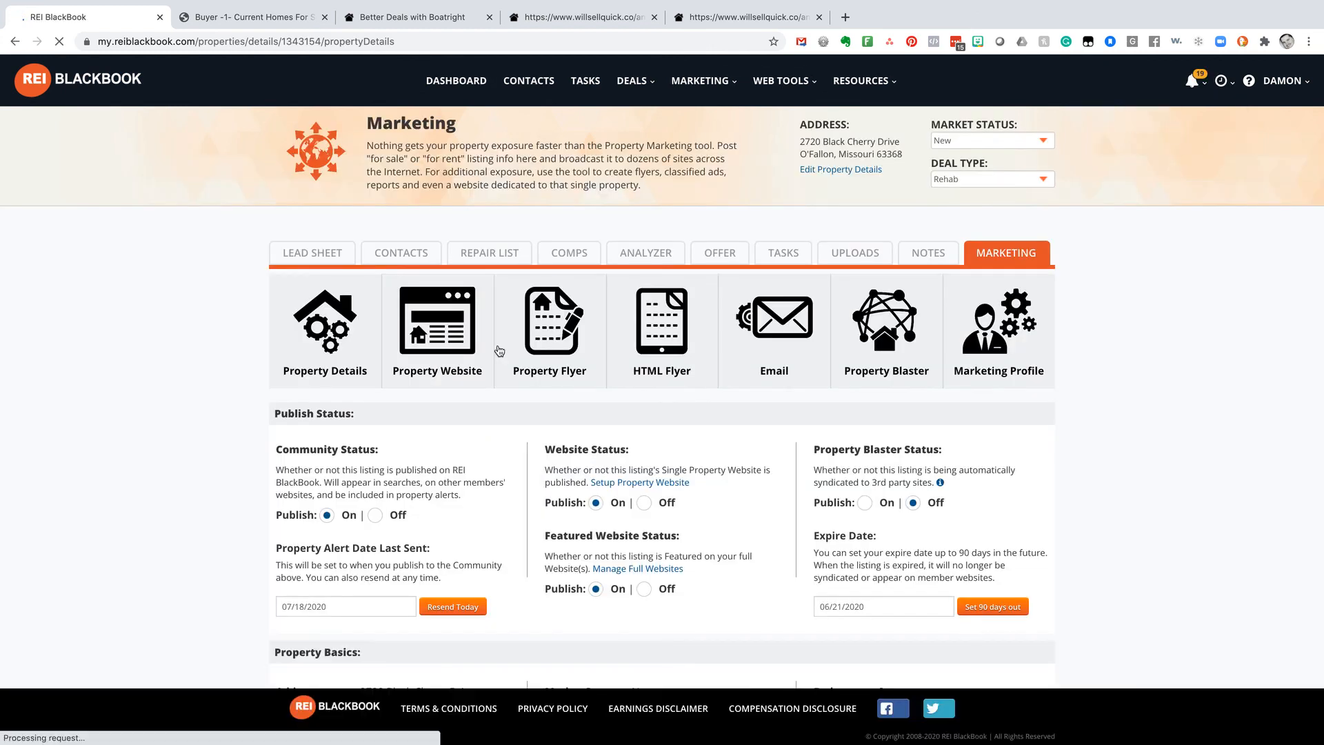
{"action": "left_click", "coordinate": [549, 325]}
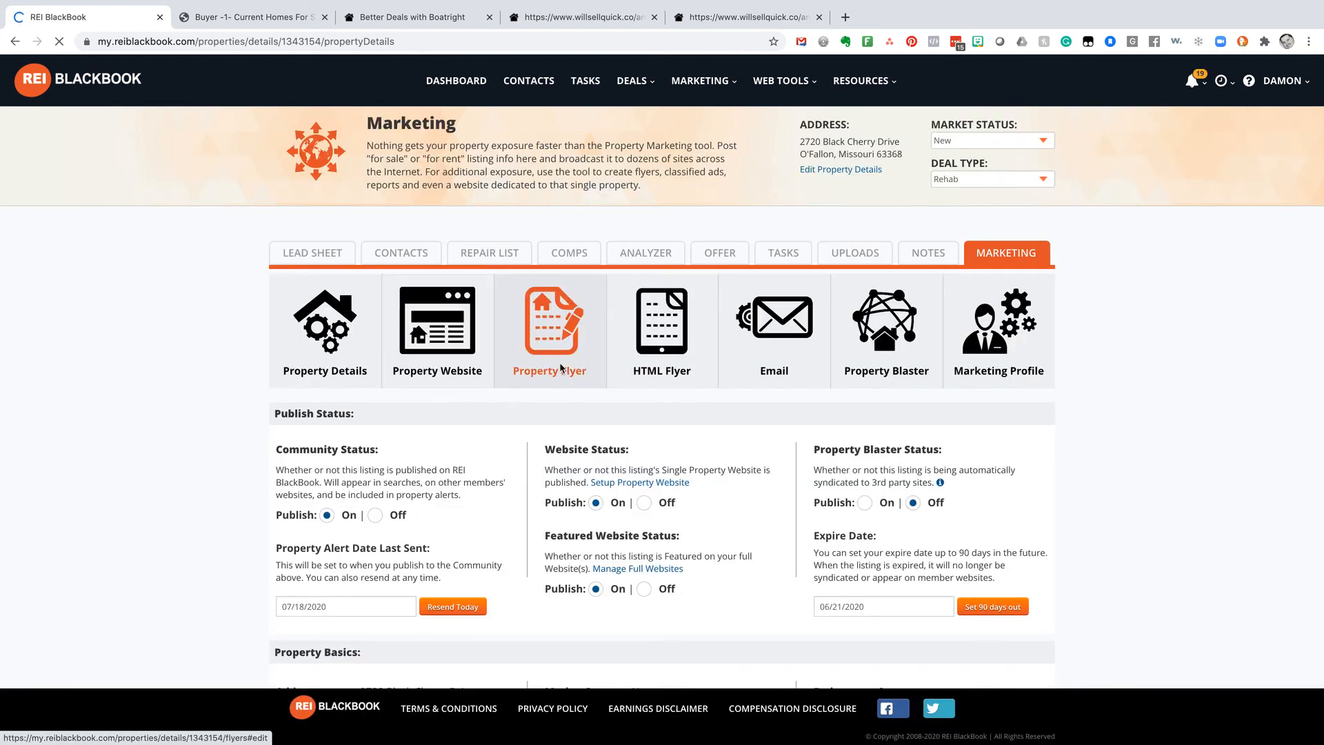
{"action": "left_click", "coordinate": [324, 325]}
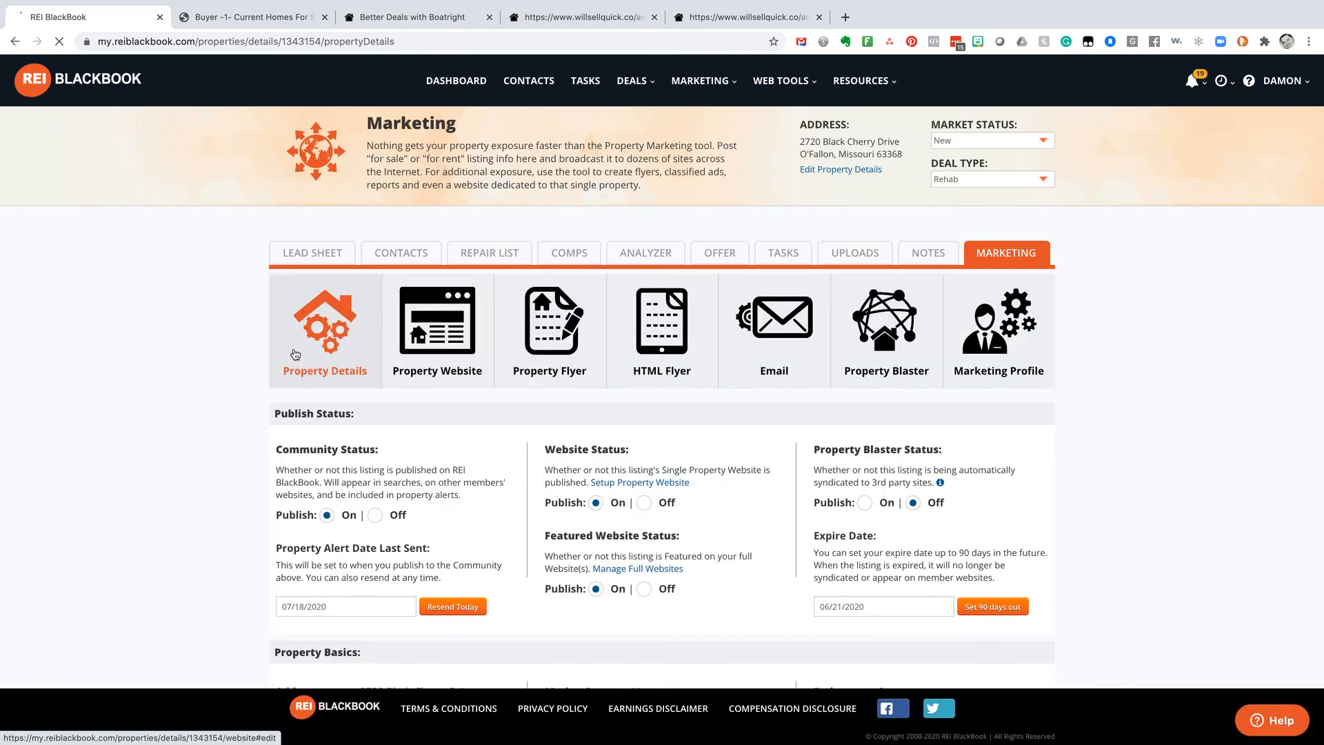
{"action": "left_click", "coordinate": [324, 317]}
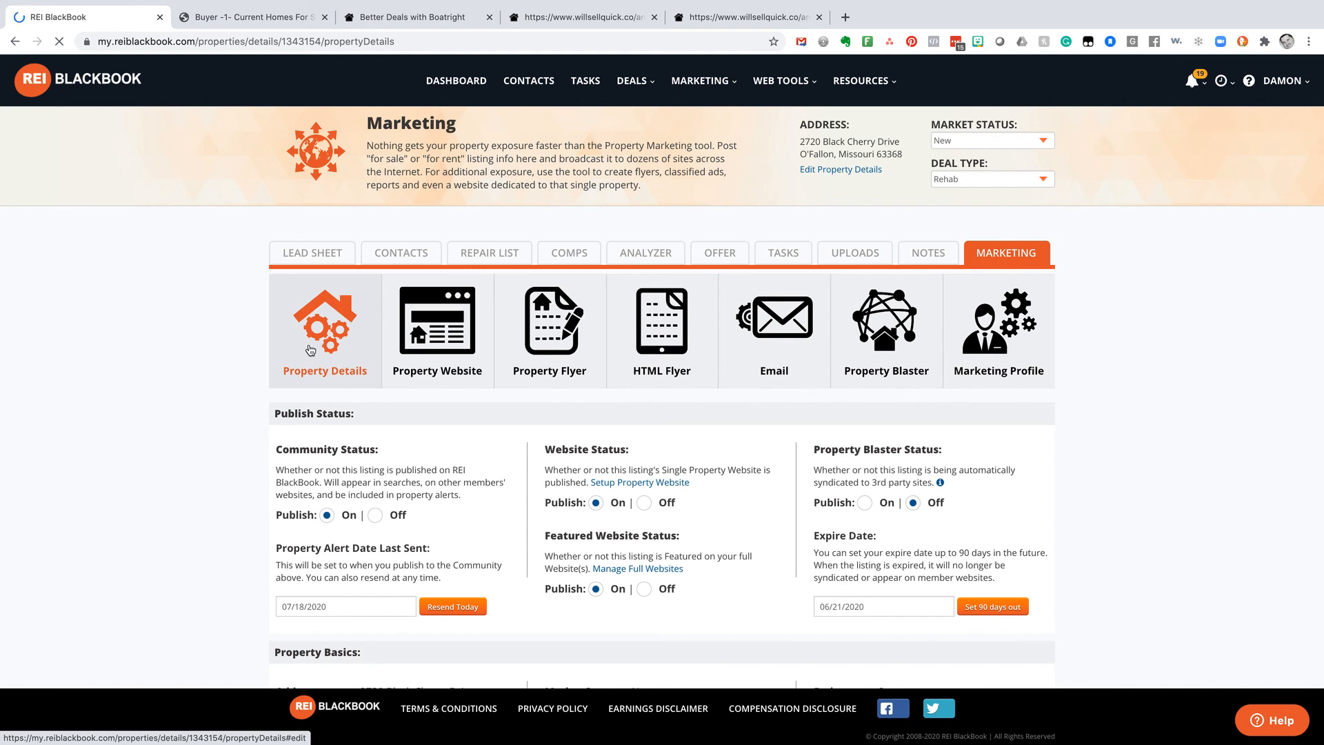
{"action": "left_click", "coordinate": [773, 330]}
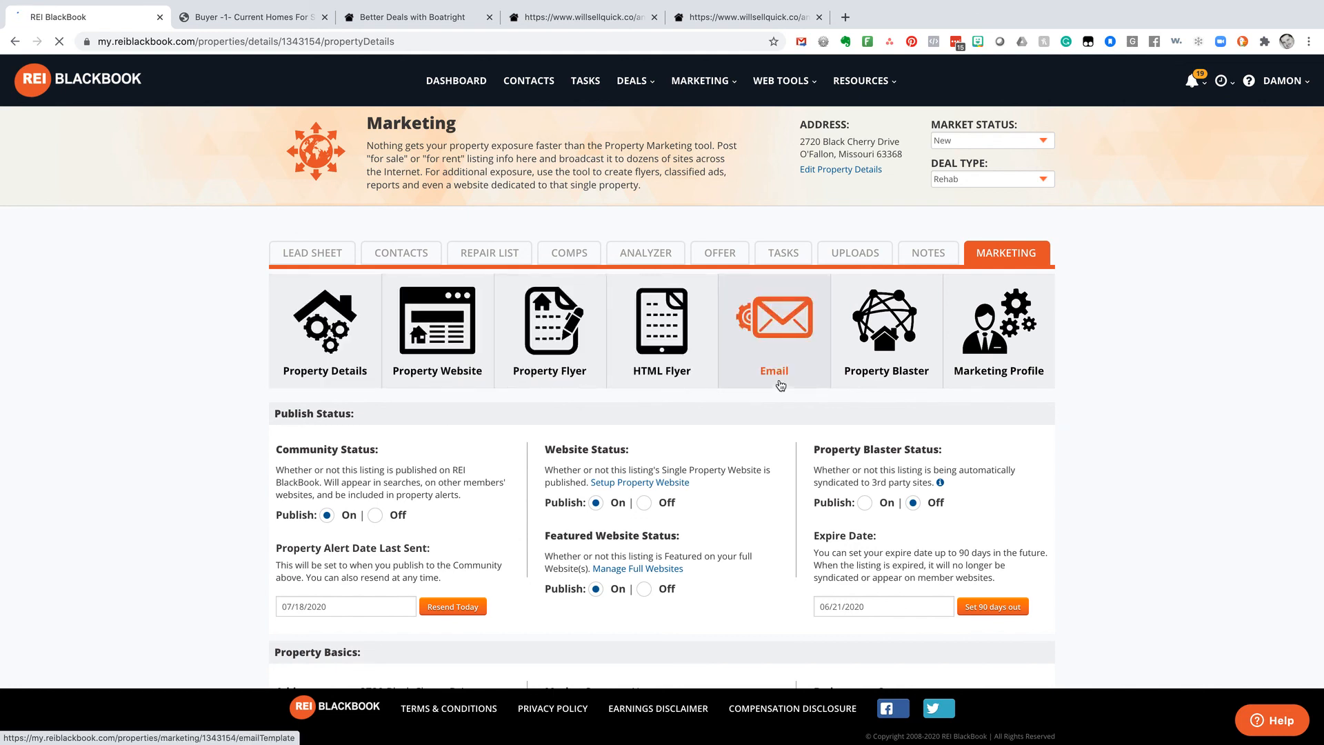